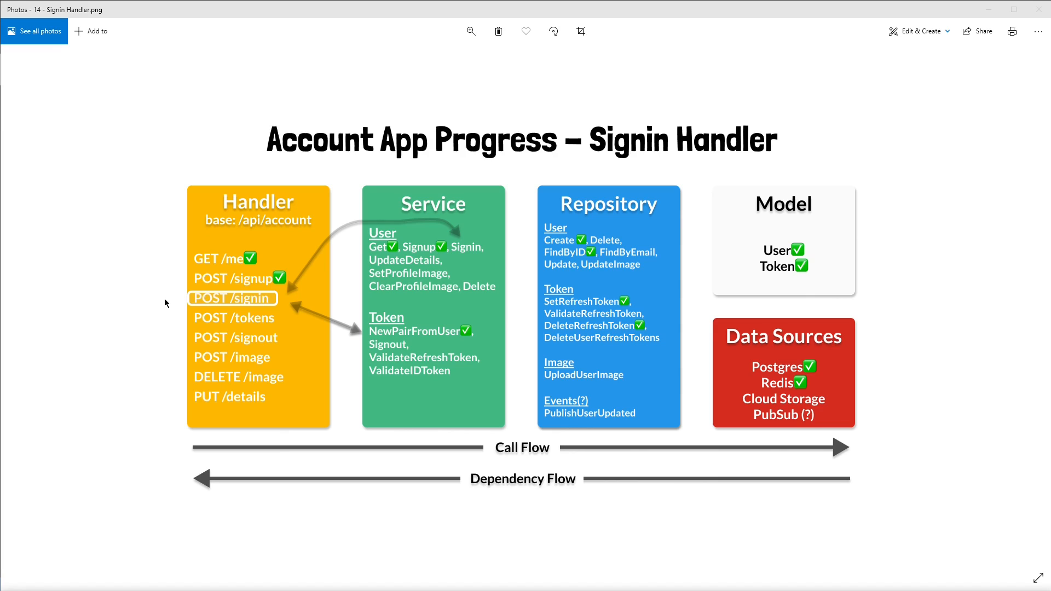
mouse_move(206, 316)
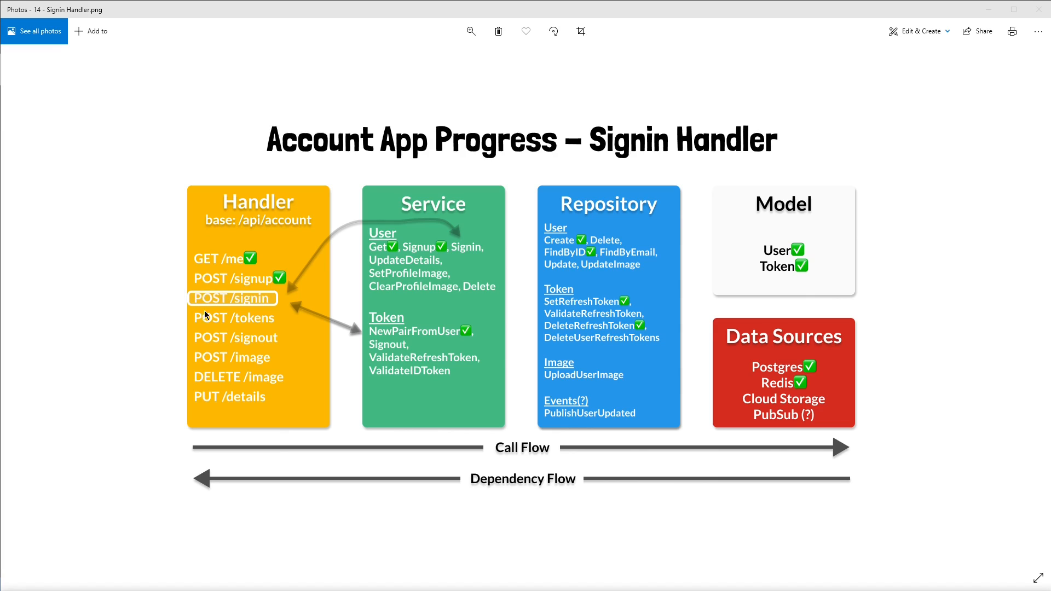
mouse_move(165, 288)
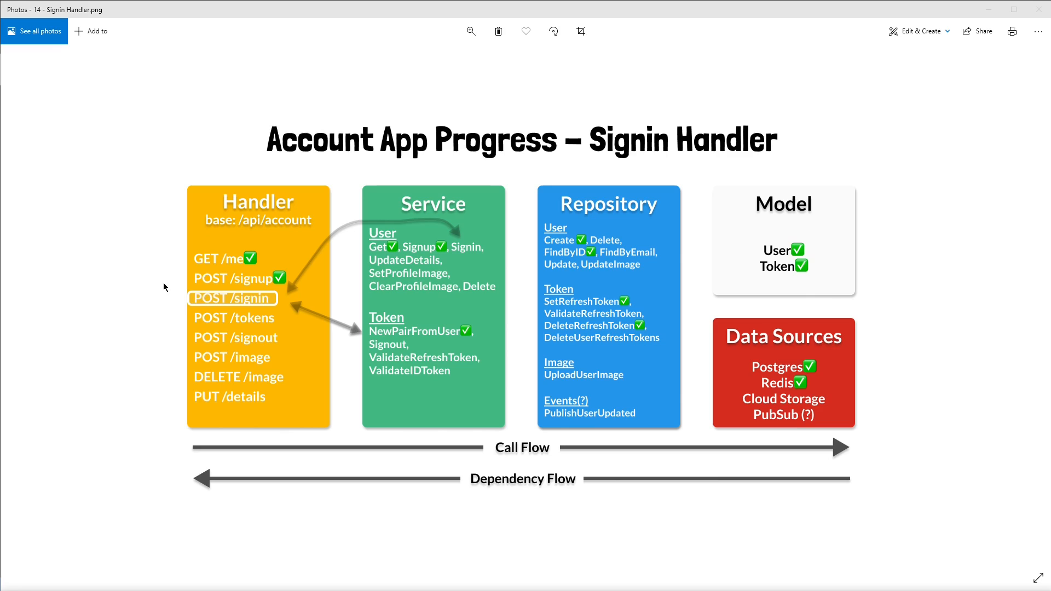
mouse_move(225, 298)
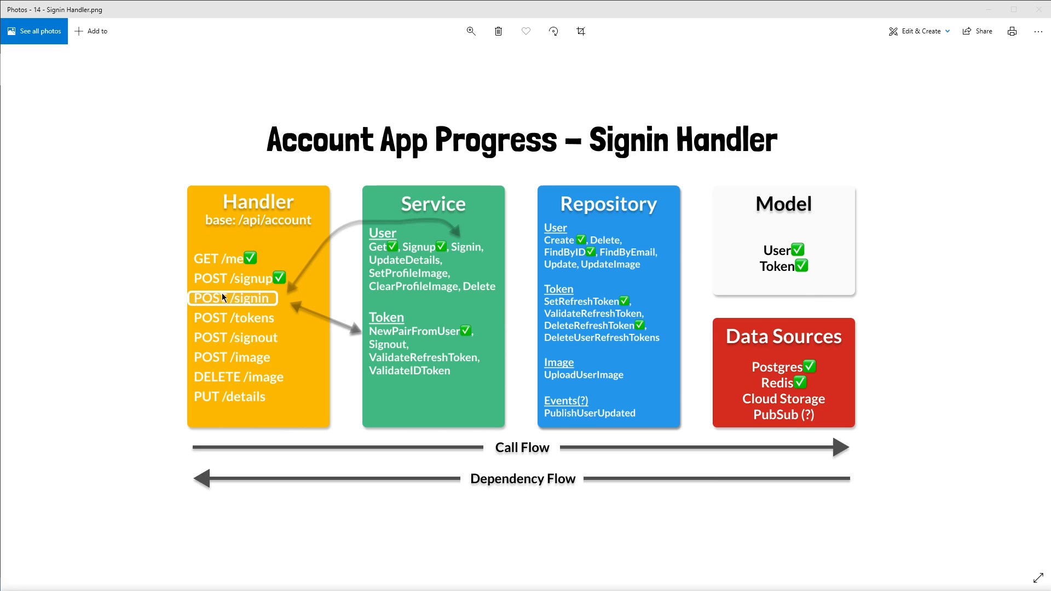
mouse_move(272, 291)
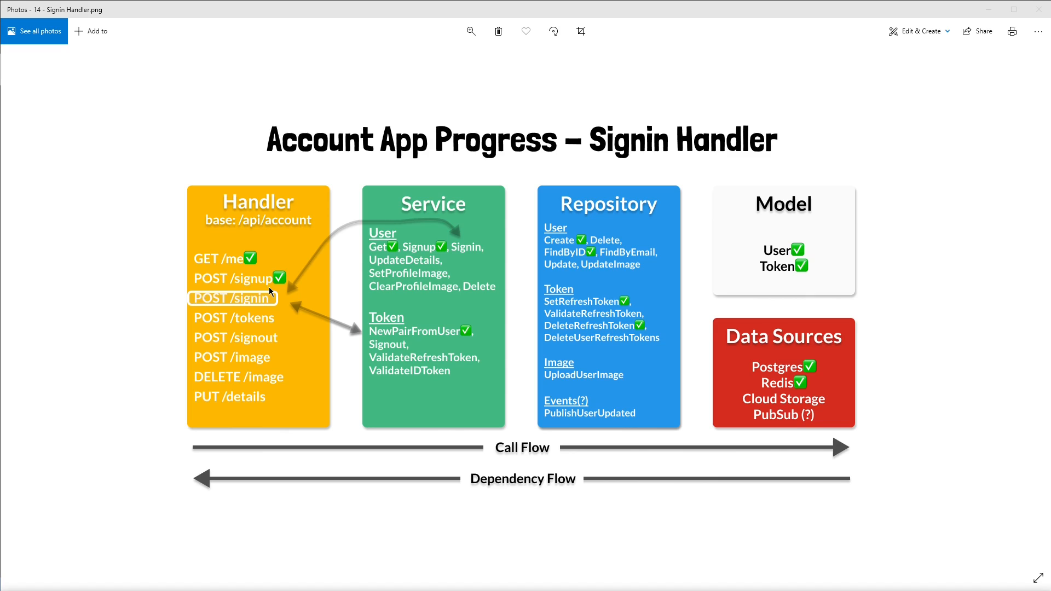
mouse_move(462, 243)
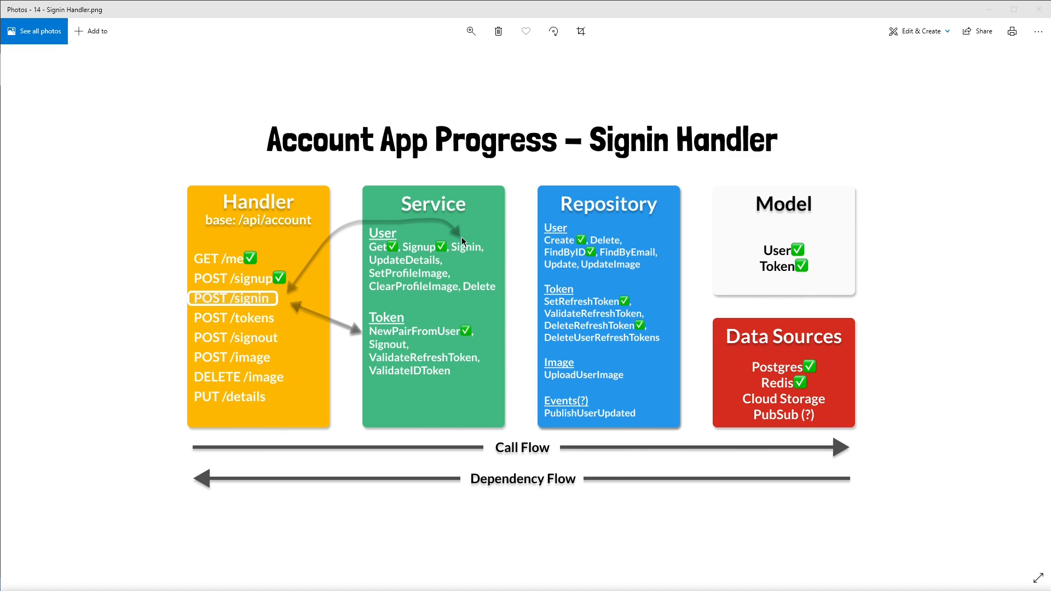
mouse_move(438, 233)
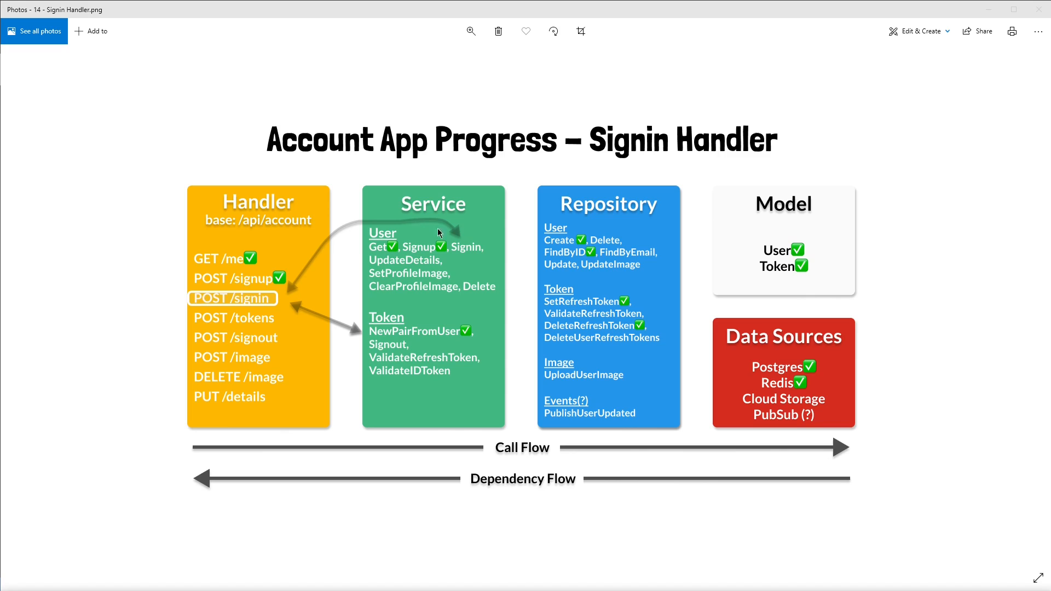
mouse_move(372, 335)
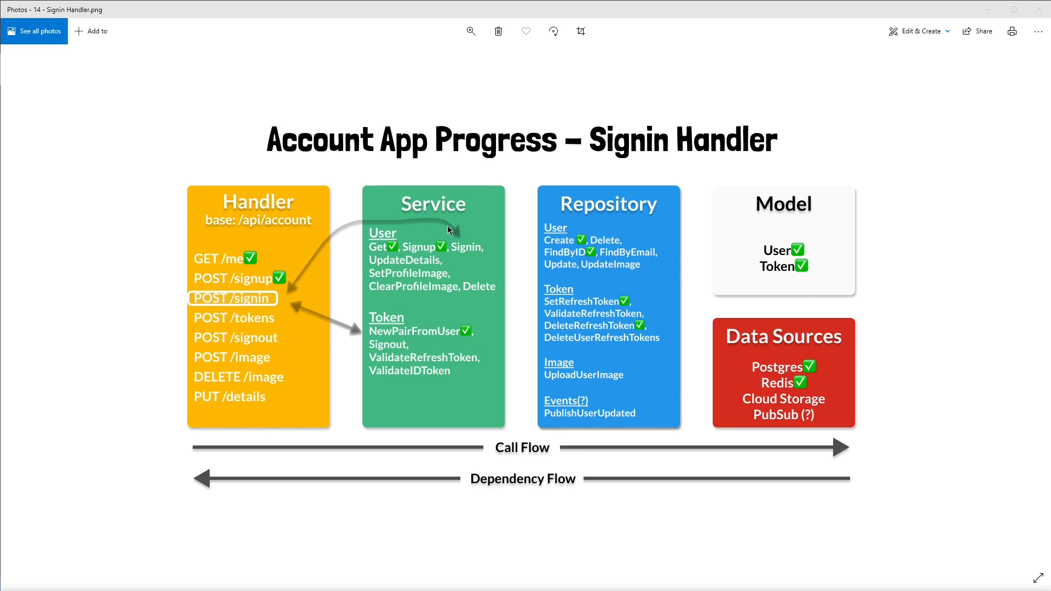
mouse_move(699, 379)
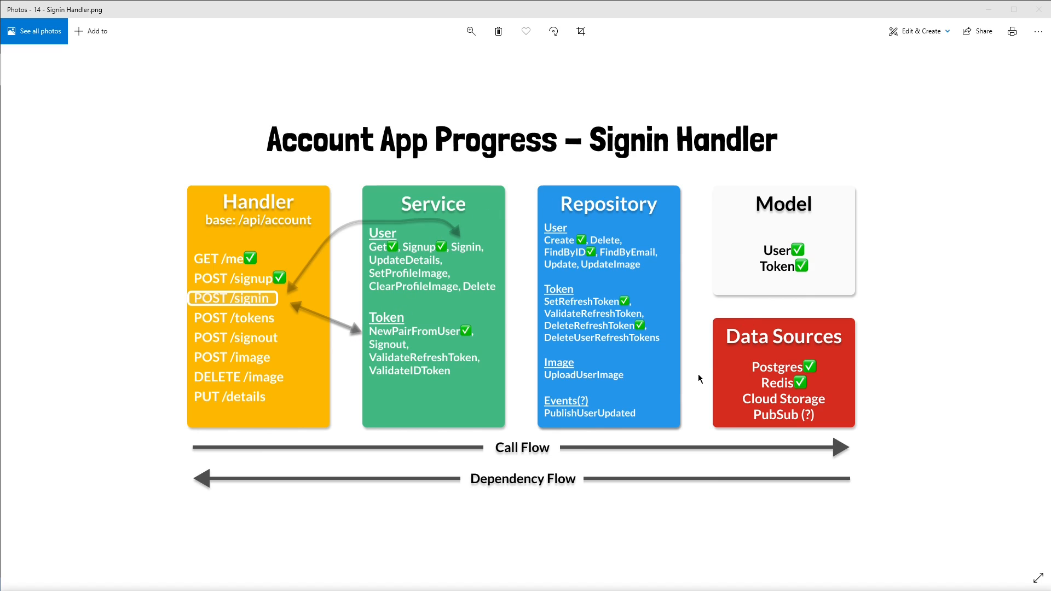
mouse_move(484, 226)
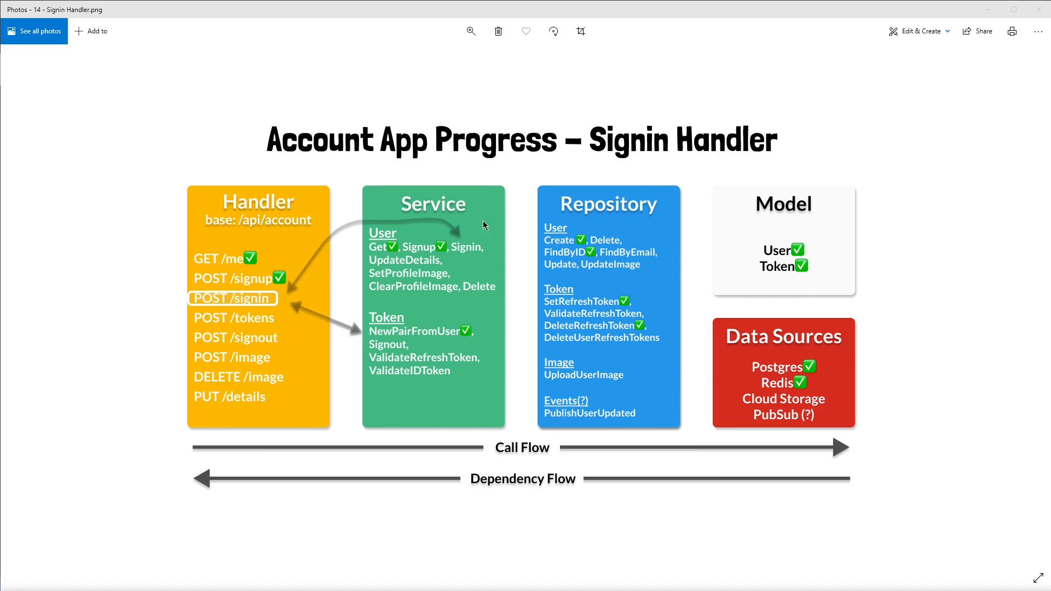
mouse_move(922, 419)
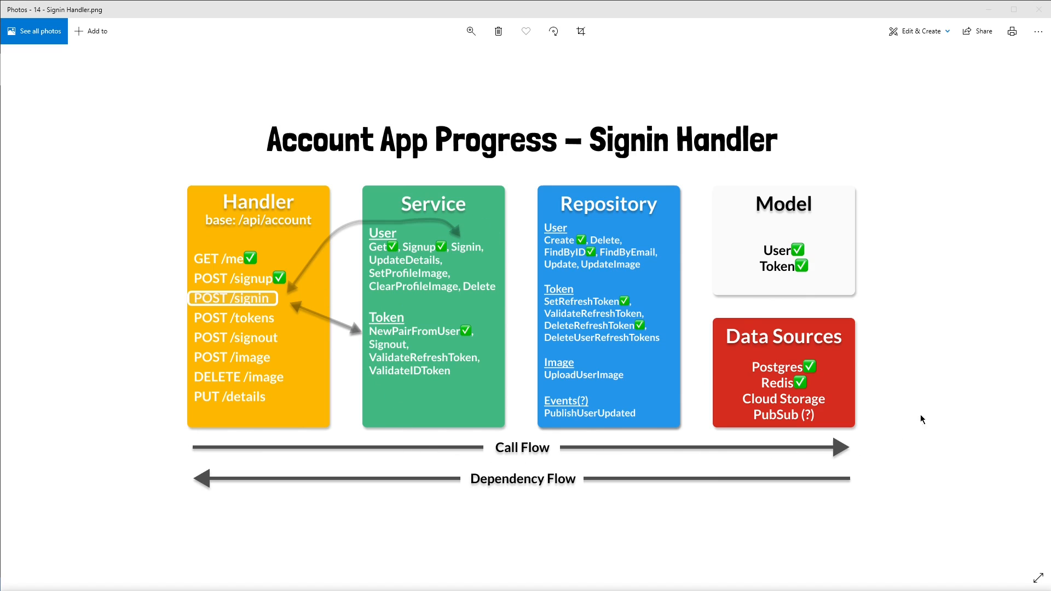
mouse_move(337, 220)
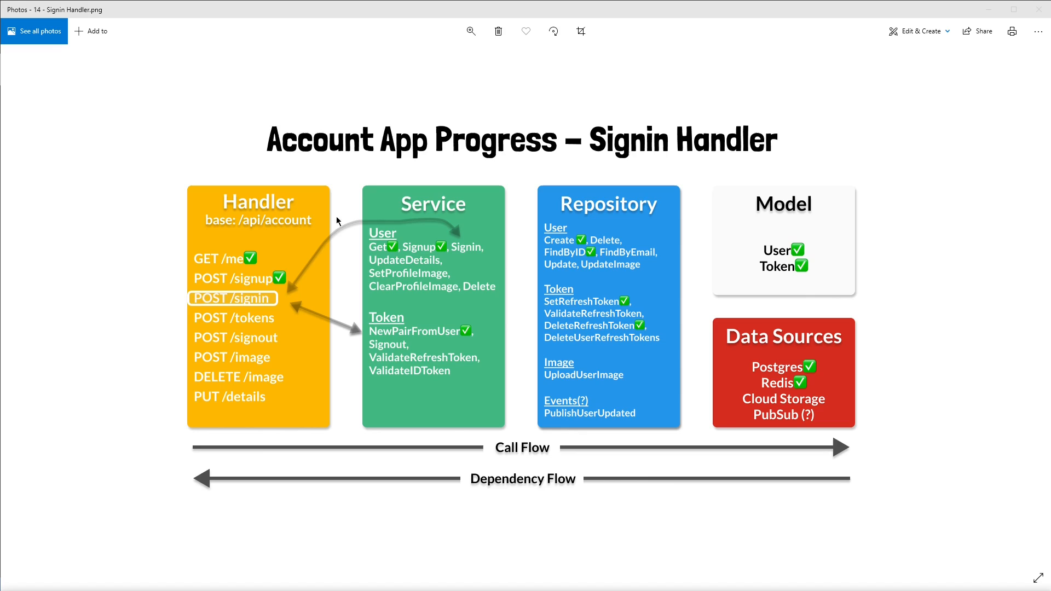
mouse_move(345, 348)
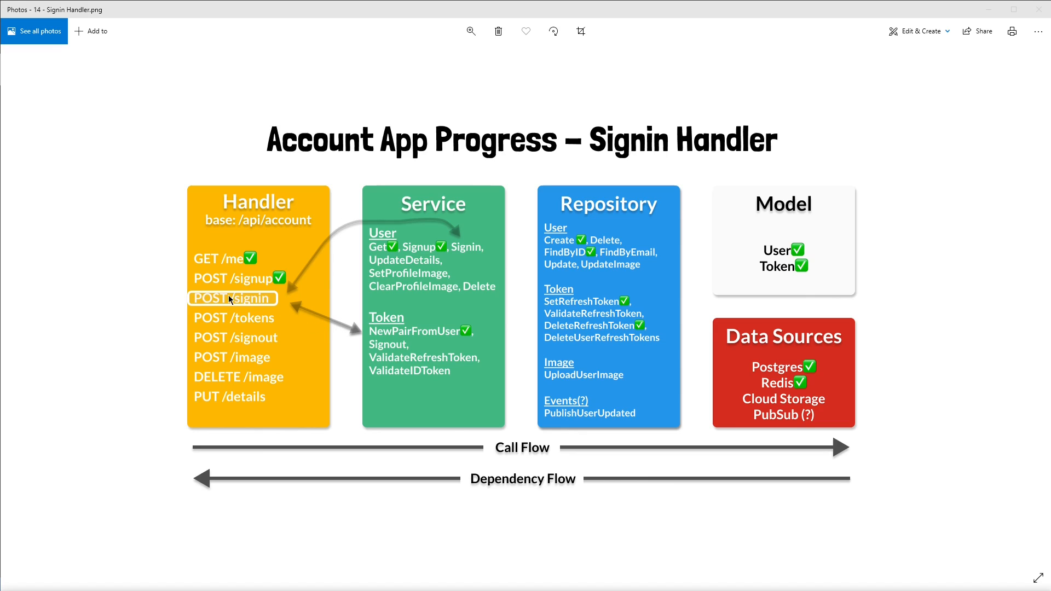
mouse_move(217, 295)
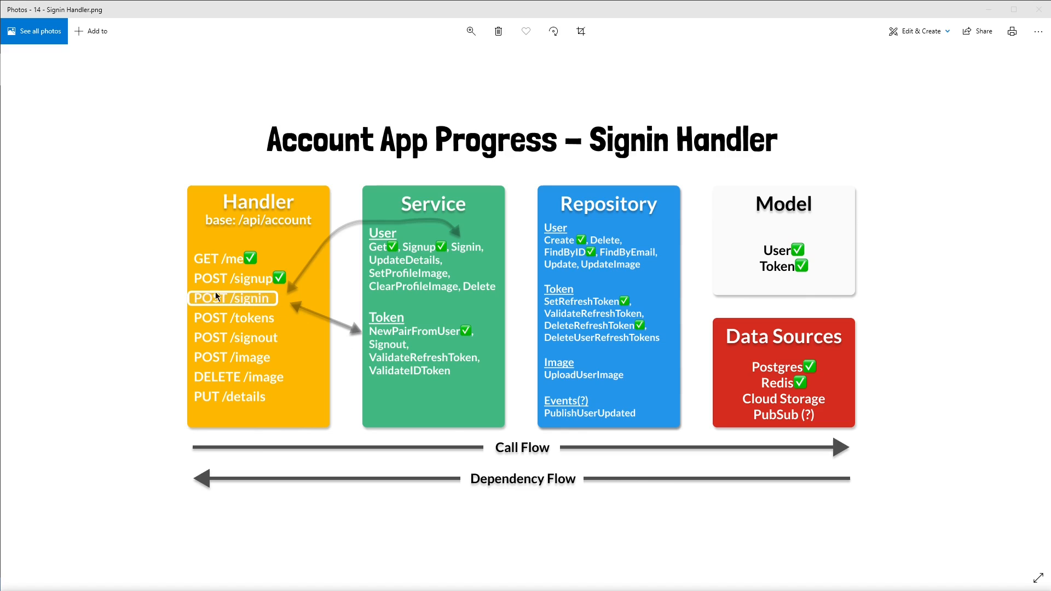
mouse_move(176, 293)
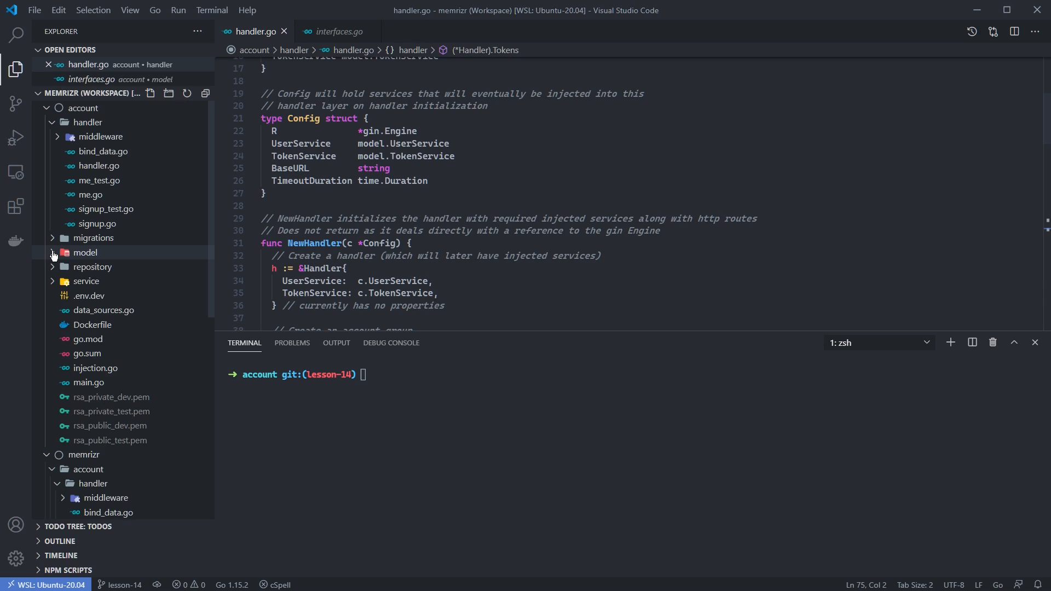
Step: Add Signin(ctx context.Context, u *User) error to UserService in model/interfaces.go and save
click(84, 251)
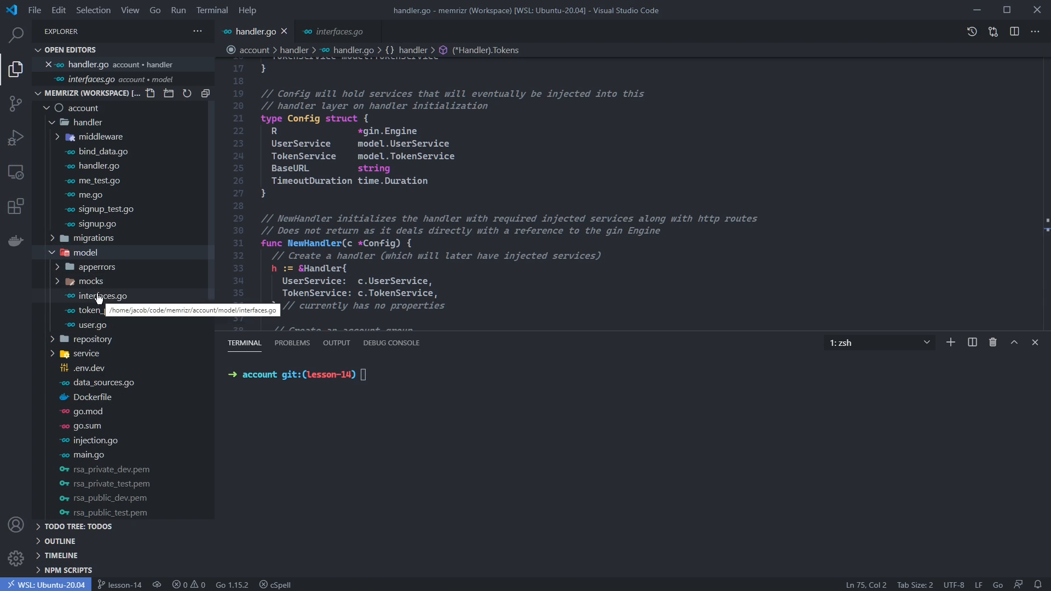
click(103, 296)
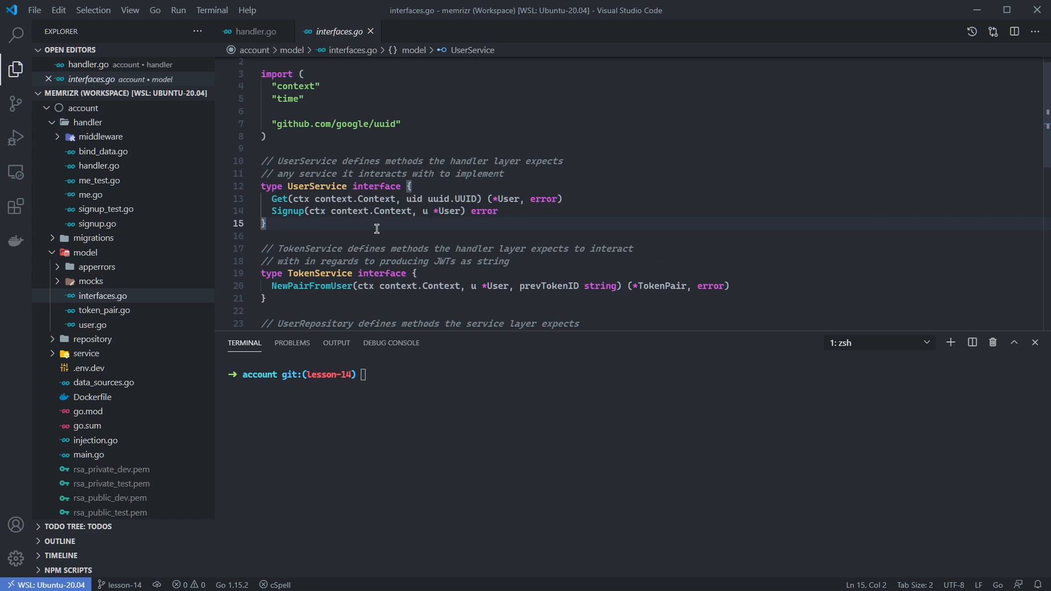
text(Signin(ctx context.Context, u *User) error)
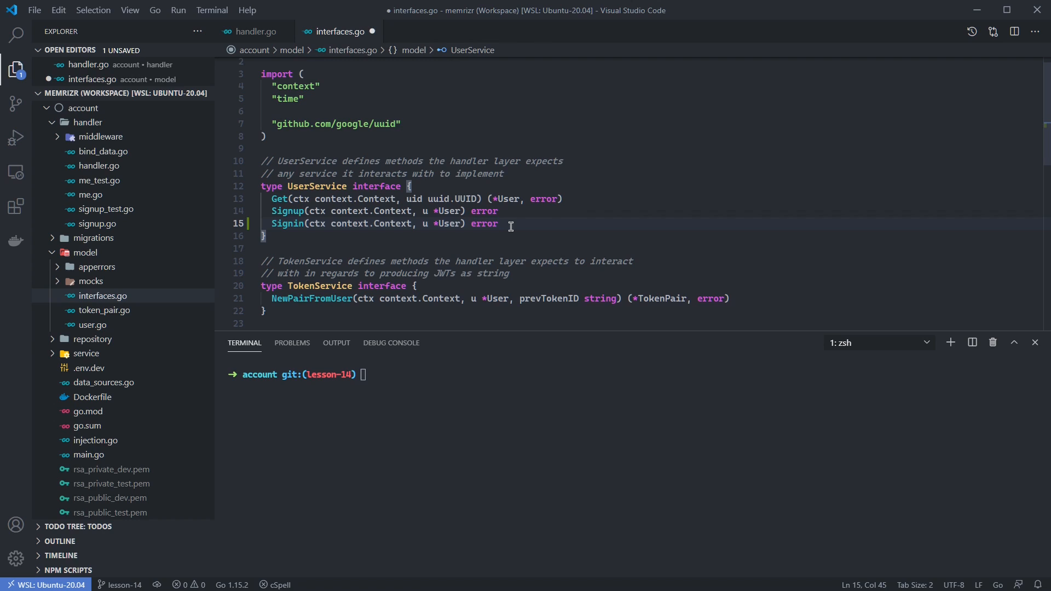
mouse_move(347, 211)
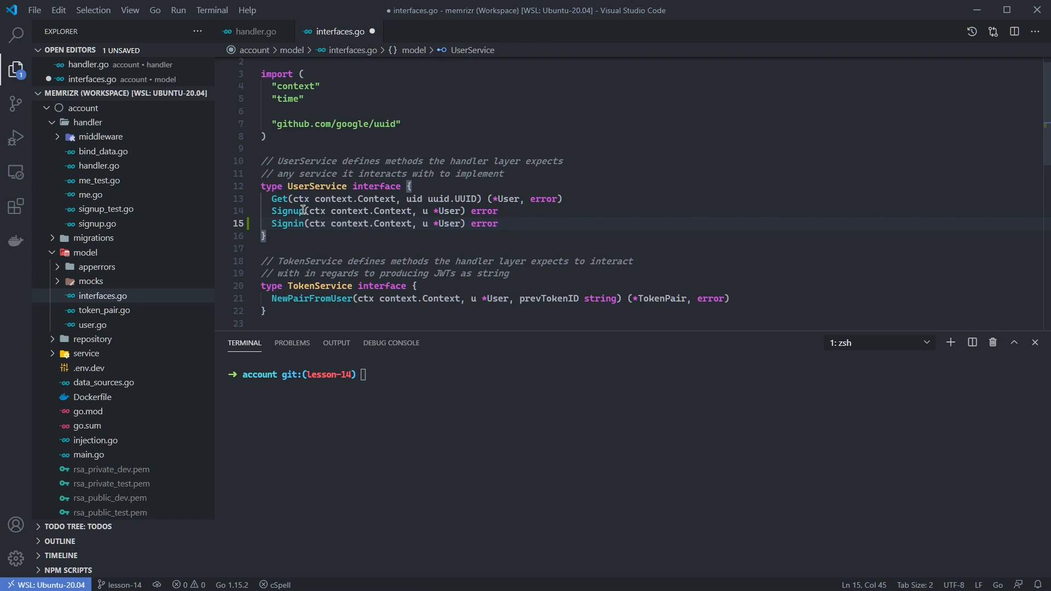
click(424, 210)
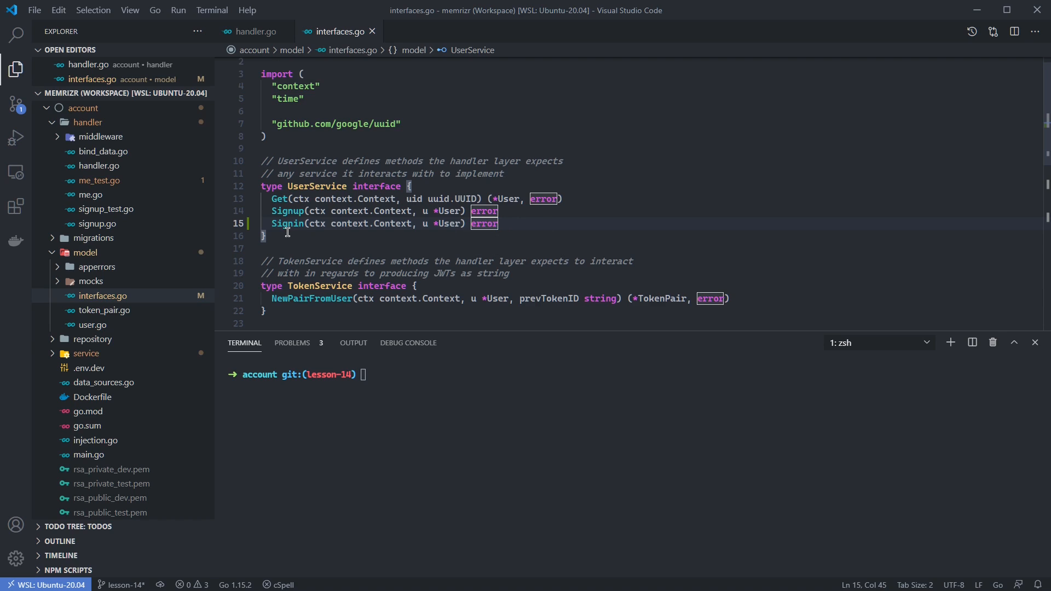
Step: Show the PROBLEMS panel listing the three missing-Signin errors in me_test.go and user_service.go
click(291, 343)
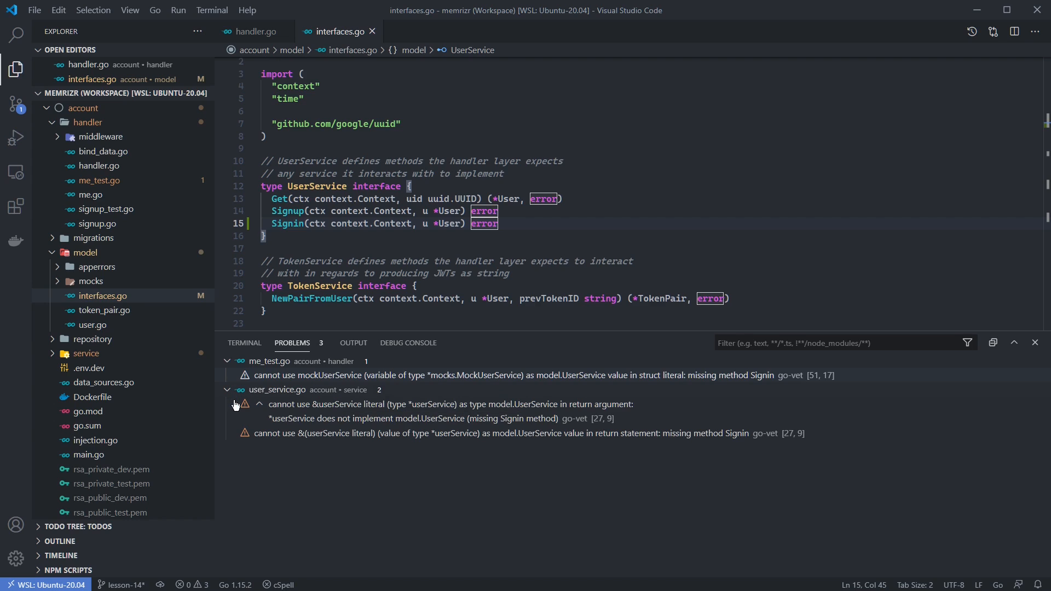
mouse_move(478, 391)
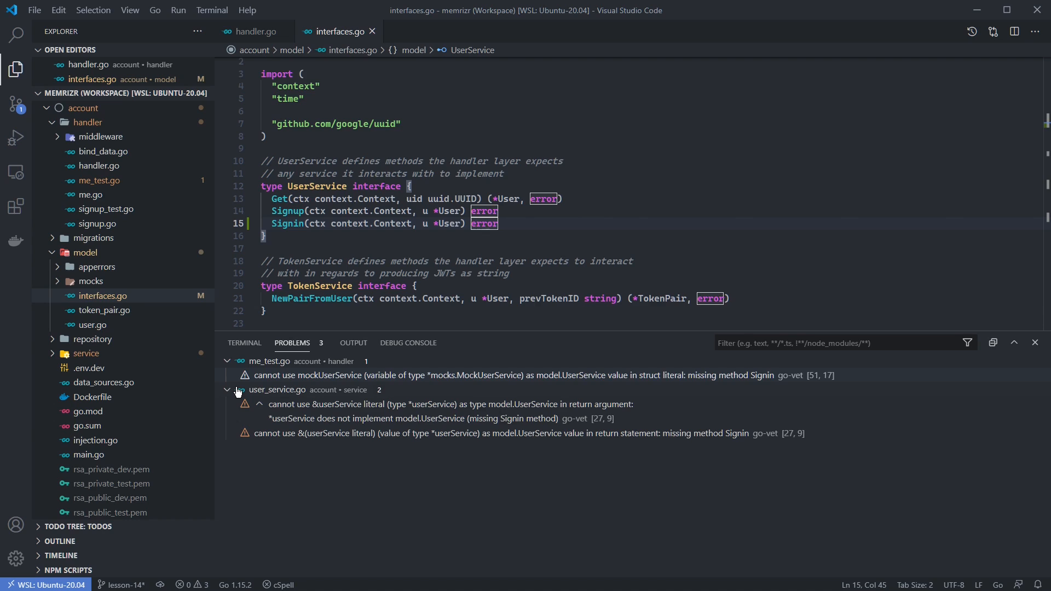
mouse_move(555, 380)
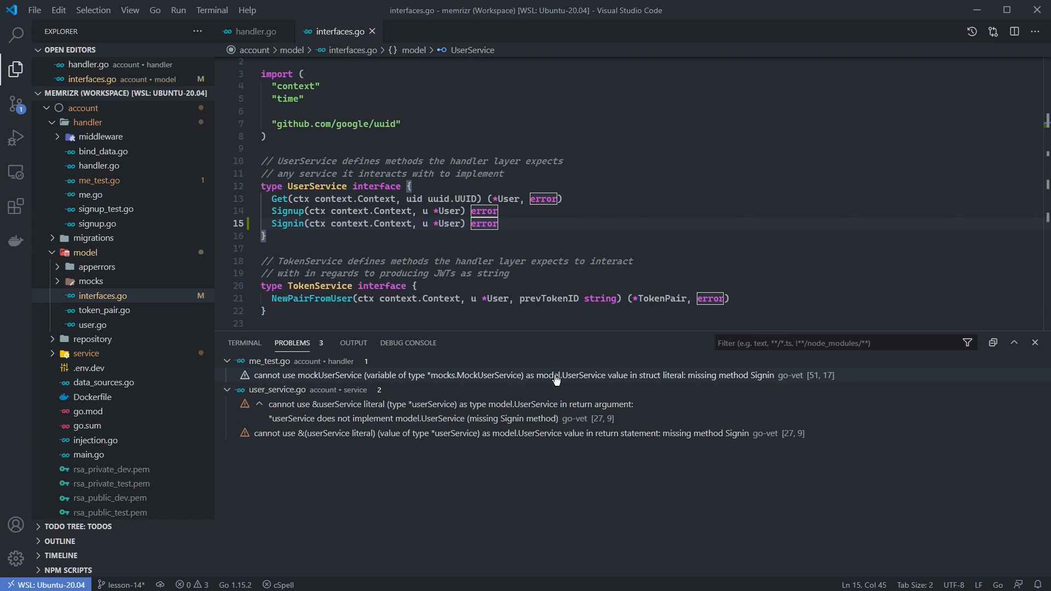
mouse_move(320, 390)
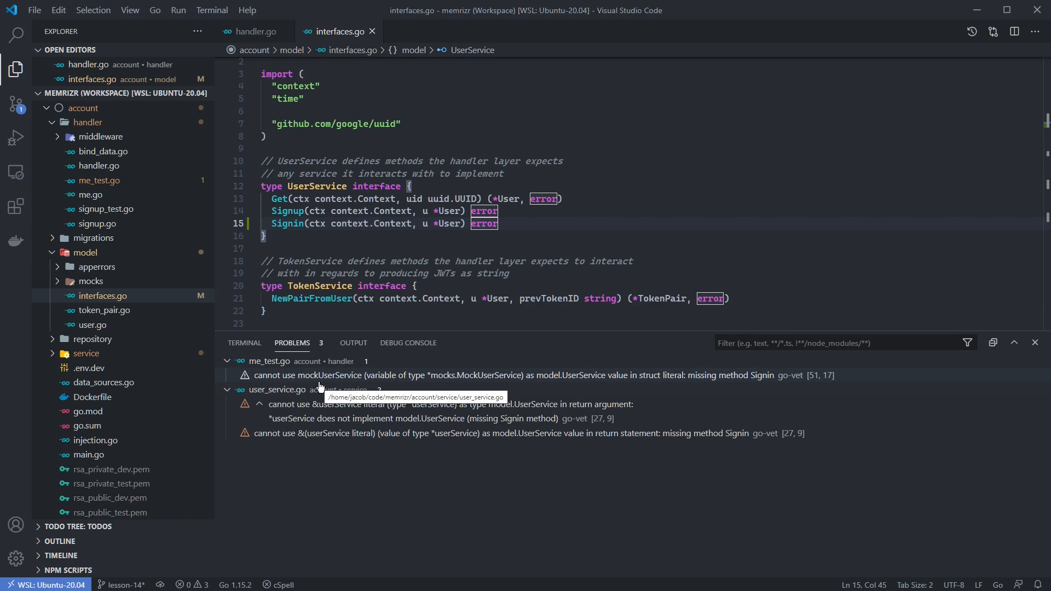
mouse_move(334, 382)
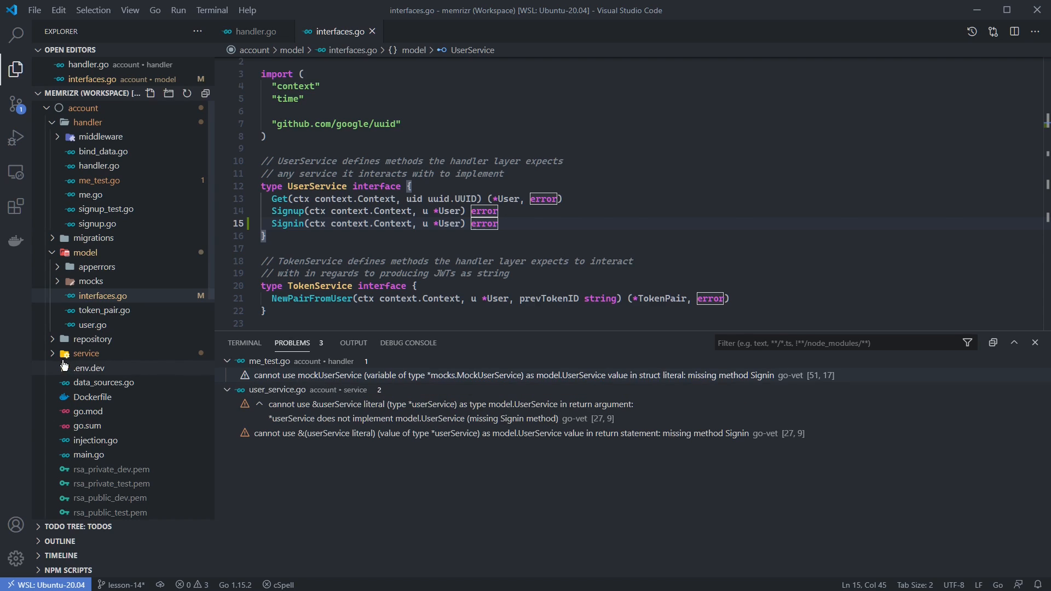
Step: Reach the end of service/user_service.go to add a Signin stub that panics "Not implemented"
click(85, 354)
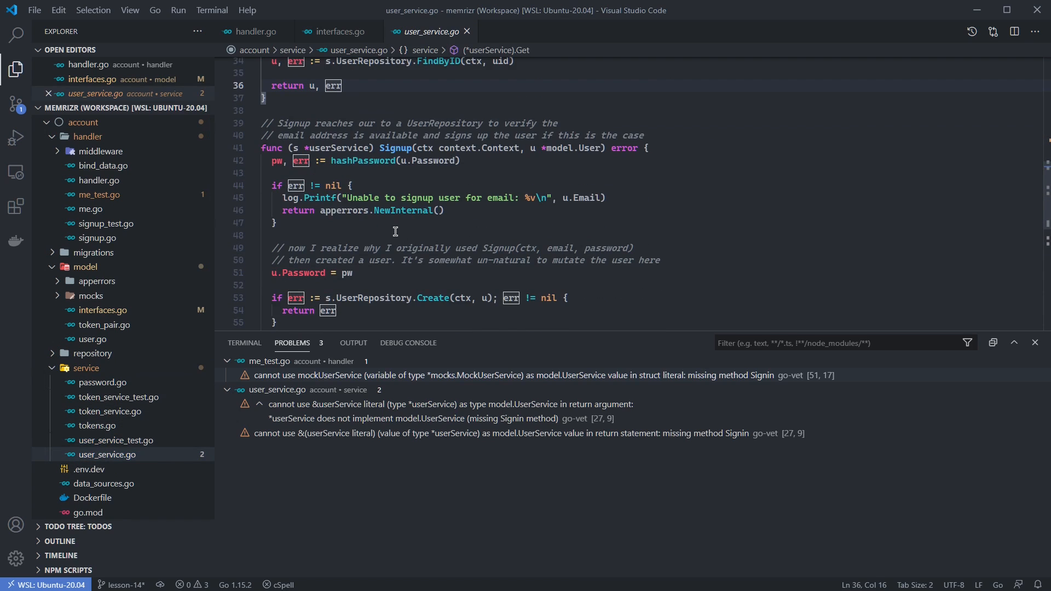
scroll(down, 3)
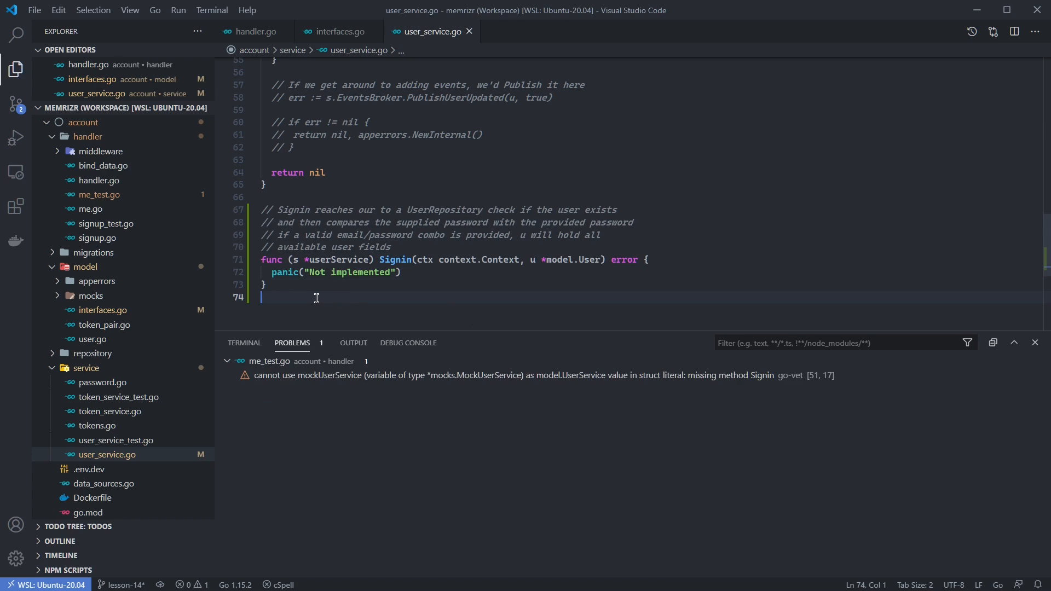
mouse_move(288, 376)
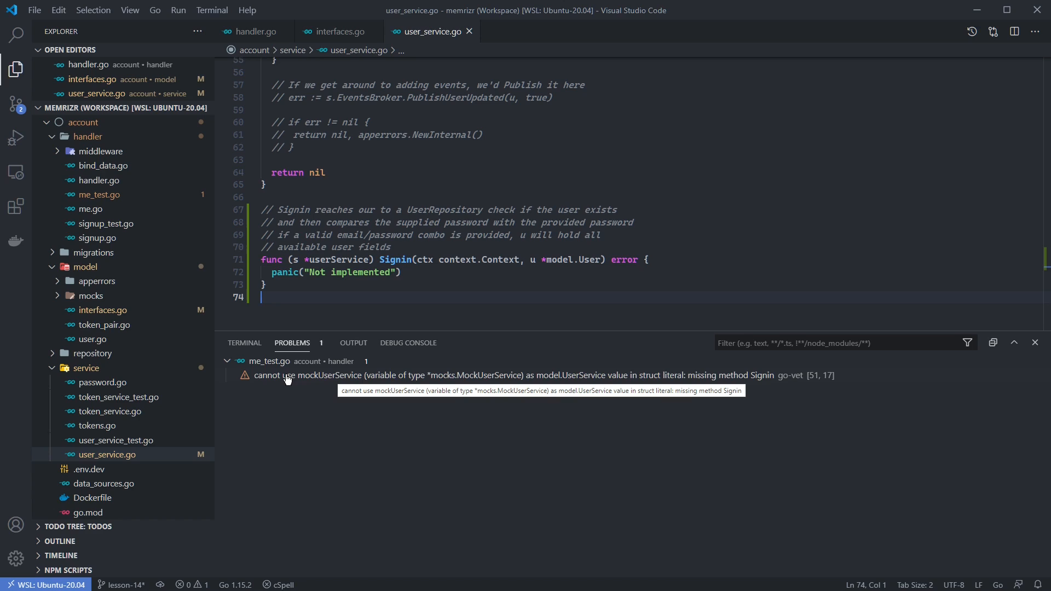
mouse_move(287, 378)
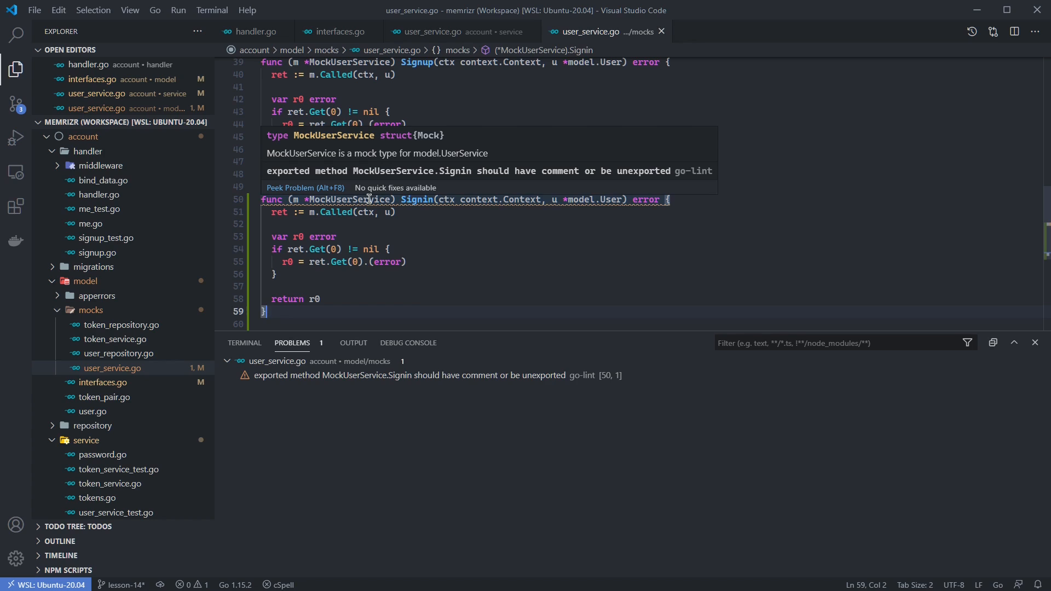
Step: Comment the mock Signin as "// Signin is a mock of UserService.Signin" and save mocks/user_service.go
text(// Signin is a mock of UserService.Signin)
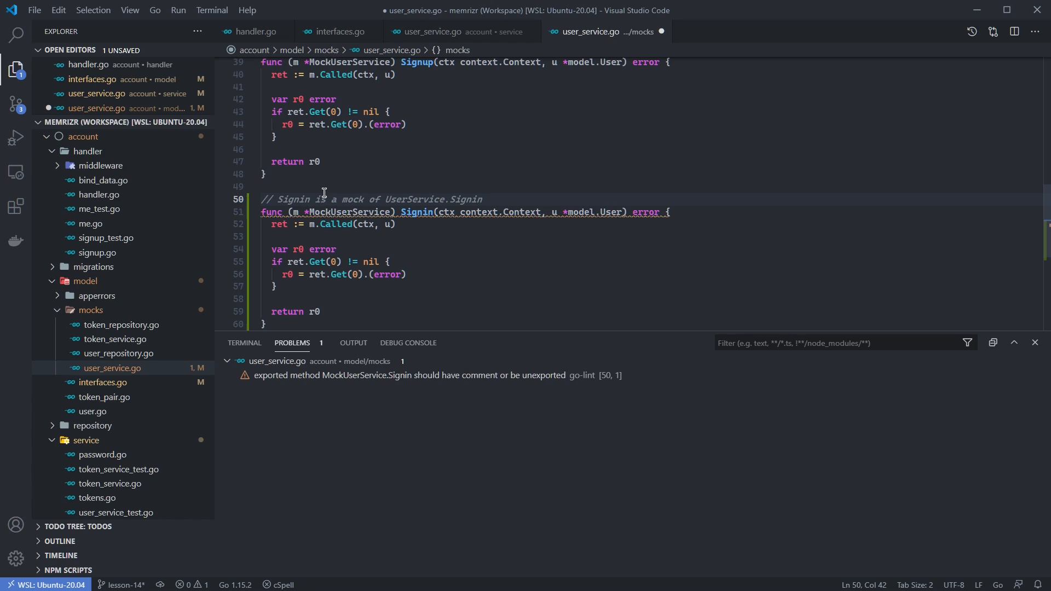
key(ctrl+s)
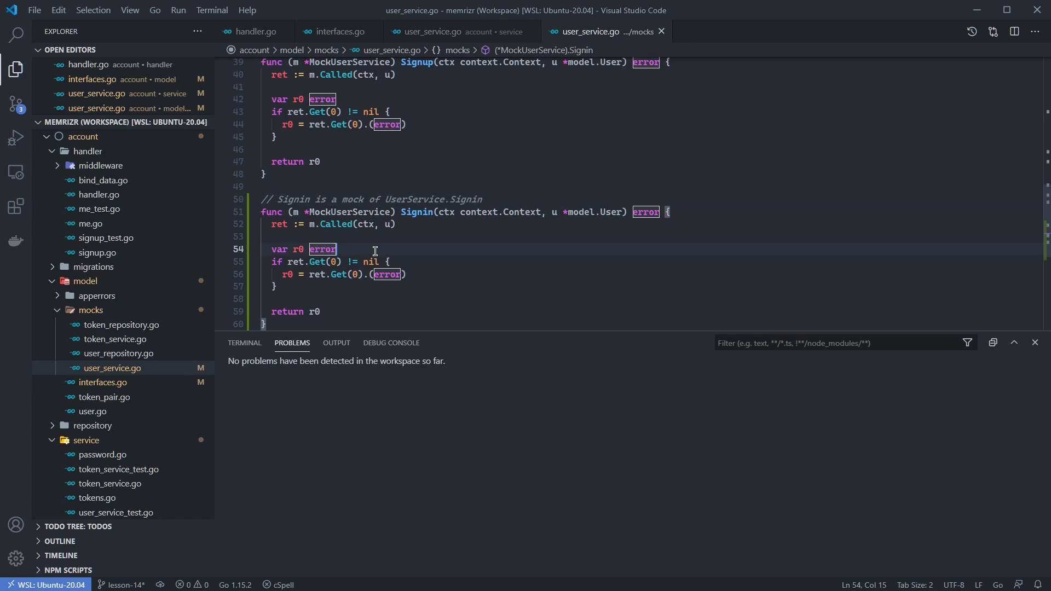
mouse_move(100, 200)
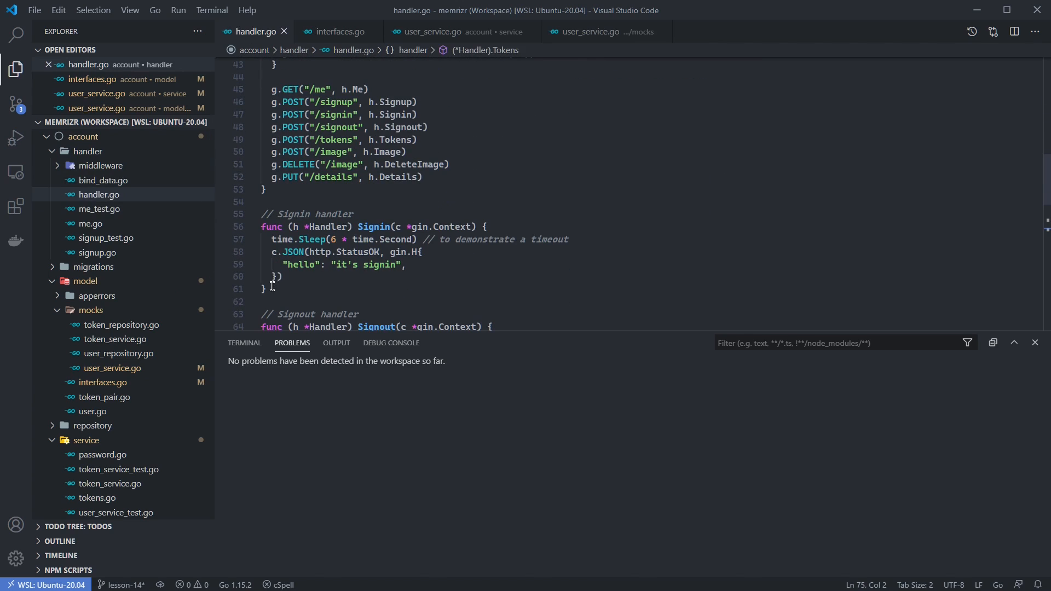
mouse_move(373, 272)
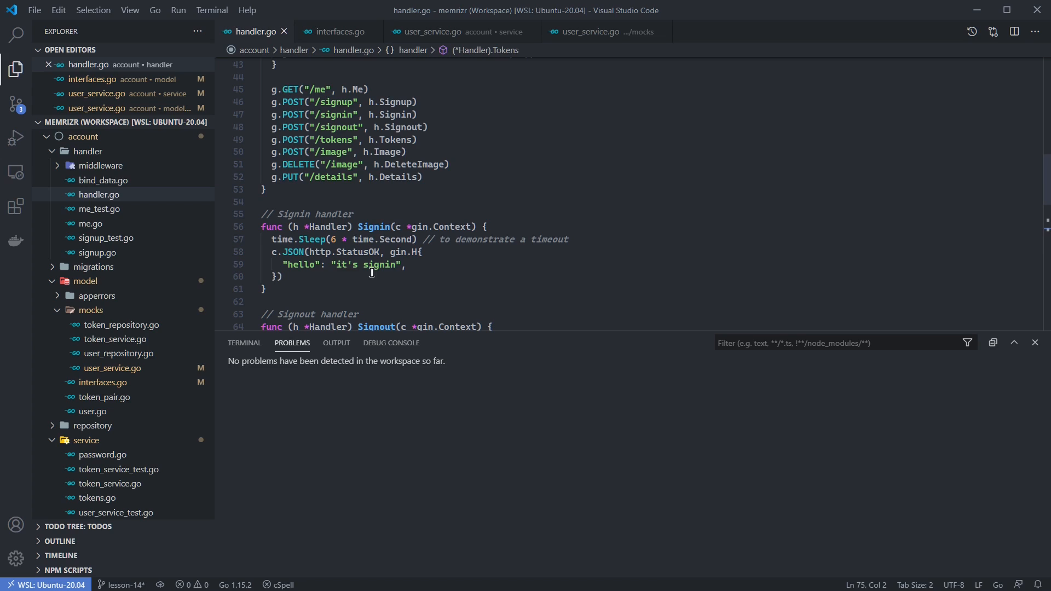
mouse_move(356, 265)
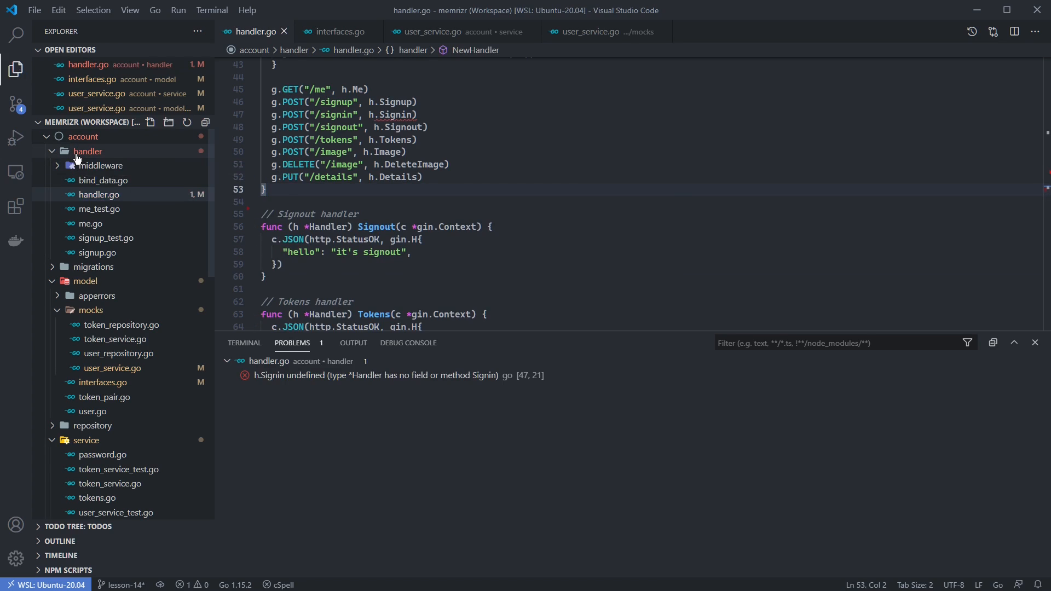
Step: Create a new sigin.go file in the handler folder to hold the Signin handler
right_click(88, 151)
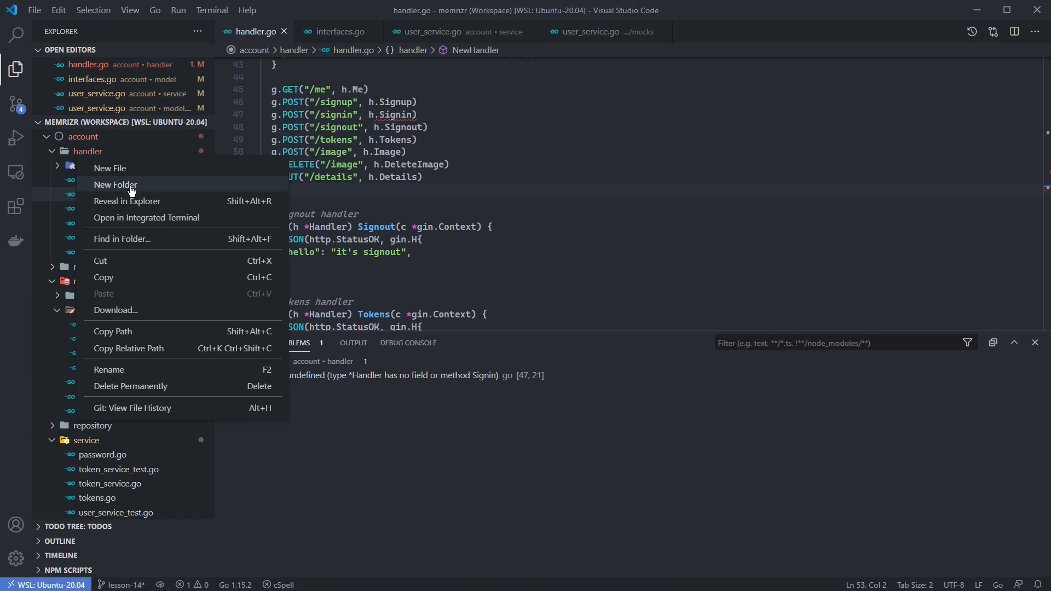
click(109, 168)
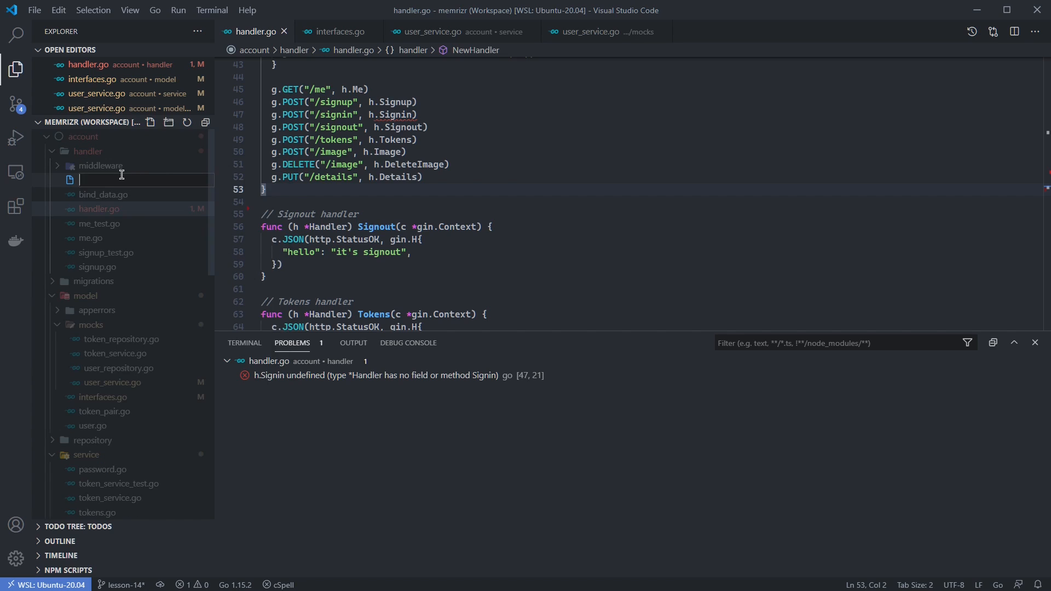
text(sigin)
text(p)
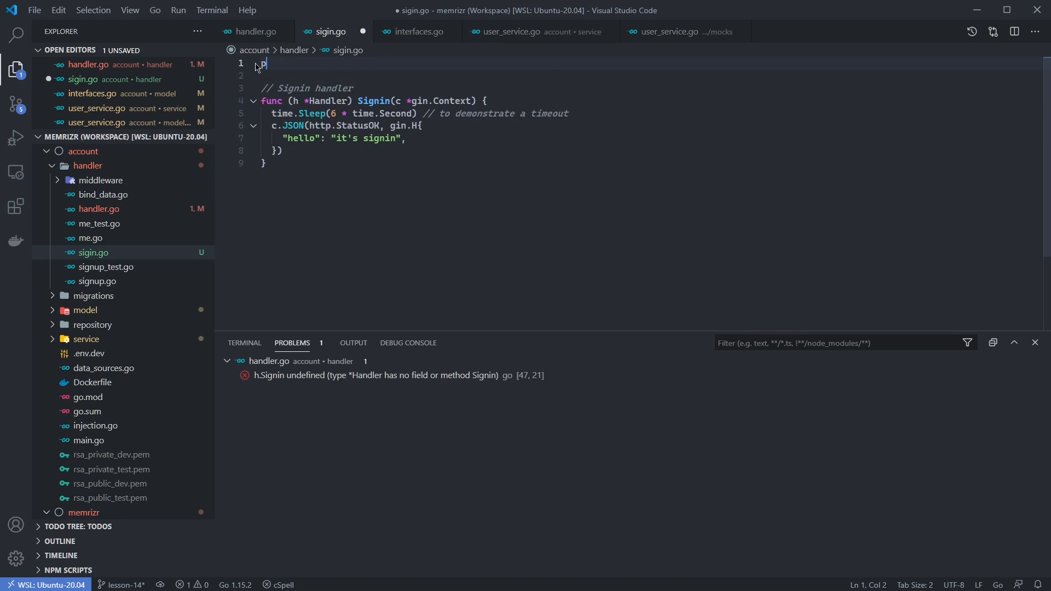
Step: Write package handler, imports, the signinReq email/password struct and Signin handler in sigin.go
text(ackage handler)
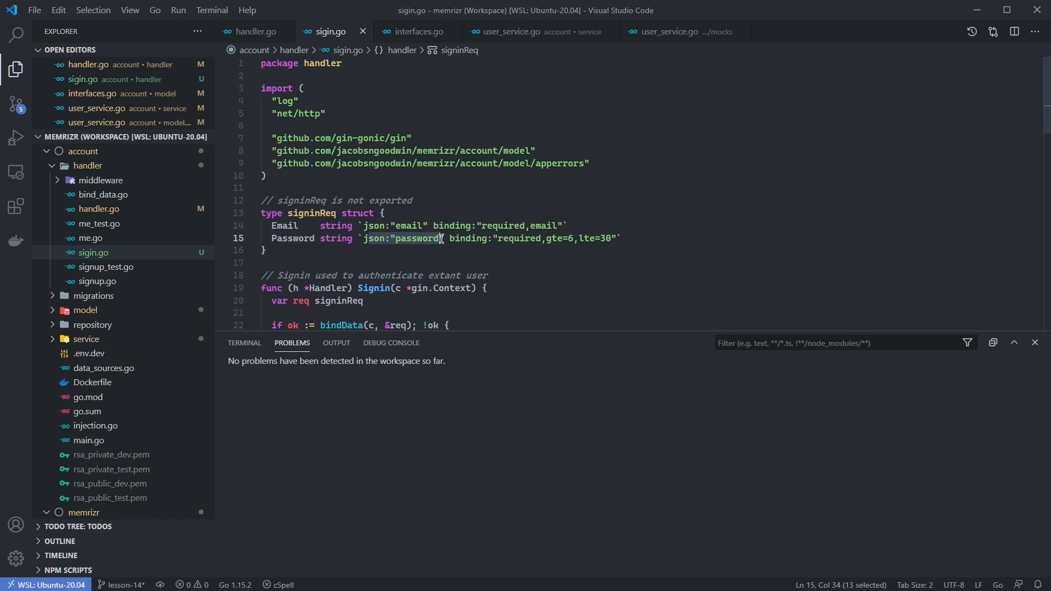
double_click(454, 226)
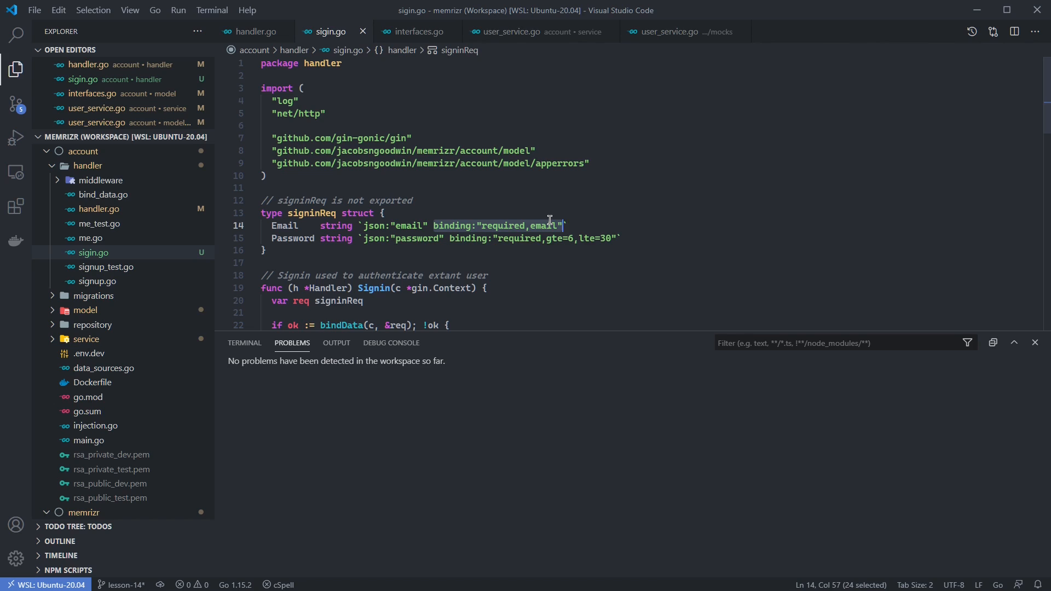
mouse_move(637, 238)
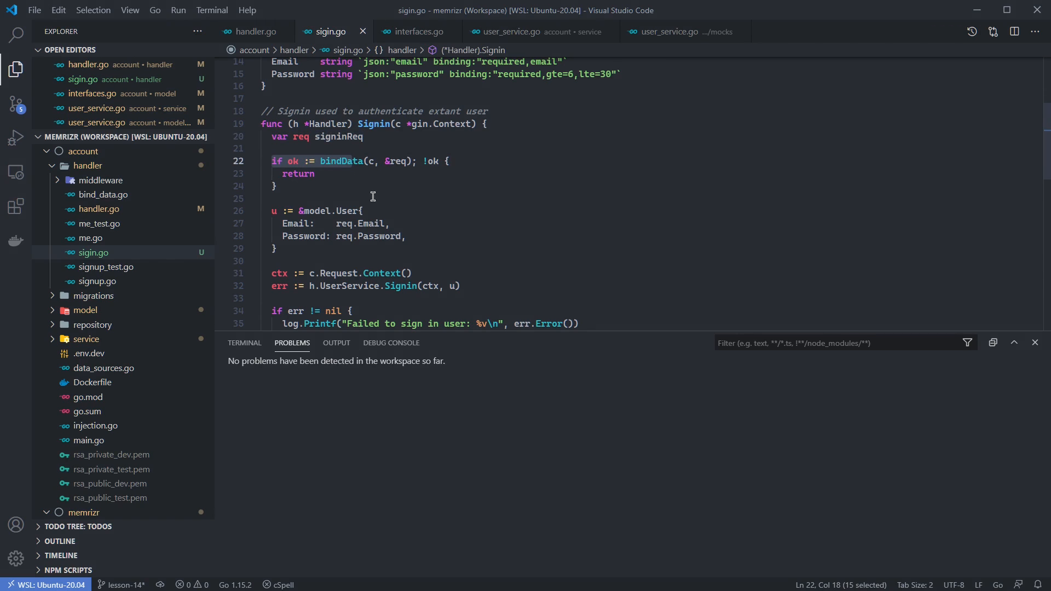
mouse_move(384, 161)
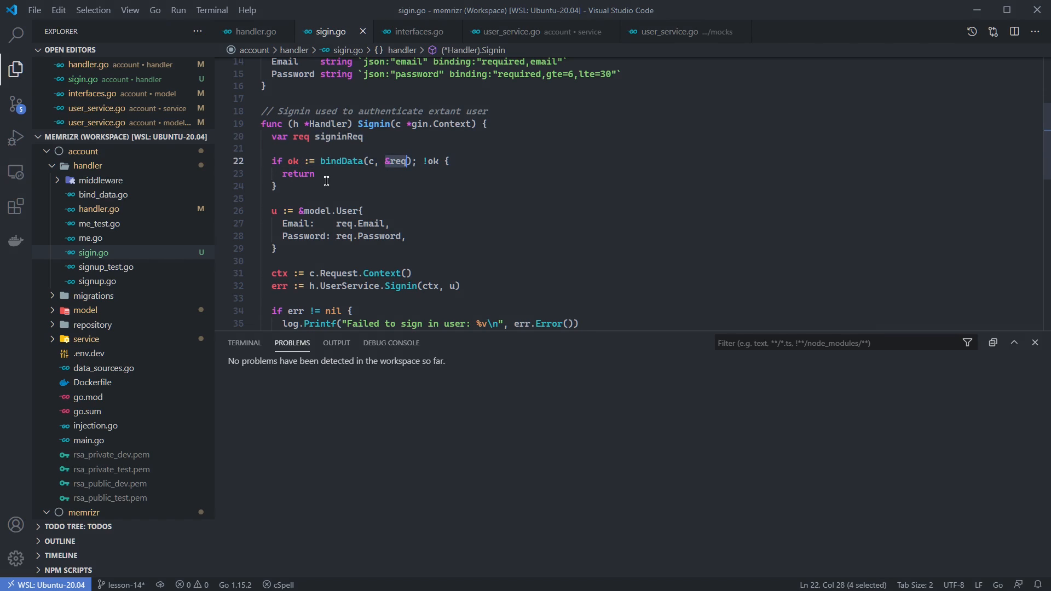
mouse_move(339, 163)
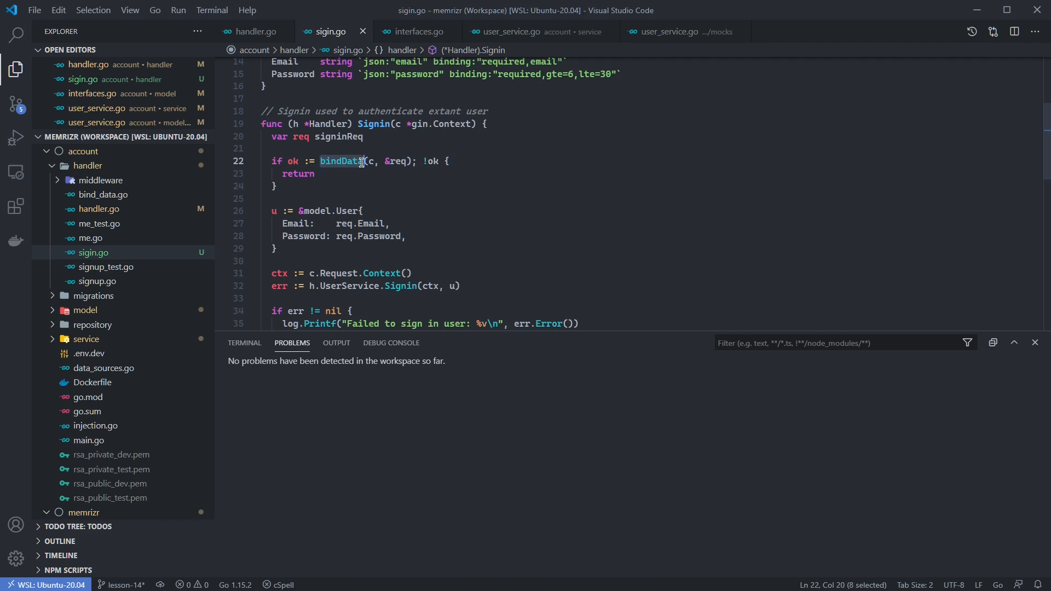
mouse_move(104, 195)
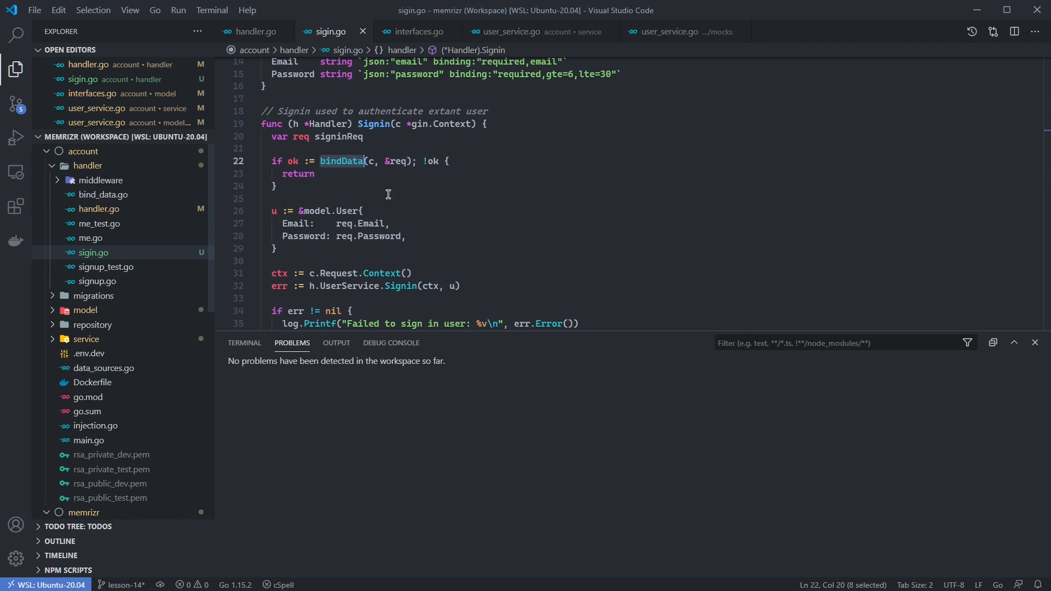
mouse_move(331, 229)
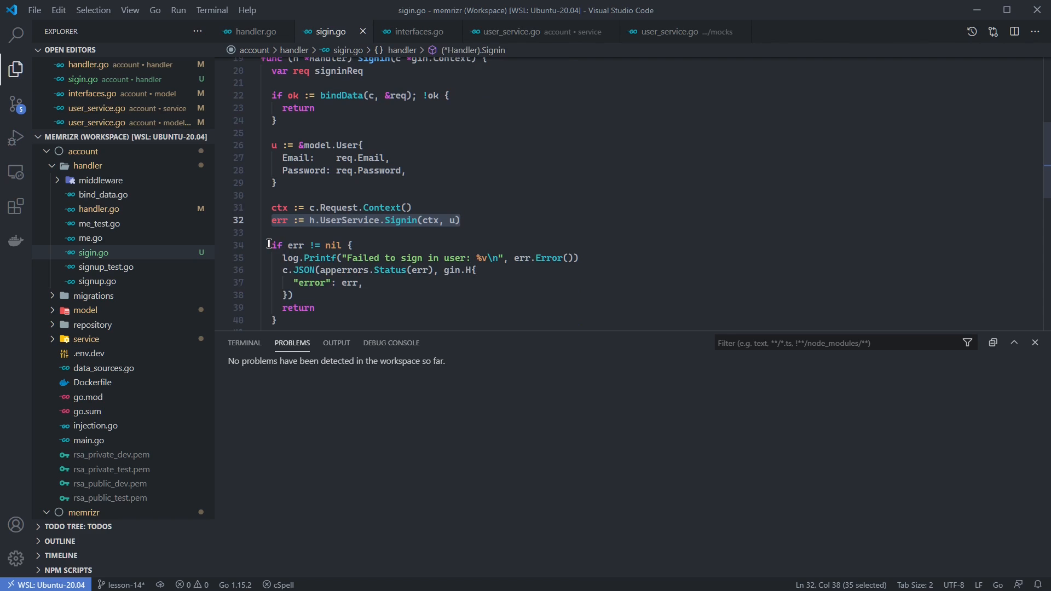
scroll(down, 3)
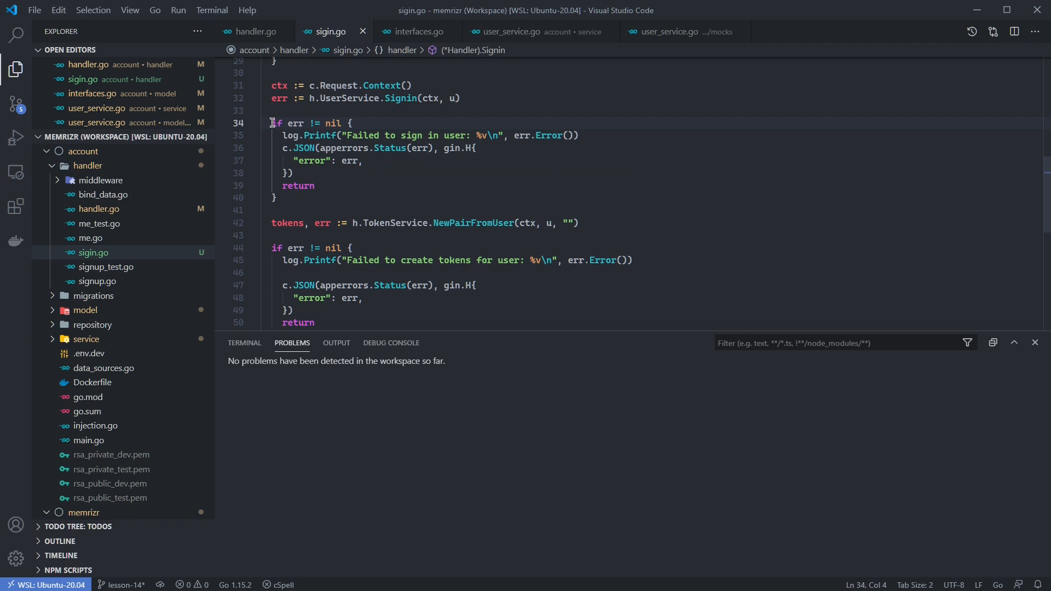
drag(270, 123, 470, 135)
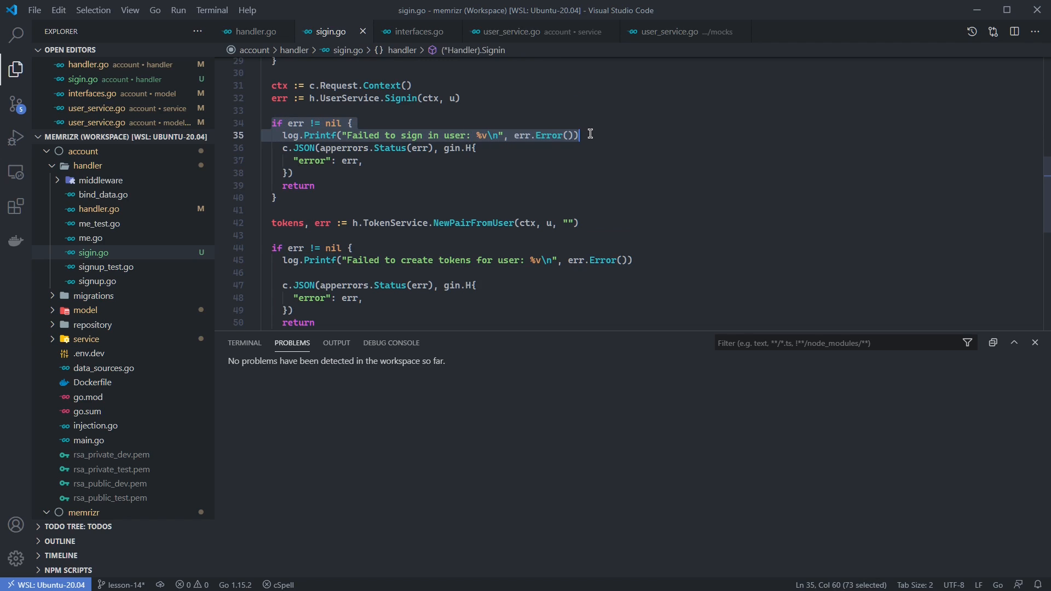
click(389, 135)
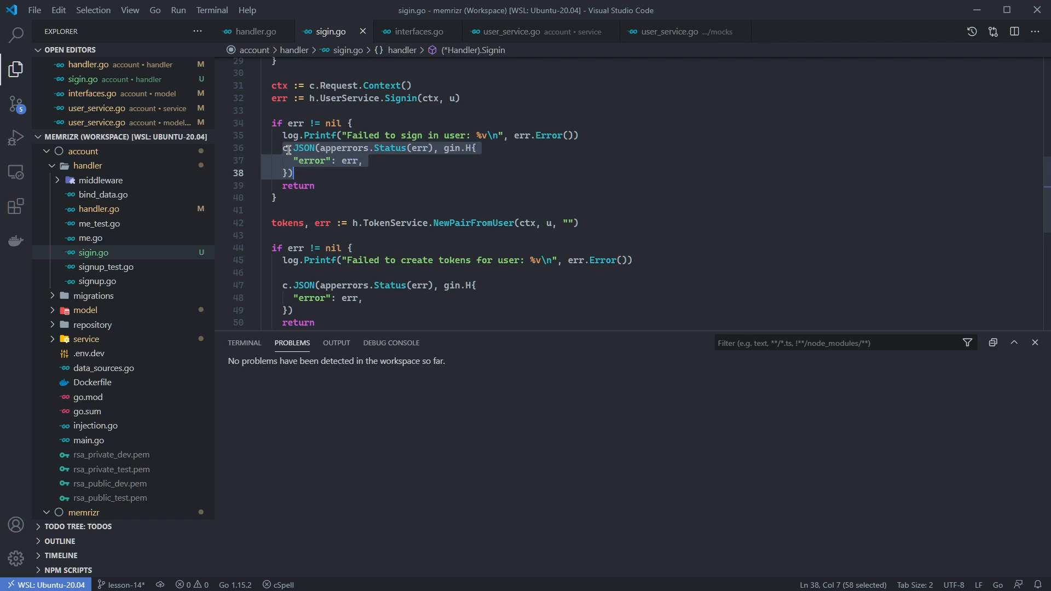
mouse_move(411, 200)
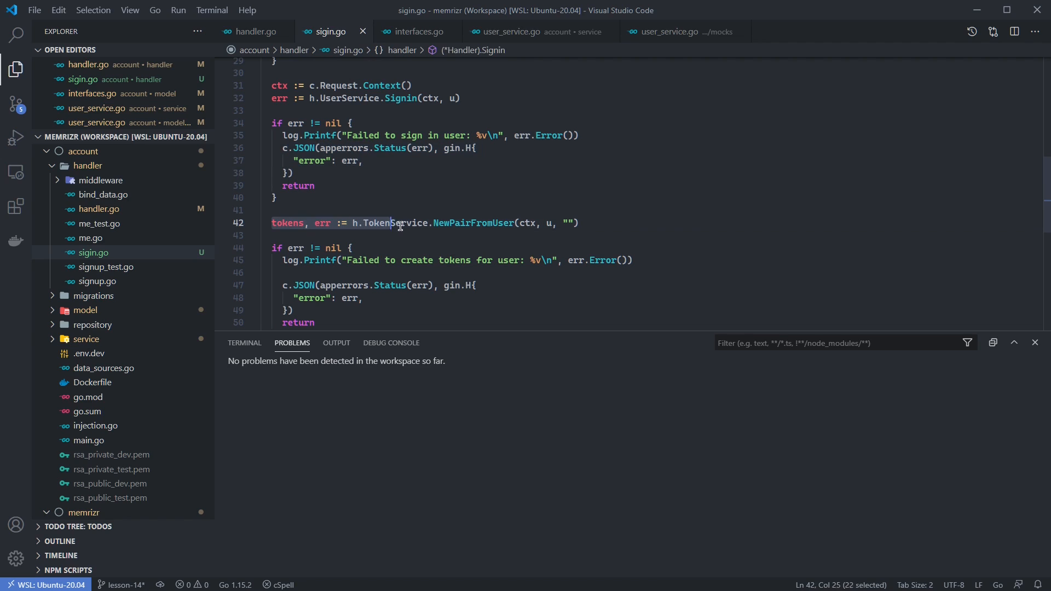
click(577, 222)
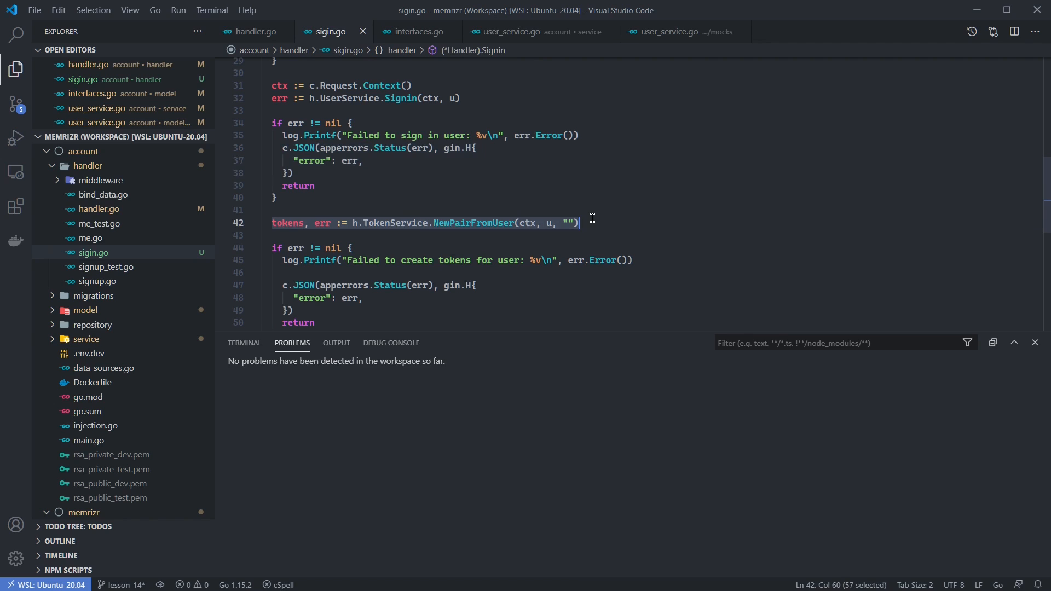
scroll(down, 3)
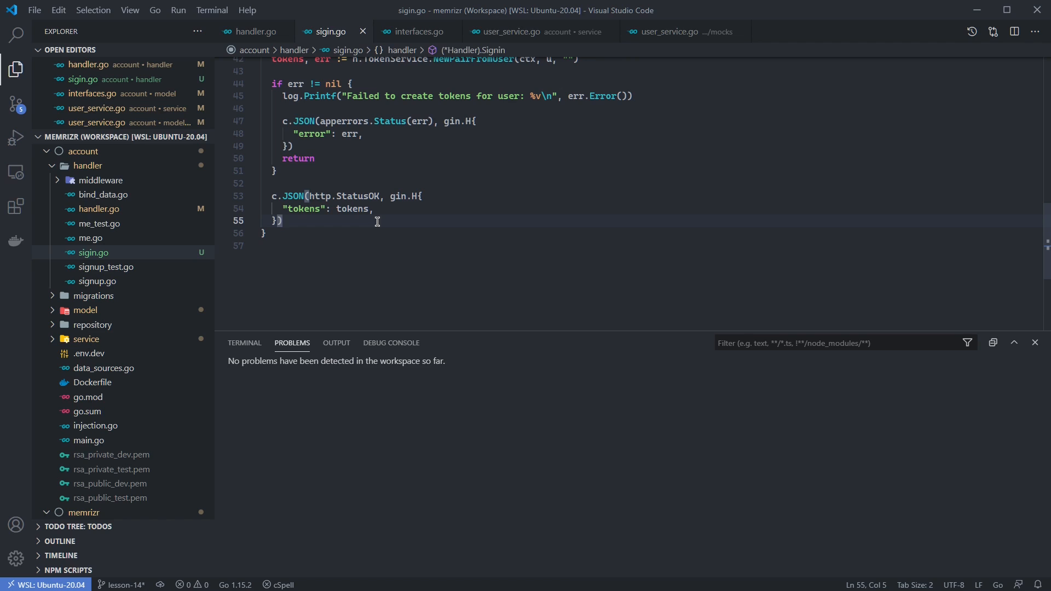
Step: Create a new empty signin_test.go file in the handler folder
right_click(88, 173)
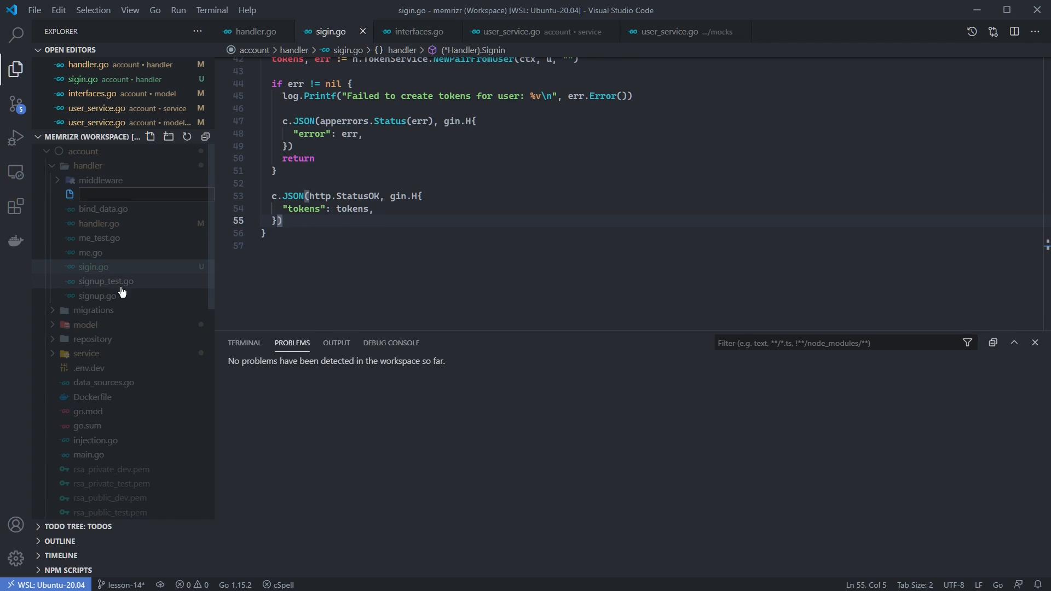
mouse_move(97, 295)
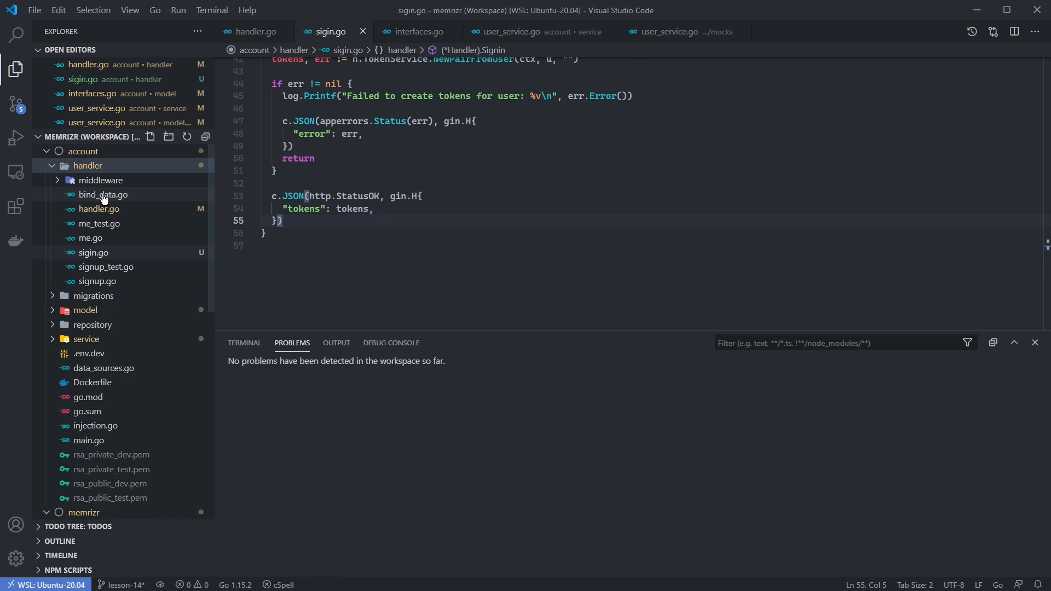
right_click(104, 195)
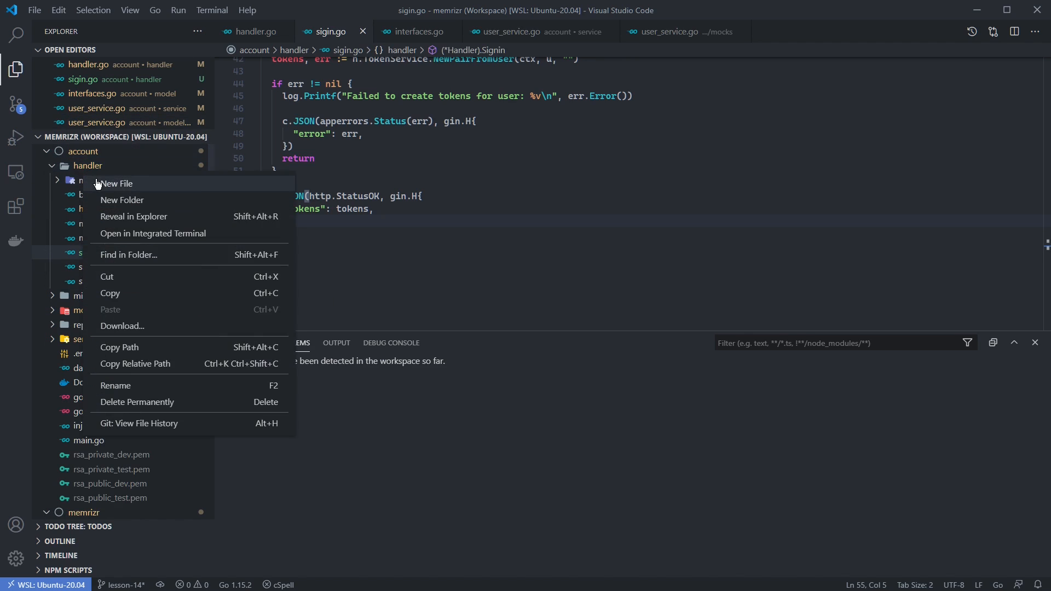
click(118, 182)
text(signin_test.go)
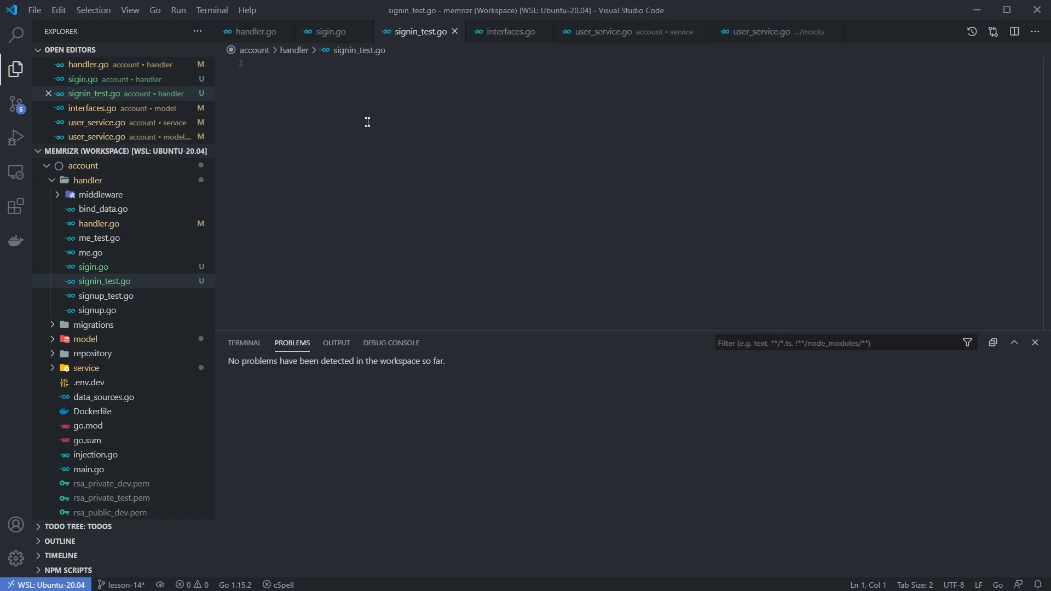
mouse_move(103, 208)
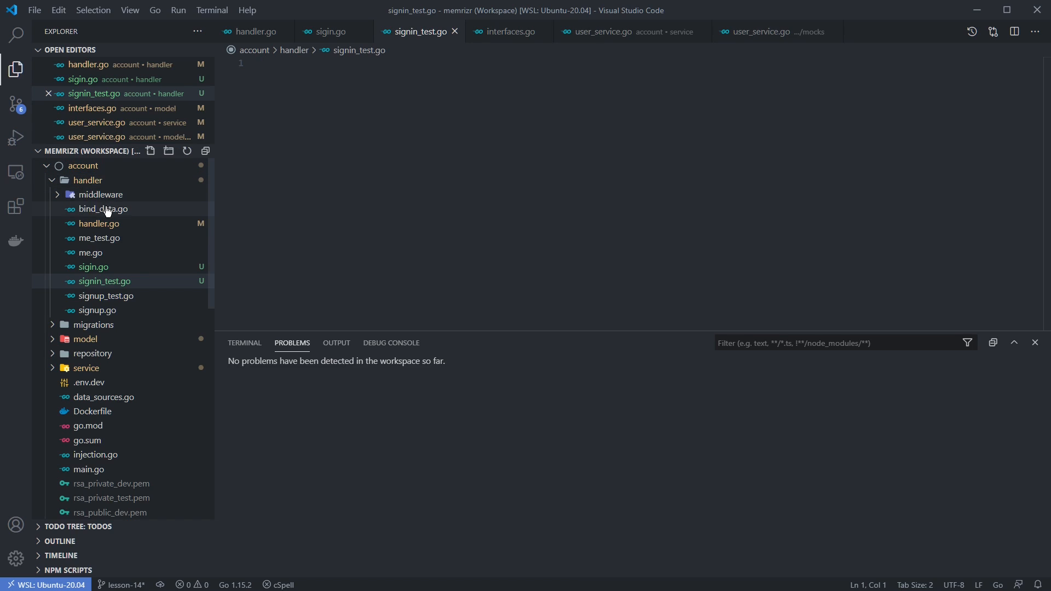
mouse_move(103, 208)
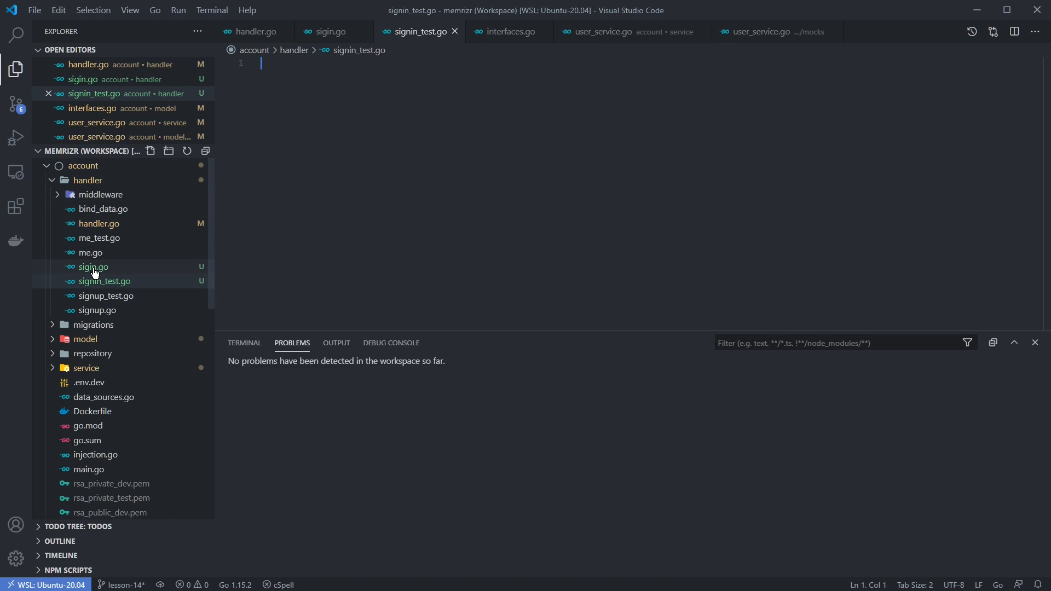
Step: Review sigin.go's Signin call and token error block, then switch to the empty signin_test.go
click(92, 267)
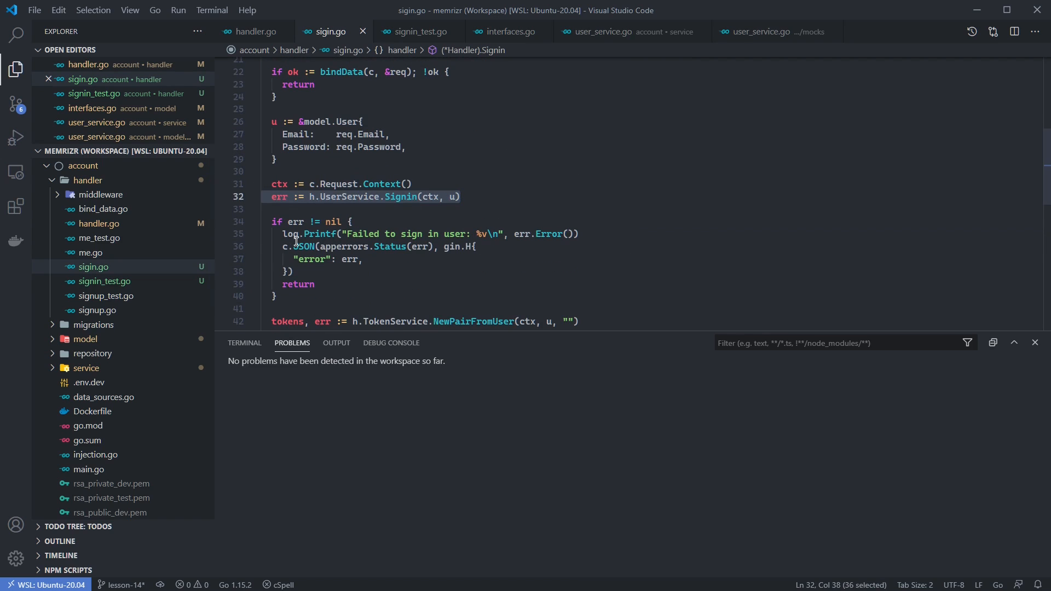
drag(283, 247, 283, 272)
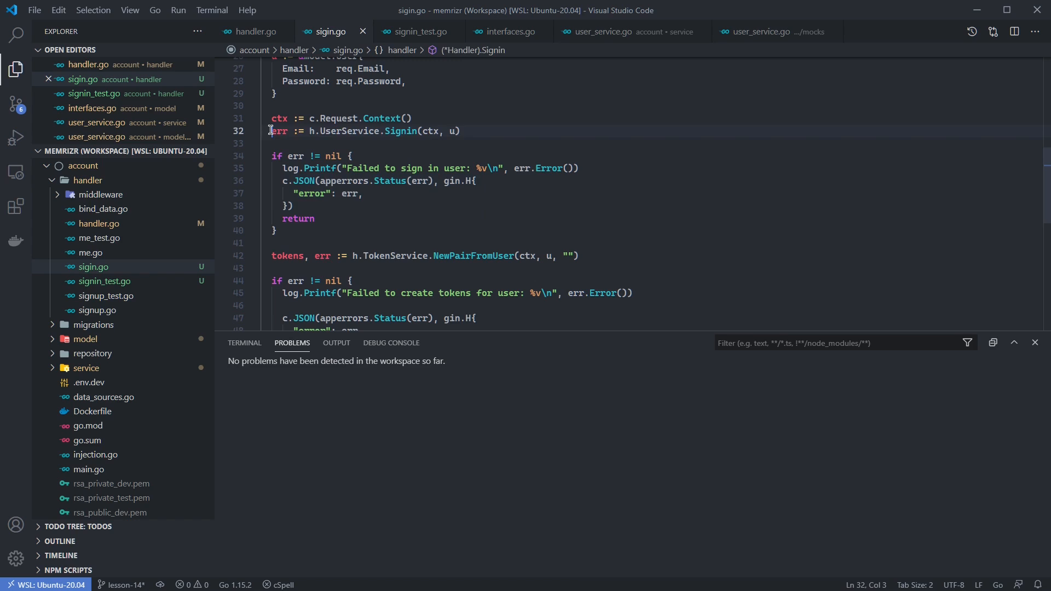
click(273, 255)
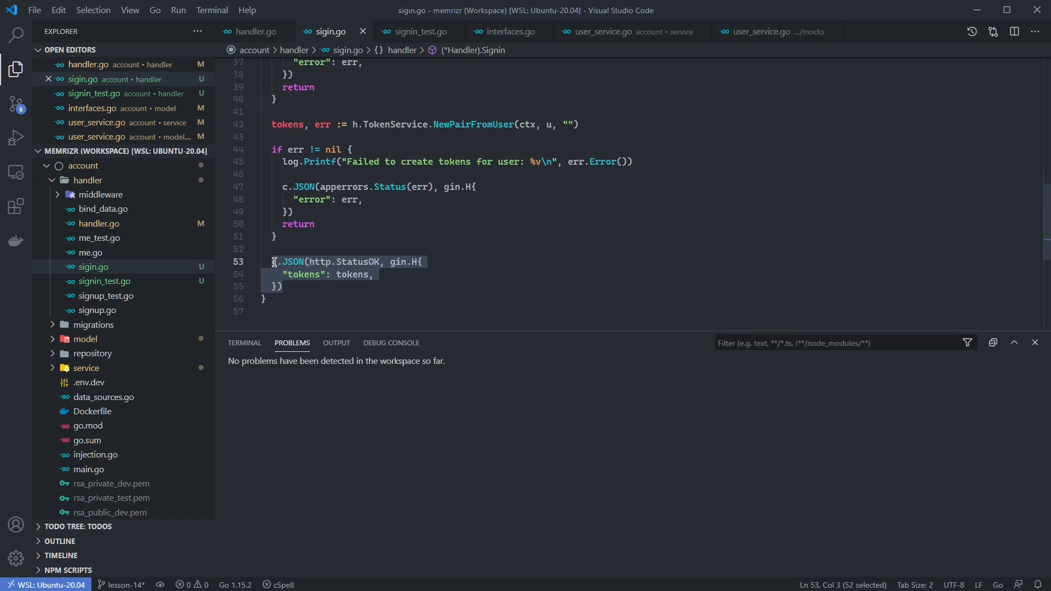
mouse_move(276, 261)
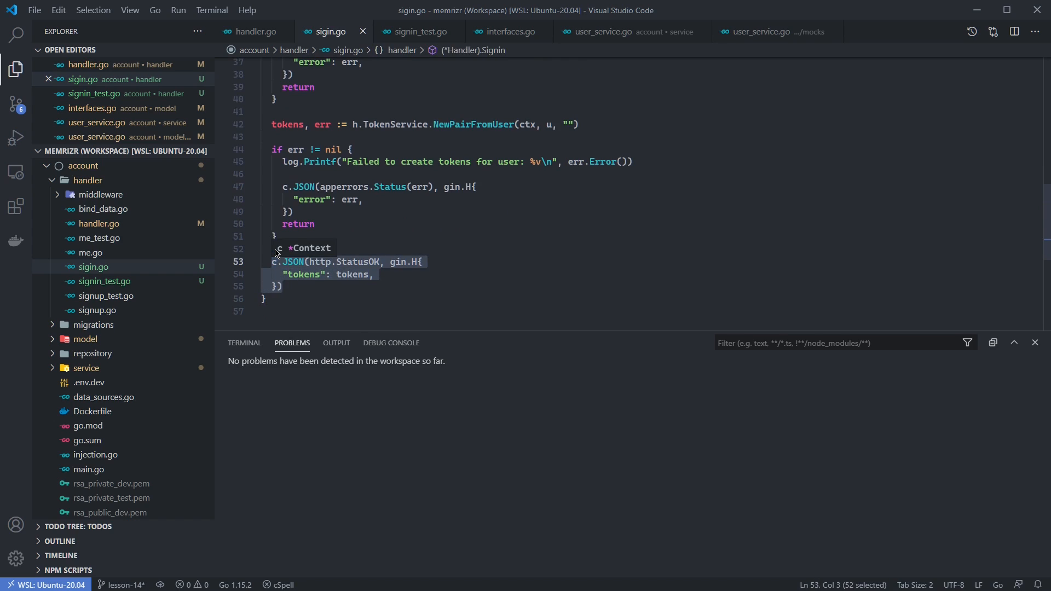
click(274, 124)
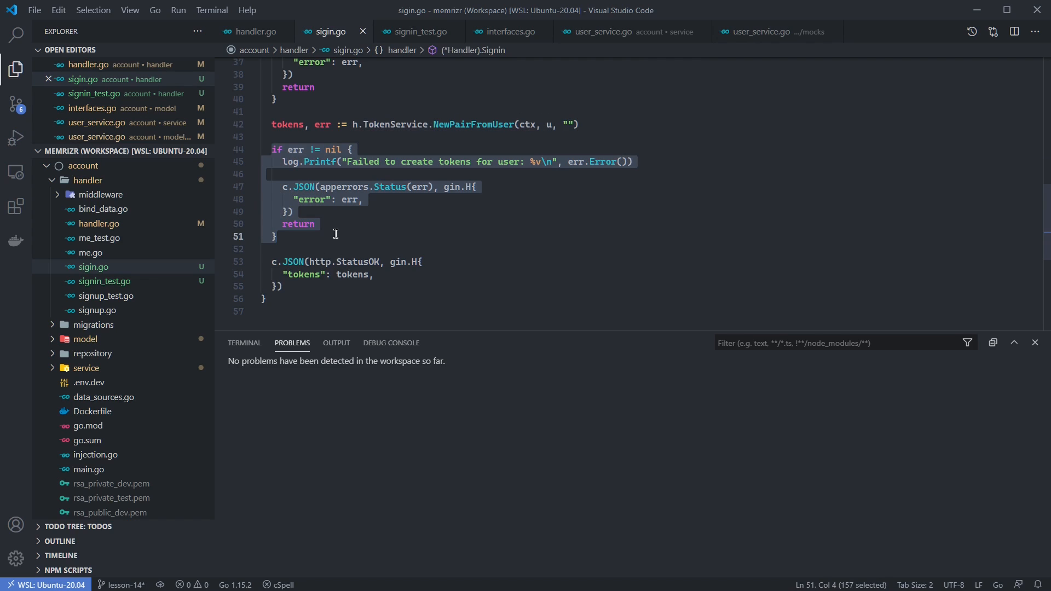
click(418, 32)
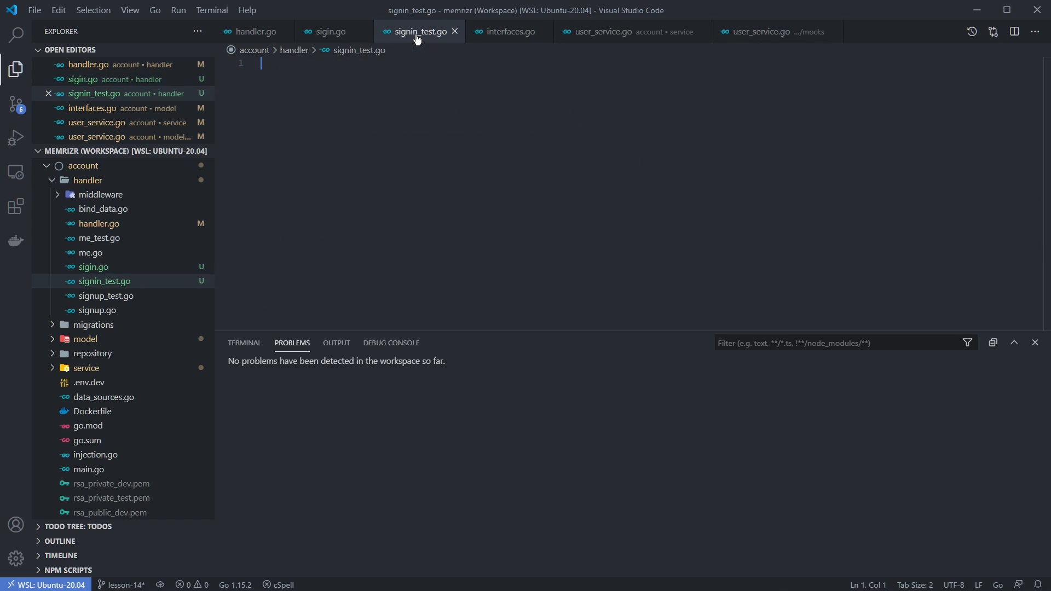
mouse_move(389, 32)
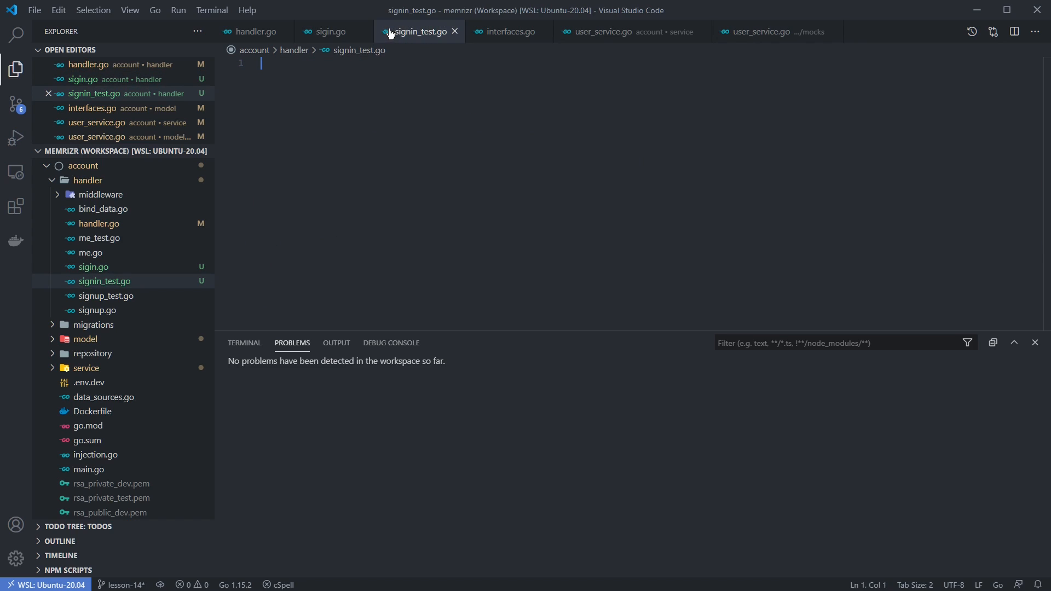
Step: Review signup_test.go's TestSignin setup and NewHandler block with the model/mocks folder expanded
click(106, 296)
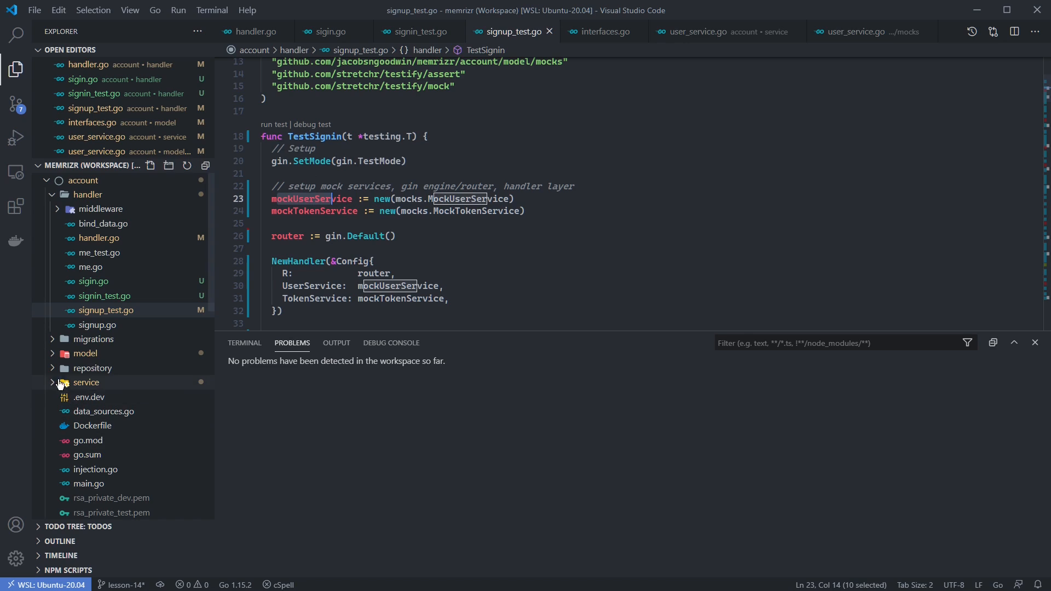
click(85, 353)
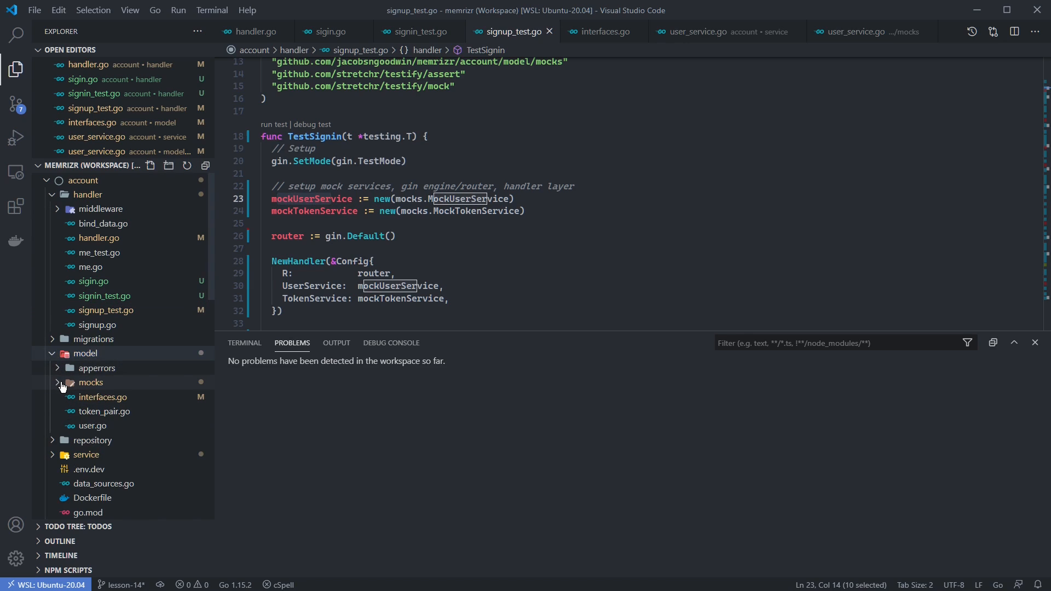
click(91, 382)
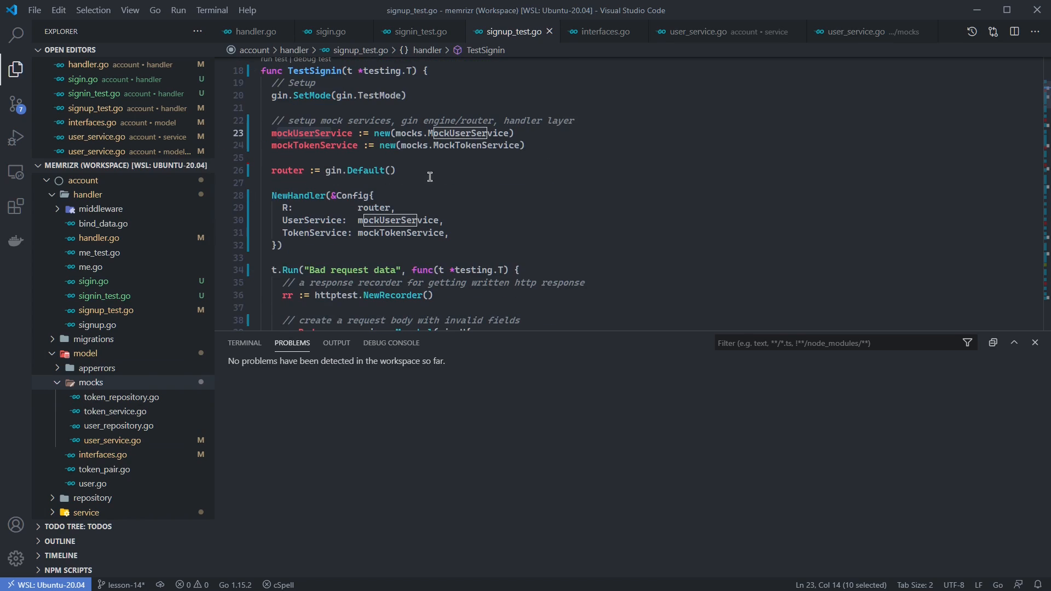
click(314, 207)
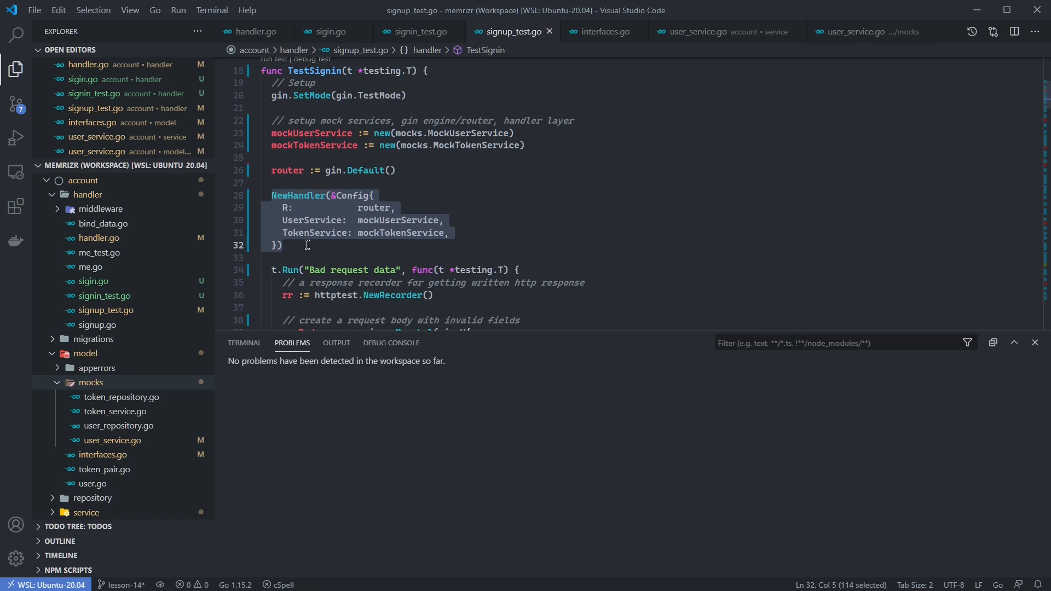
mouse_move(420, 232)
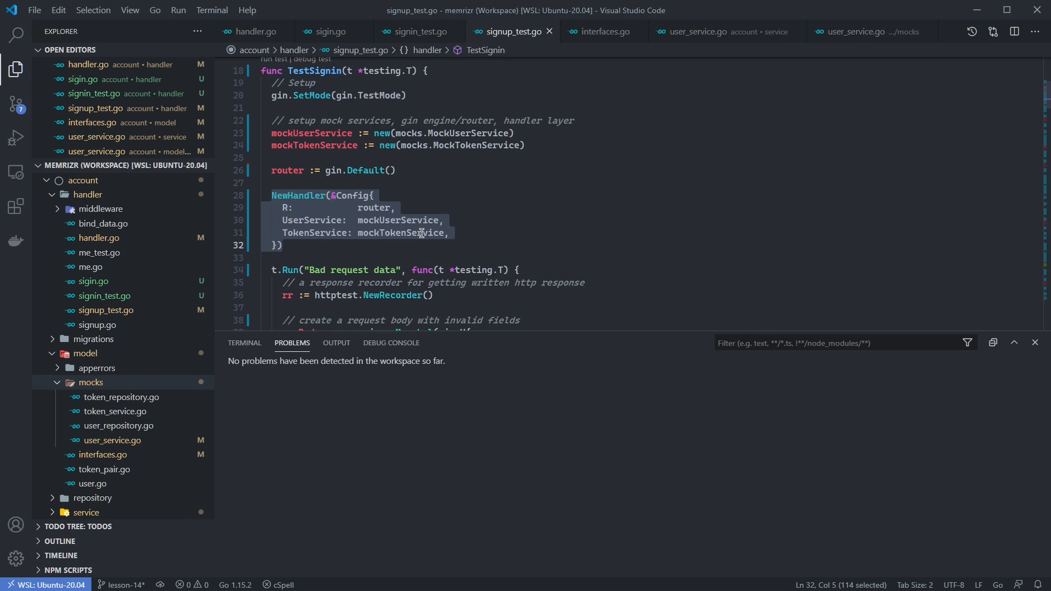
mouse_move(448, 213)
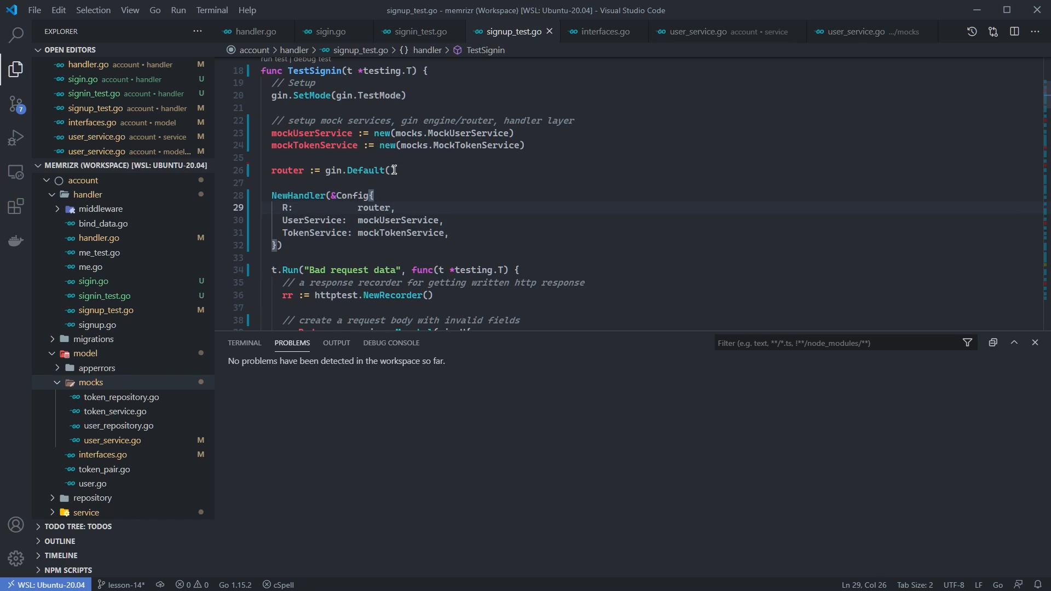
Step: Review the Bad request data test's request variable and its POST to the /signin route
scroll(down, 3)
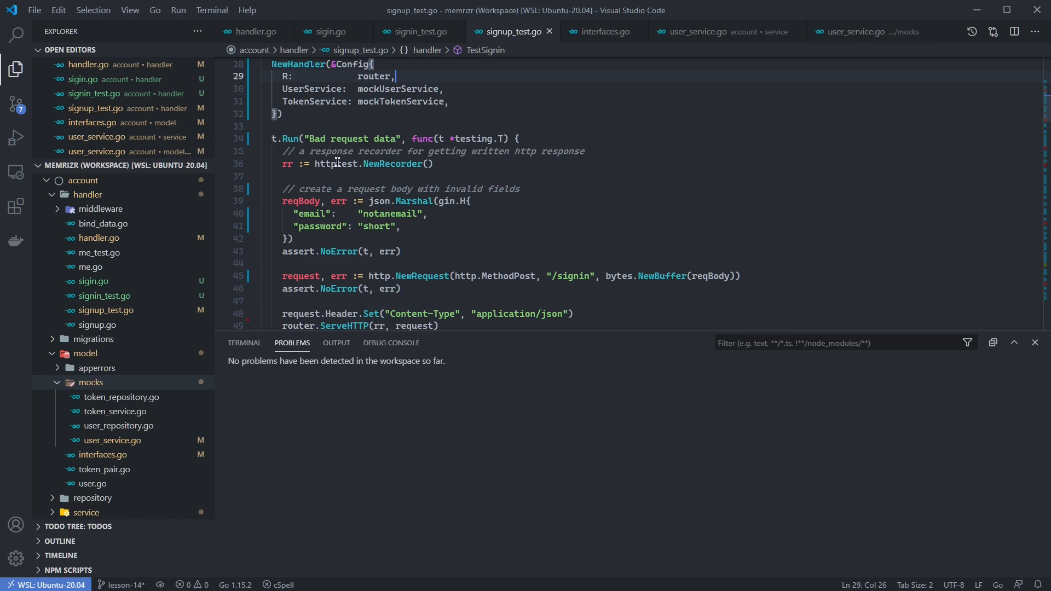
mouse_move(414, 186)
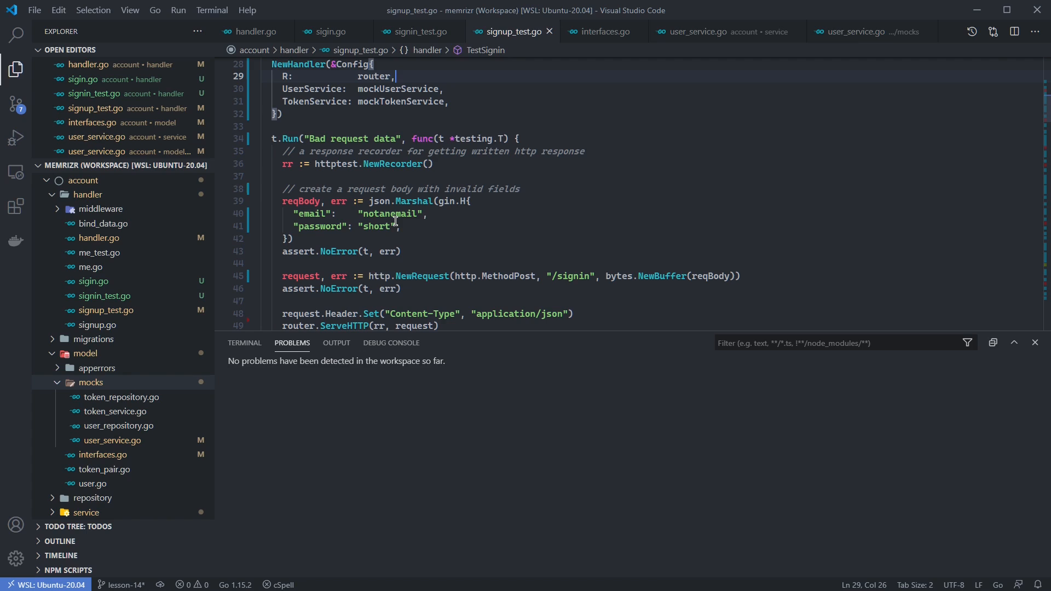
mouse_move(335, 231)
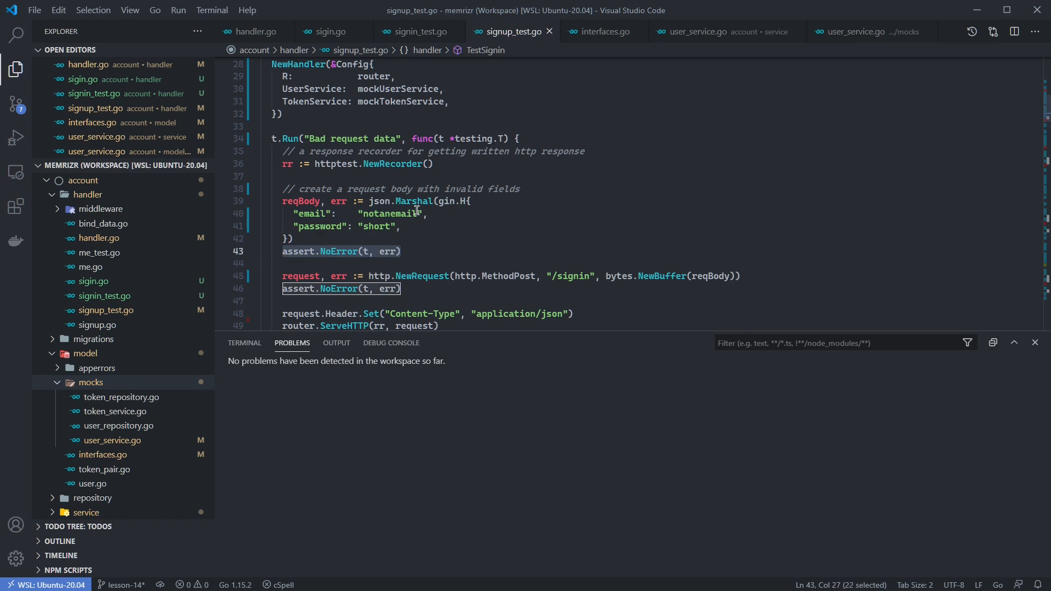
scroll(down, 3)
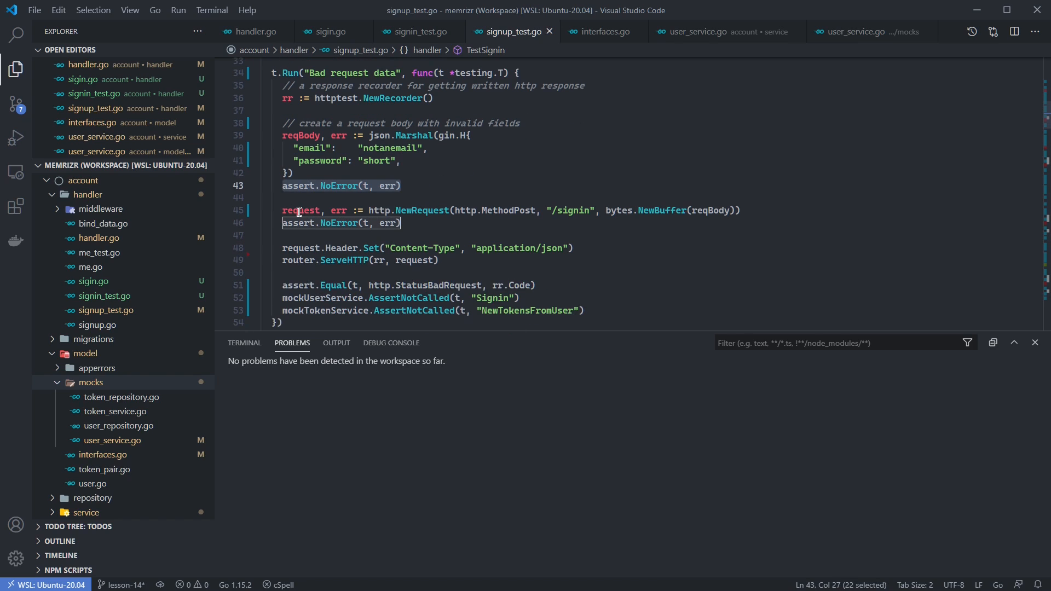
click(300, 210)
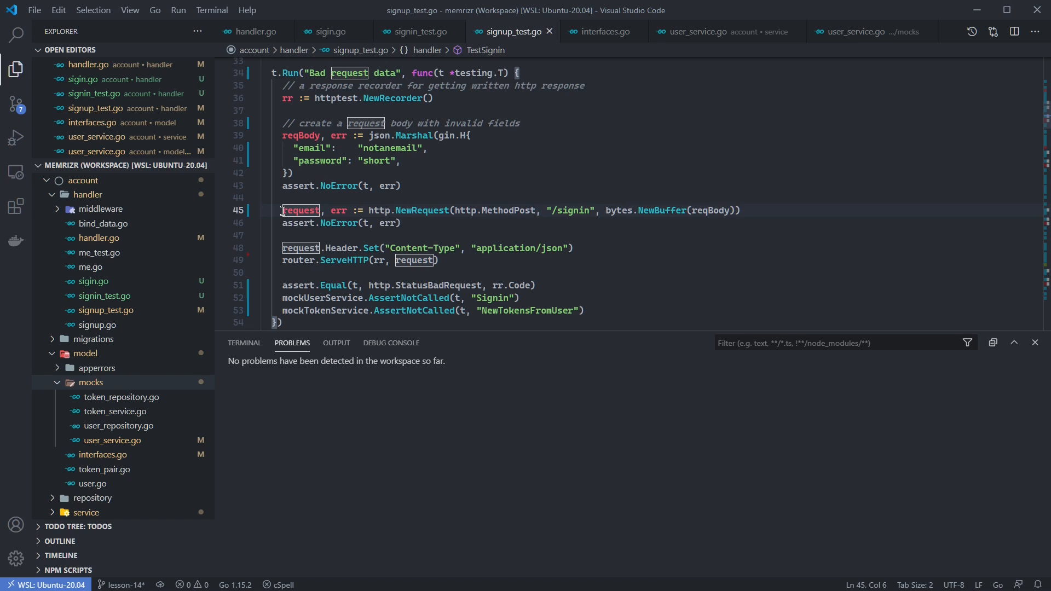
click(471, 210)
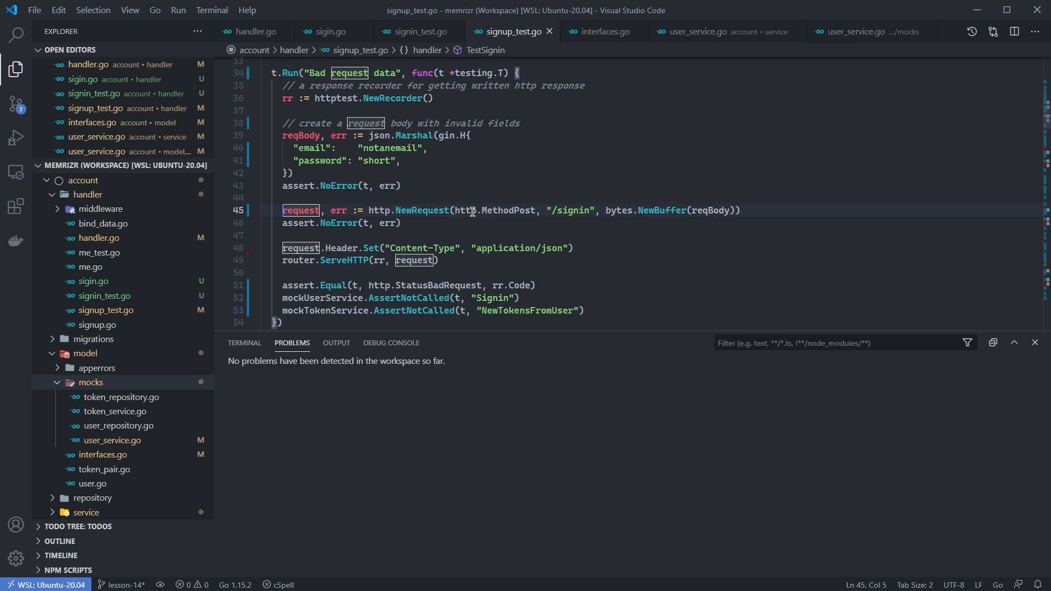
mouse_move(481, 212)
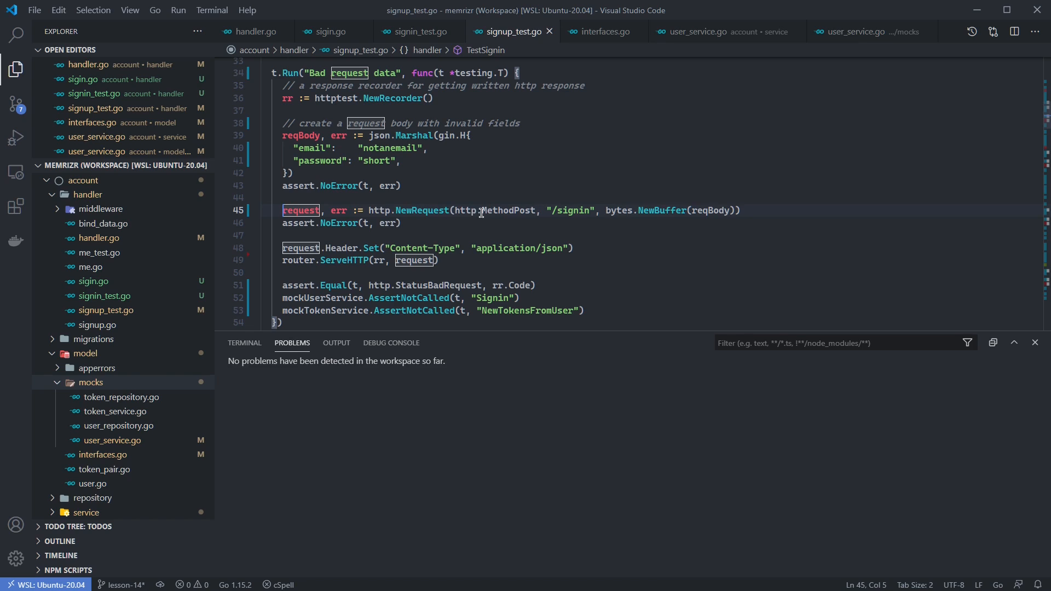
double_click(569, 210)
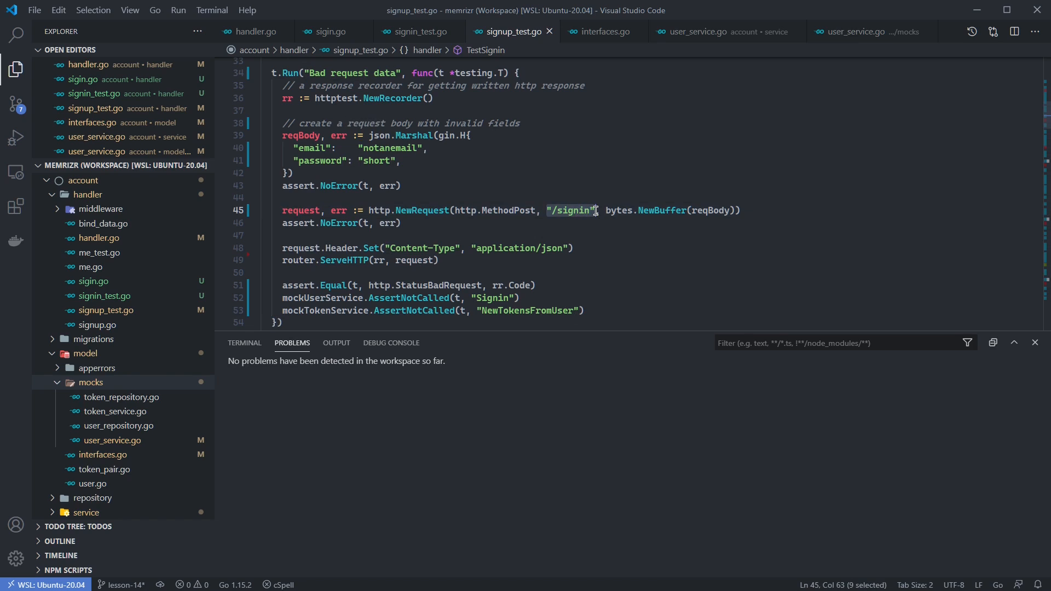
scroll(down, 3)
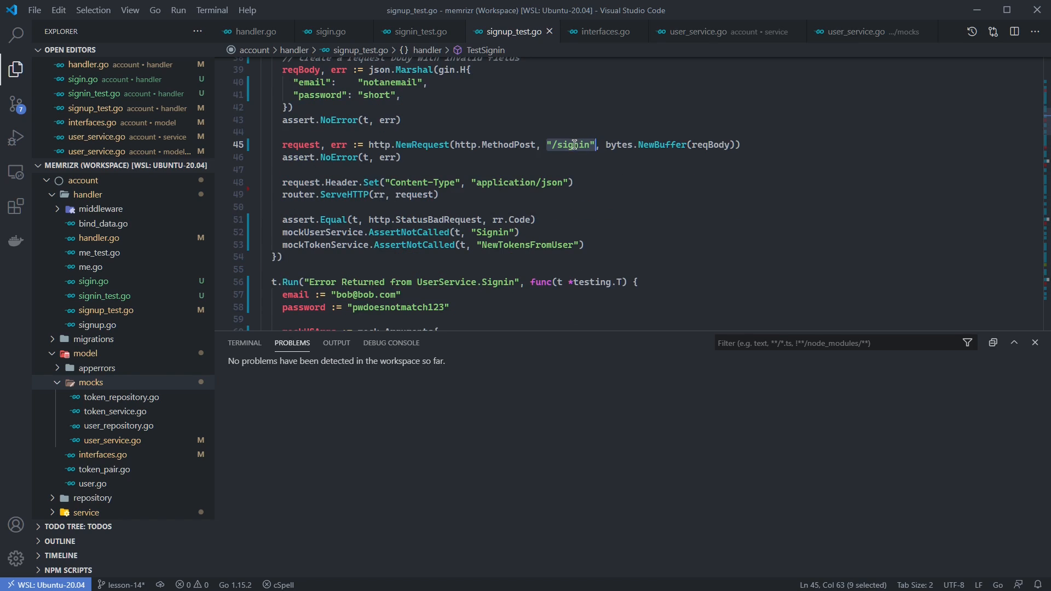
click(587, 144)
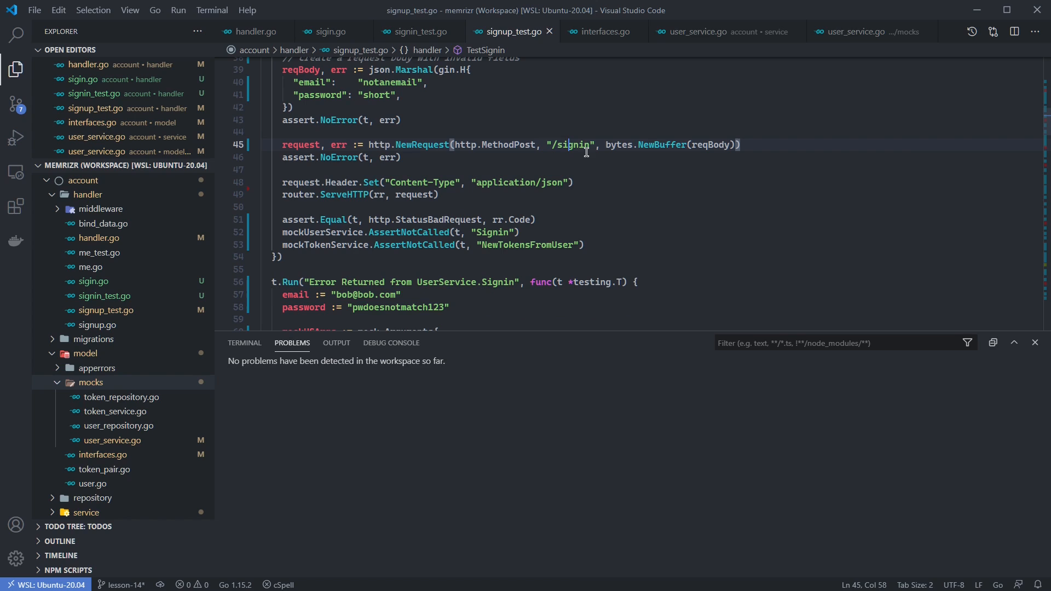
Step: Check routes in handler.go, review the status-code assertion and mockUserService, then return to sigin.go
click(256, 32)
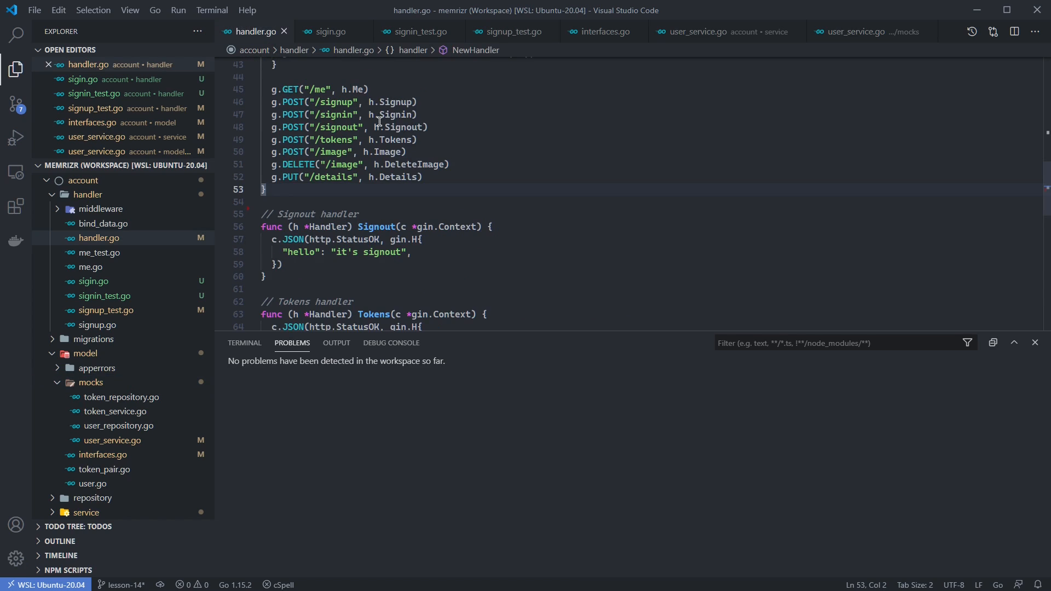
click(512, 32)
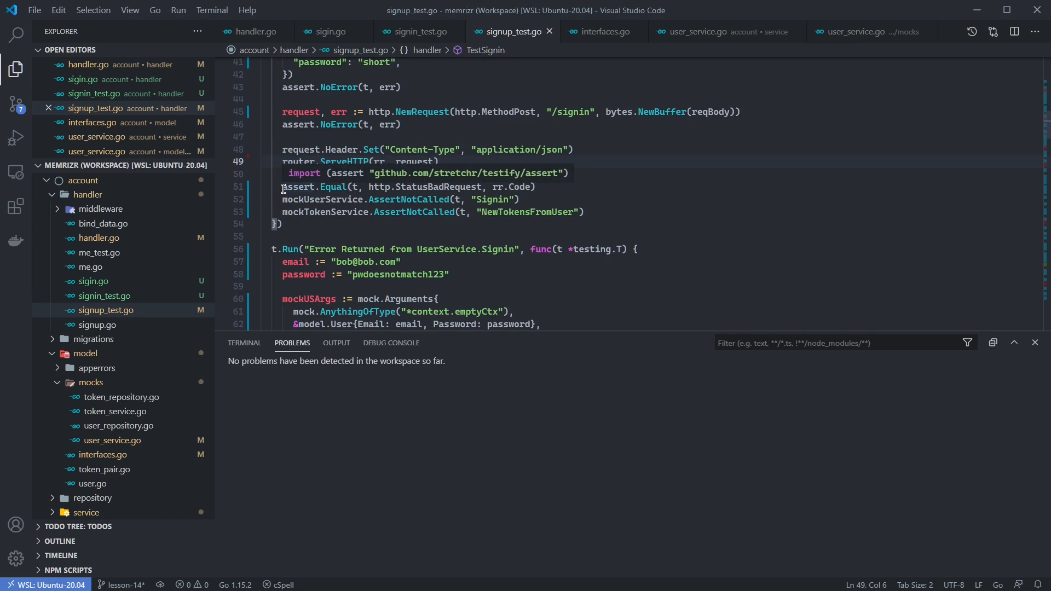
drag(282, 186, 420, 186)
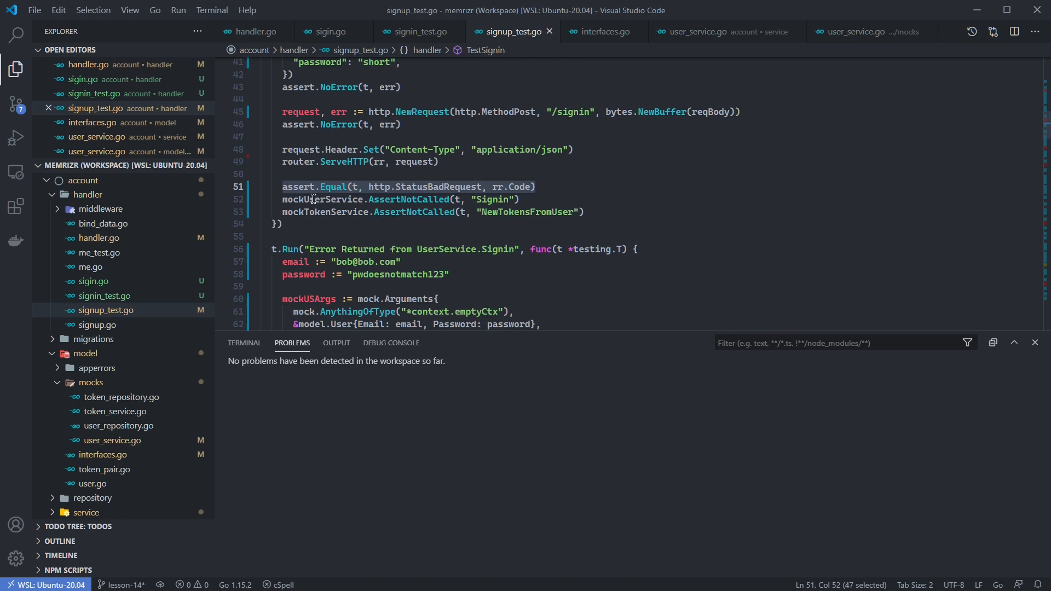
double_click(321, 200)
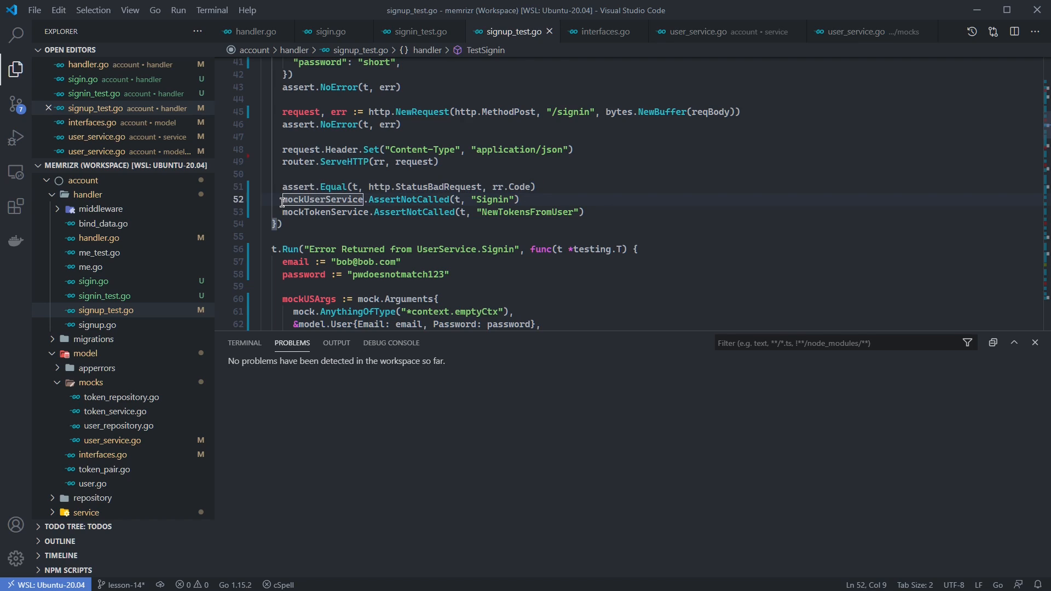
click(283, 199)
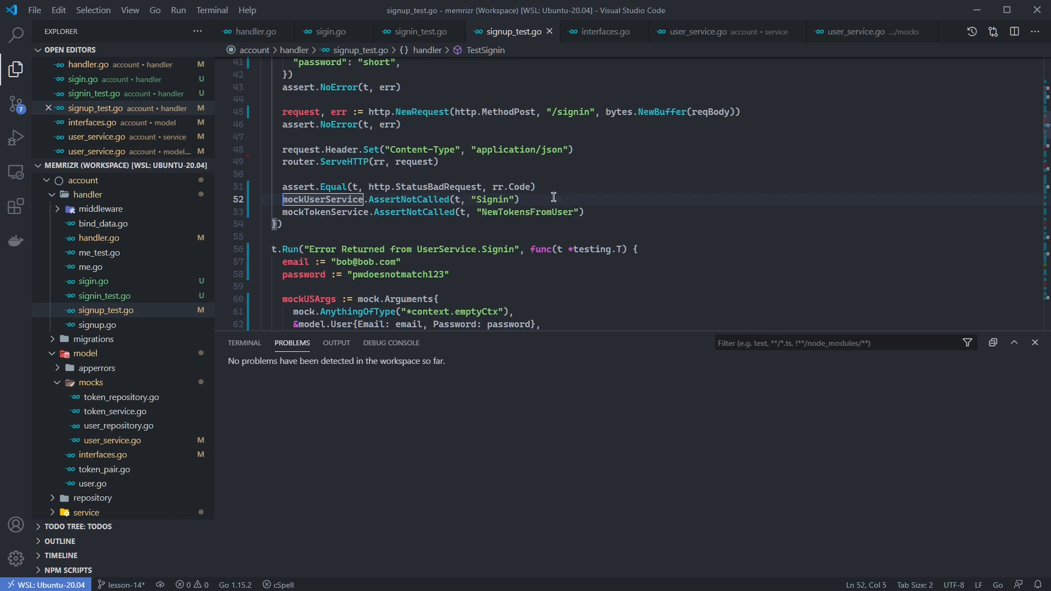
click(330, 32)
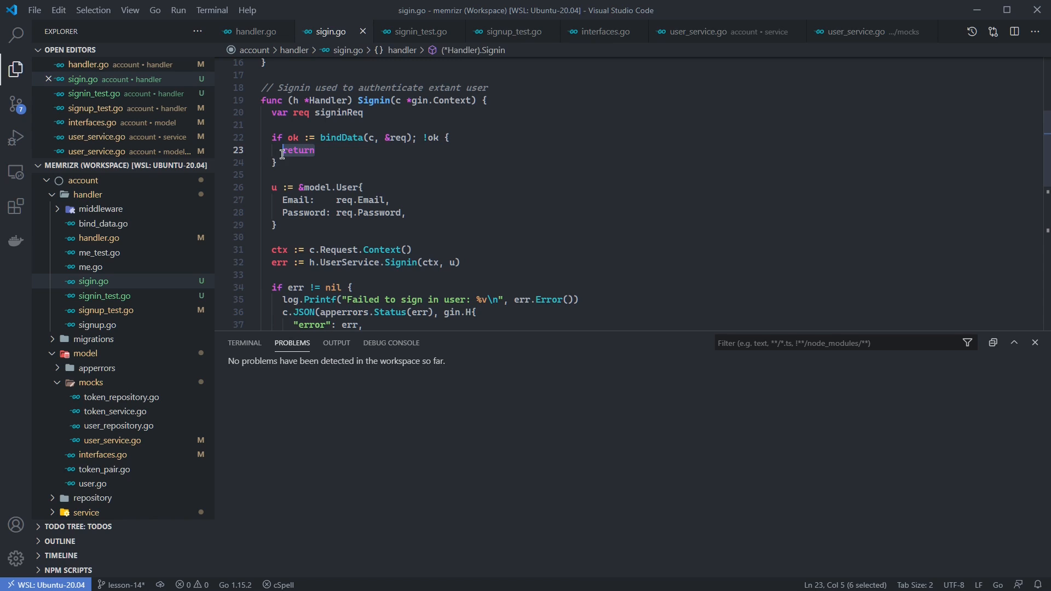
Step: Compare signup_test.go with signin_test.go and scroll to the Error Returned from UserService.Signin case
click(511, 32)
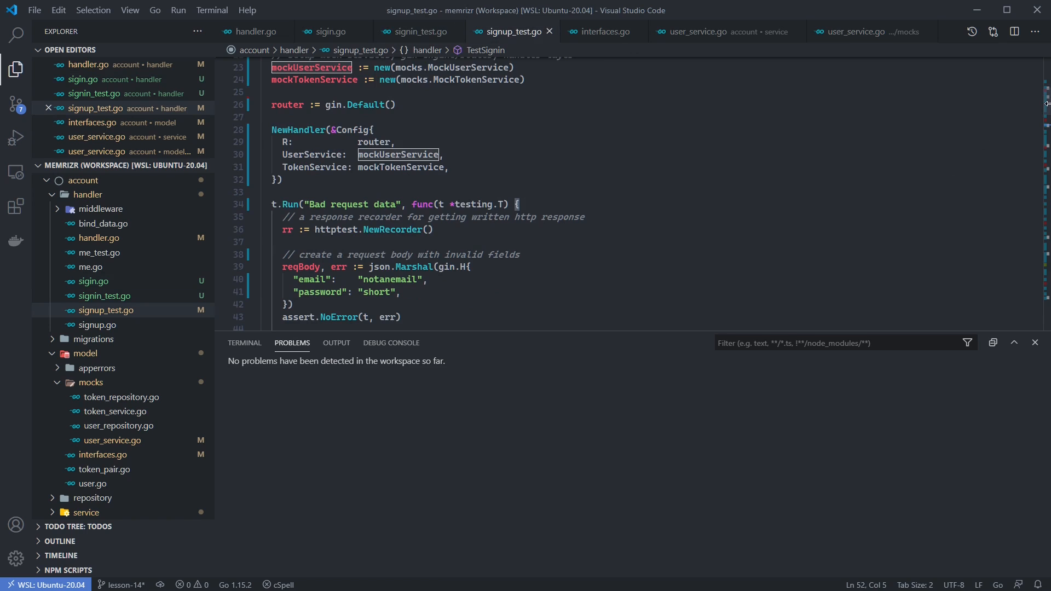
scroll(down, 3)
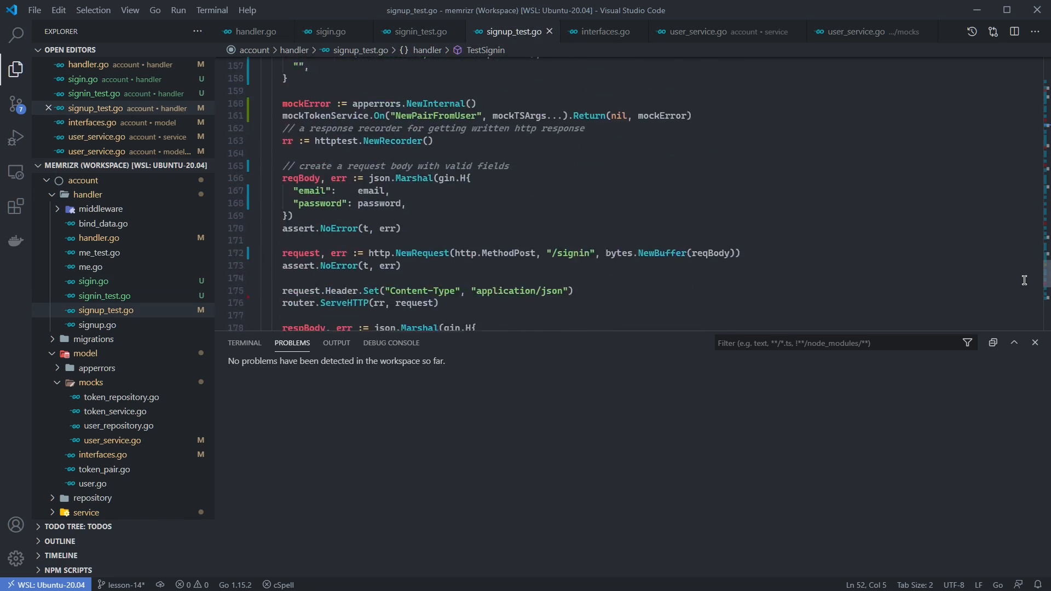
click(418, 31)
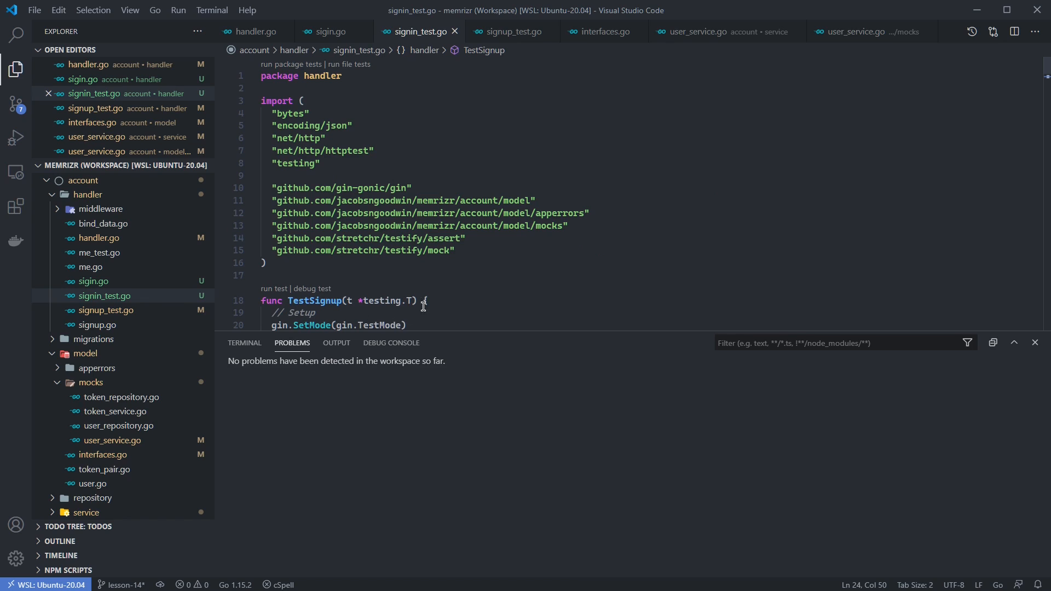
scroll(down, 3)
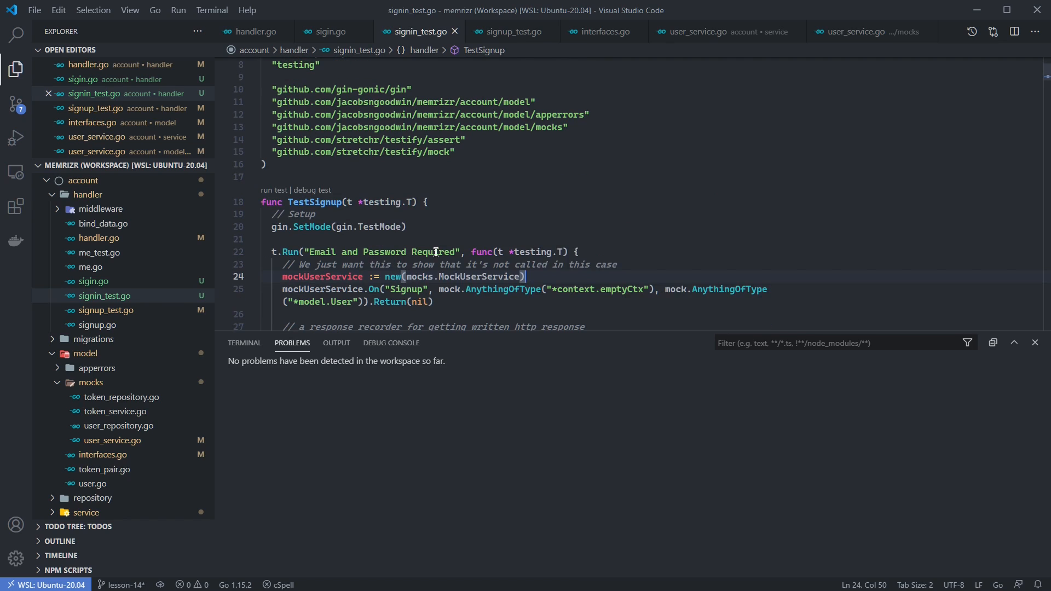
mouse_move(489, 212)
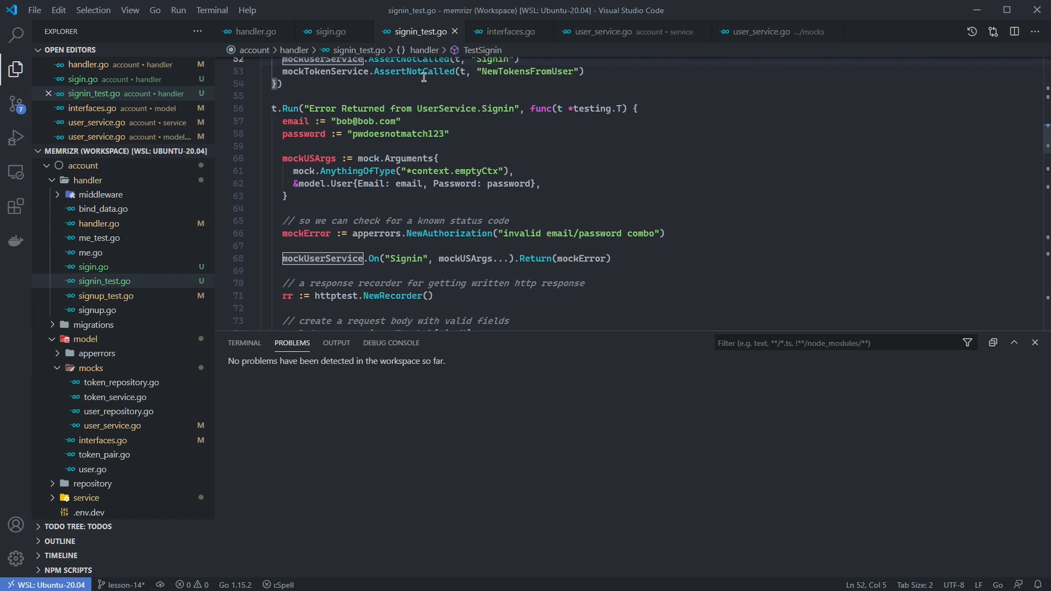
click(331, 31)
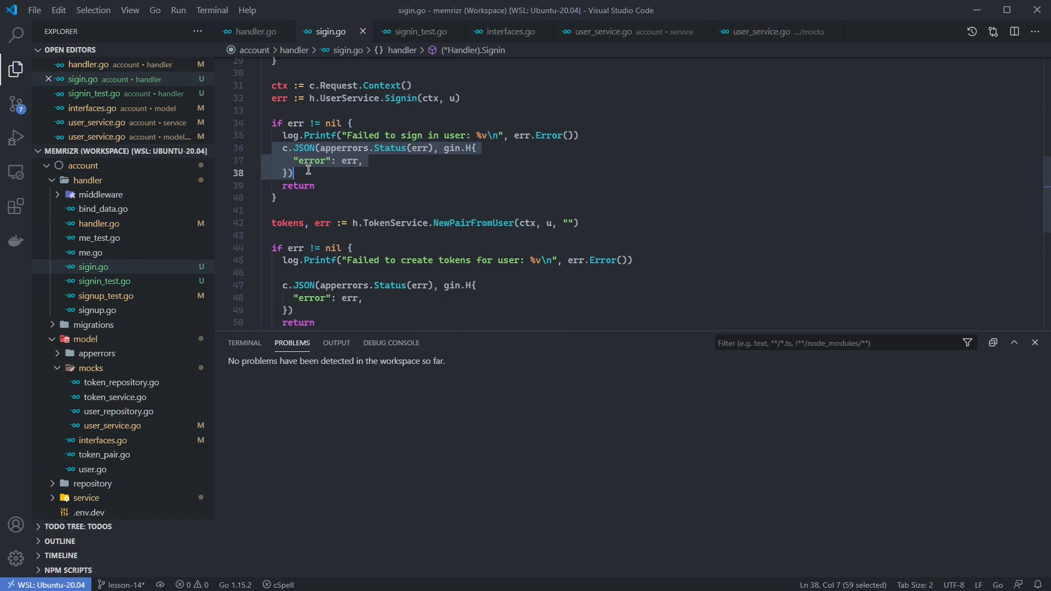
click(419, 31)
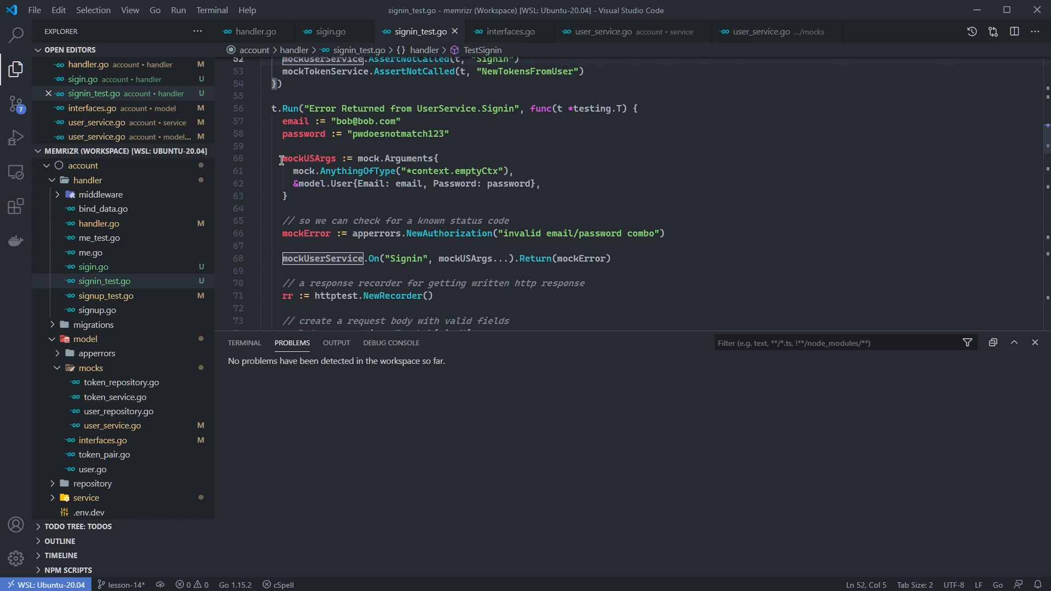
drag(280, 158, 511, 171)
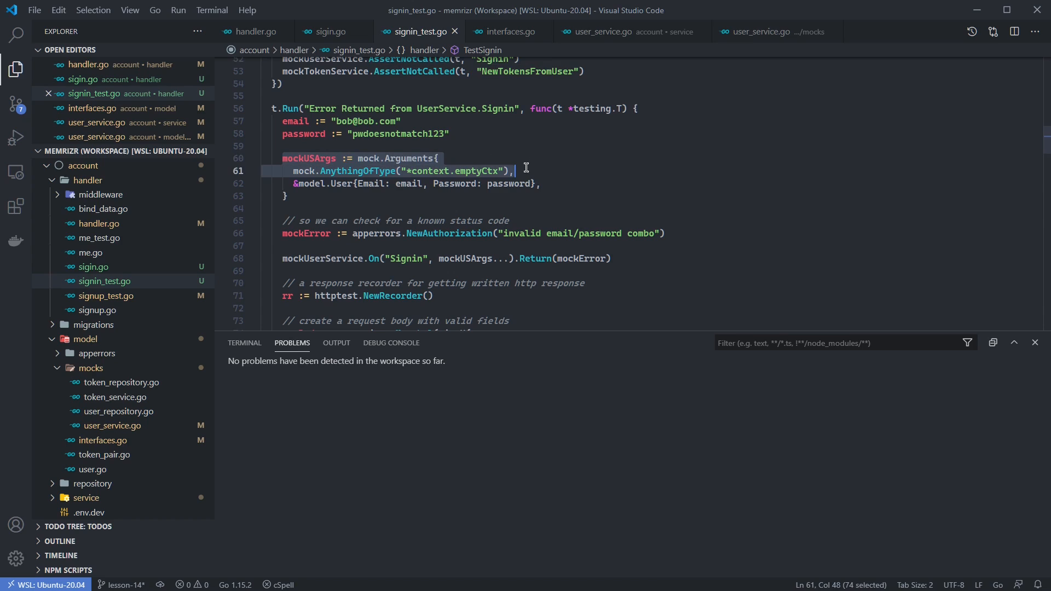
mouse_move(543, 156)
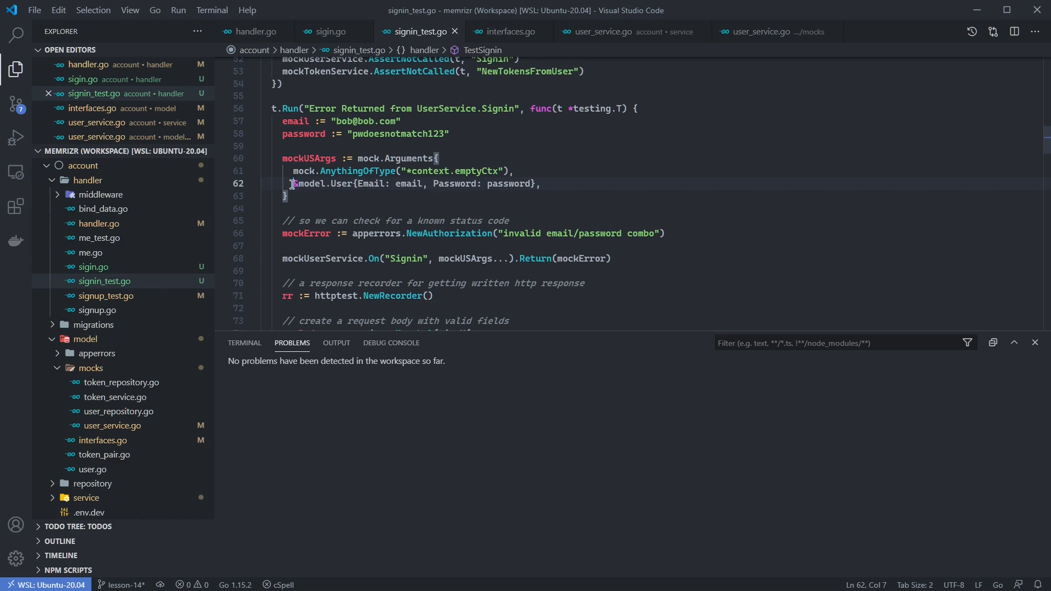
drag(293, 183, 538, 183)
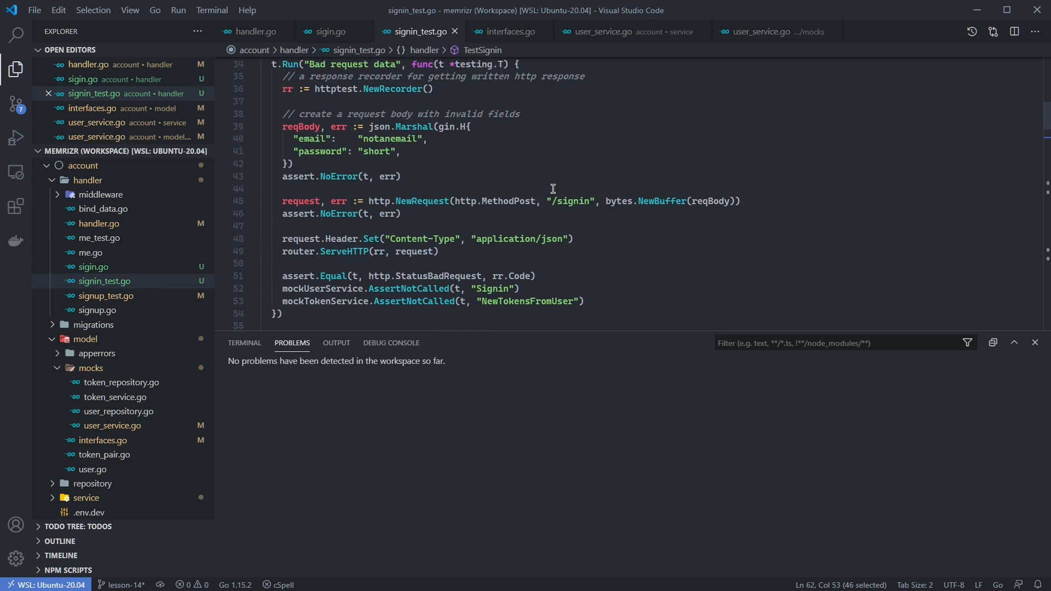
scroll(down, 3)
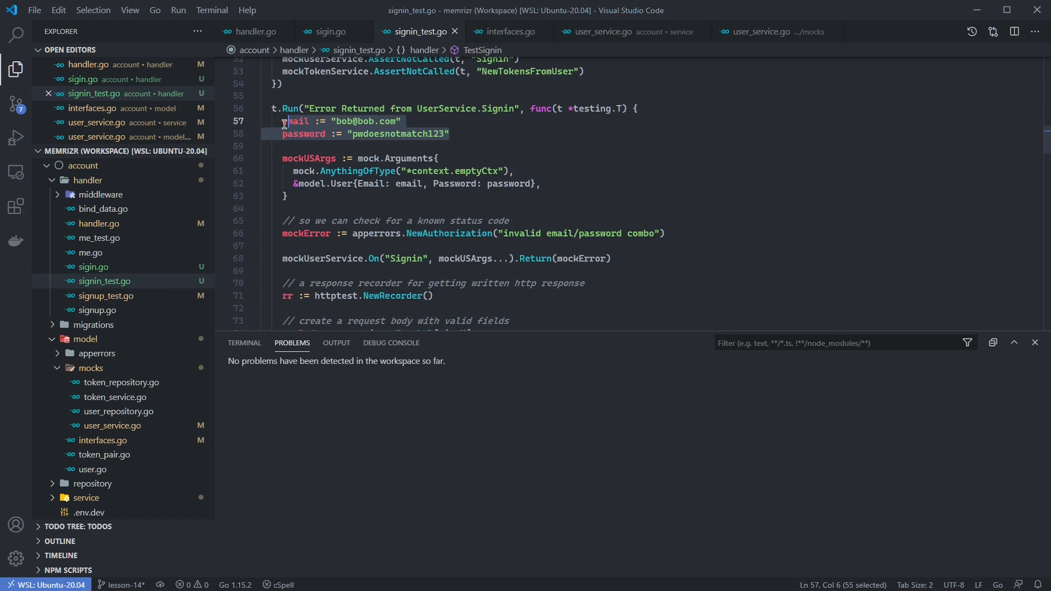
click(448, 133)
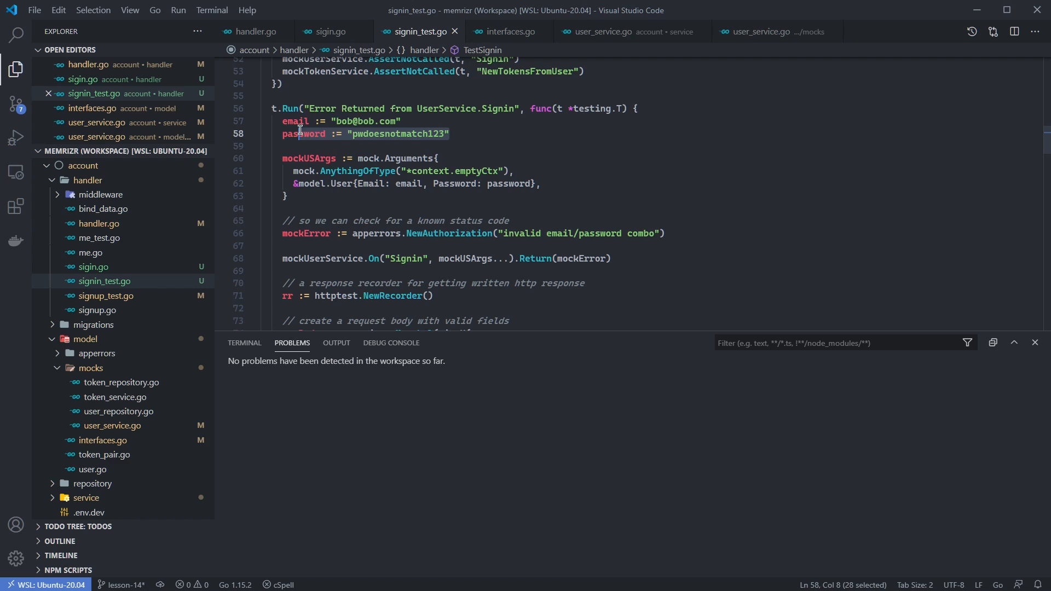
scroll(down, 3)
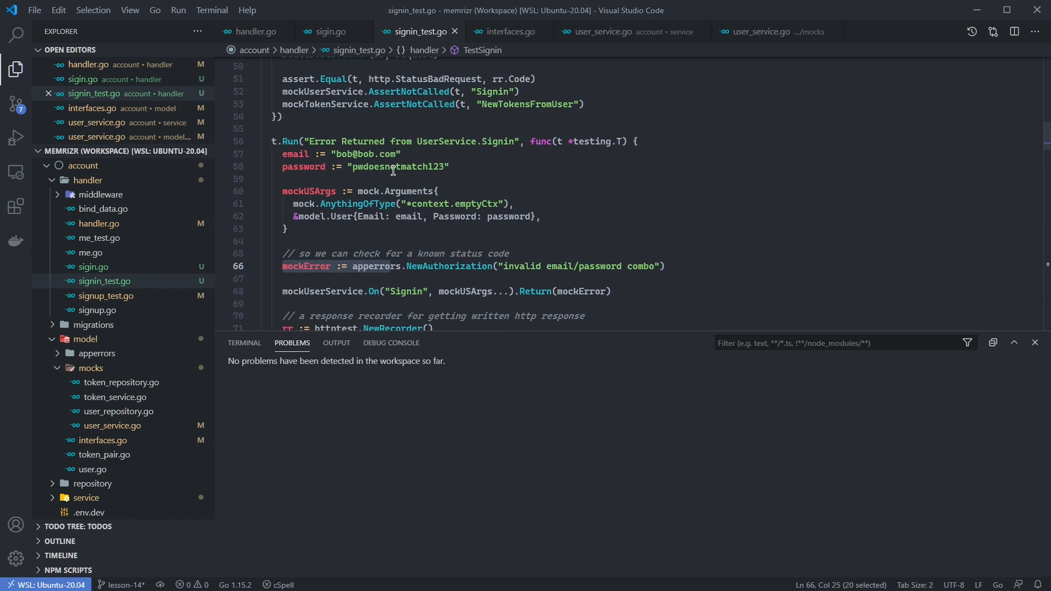
double_click(448, 232)
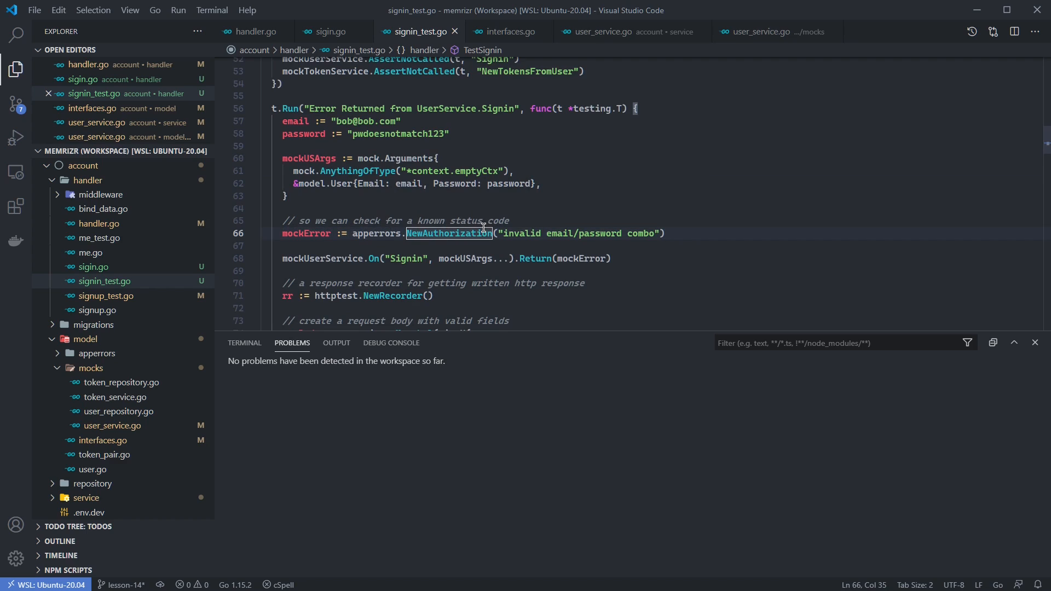
click(404, 233)
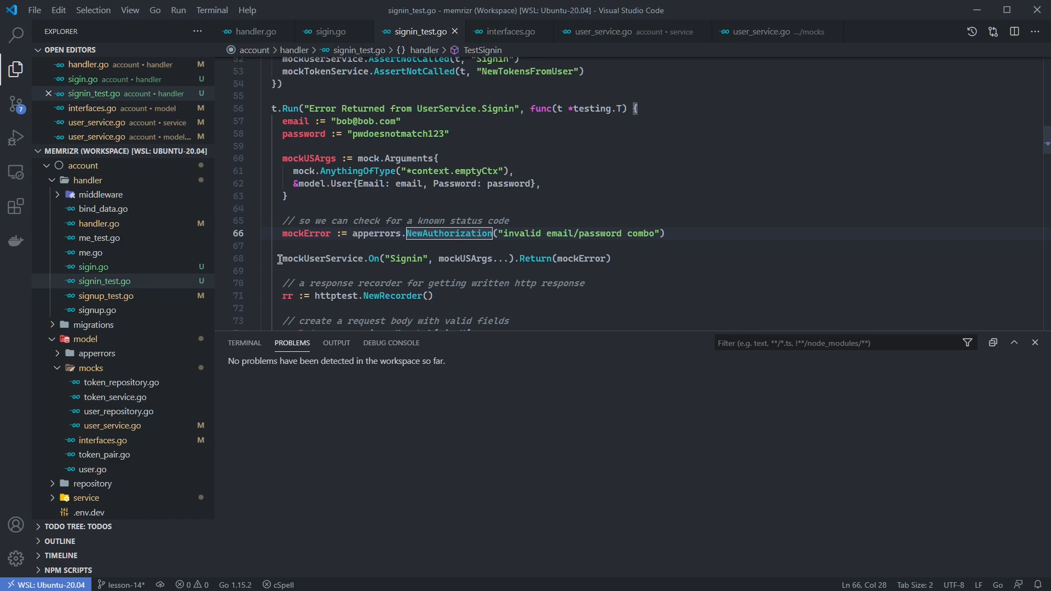
drag(279, 259, 433, 258)
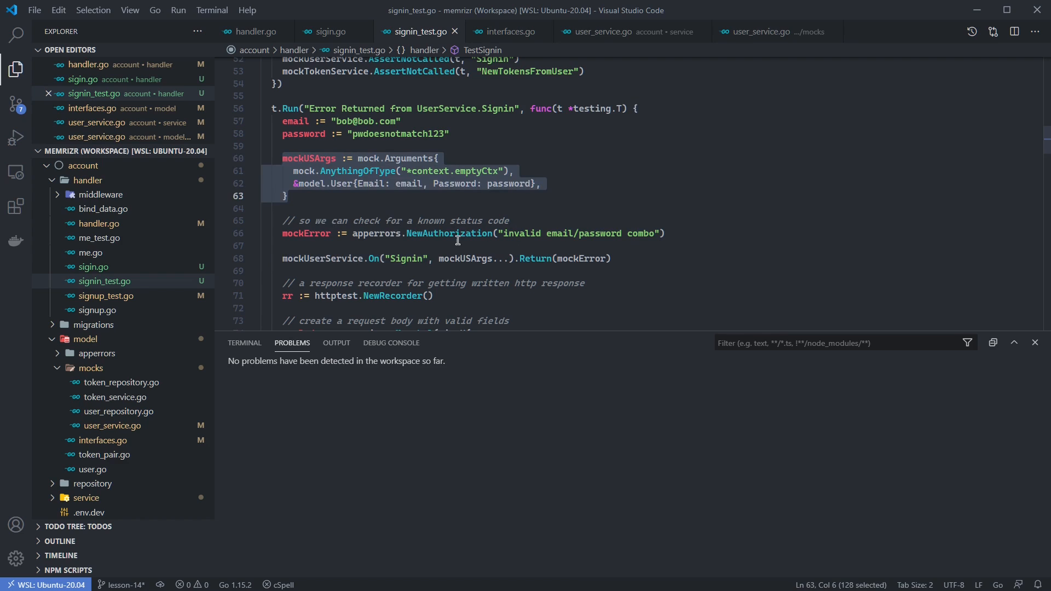
scroll(down, 3)
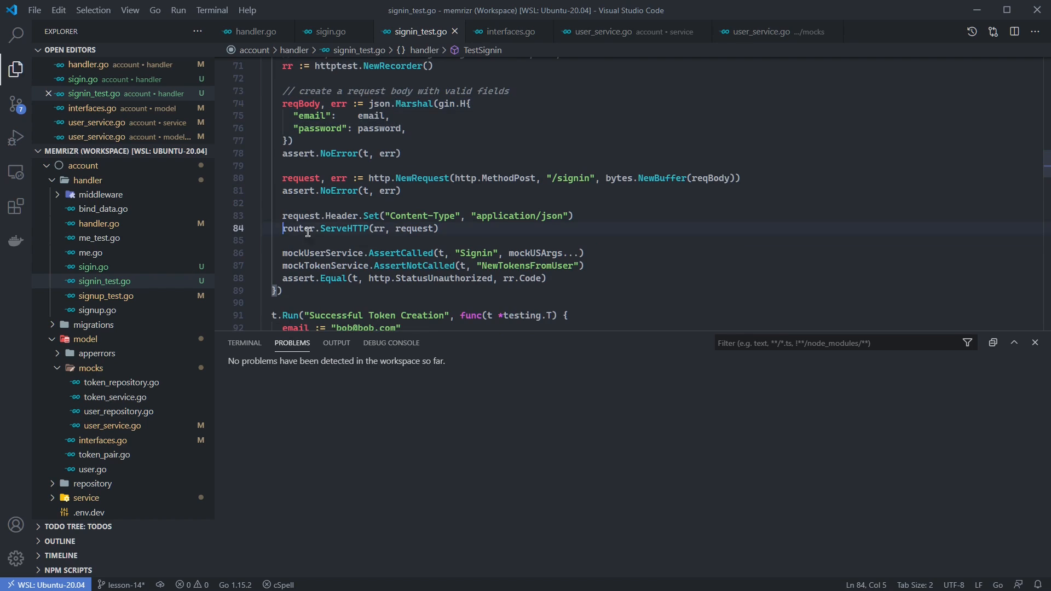
click(285, 253)
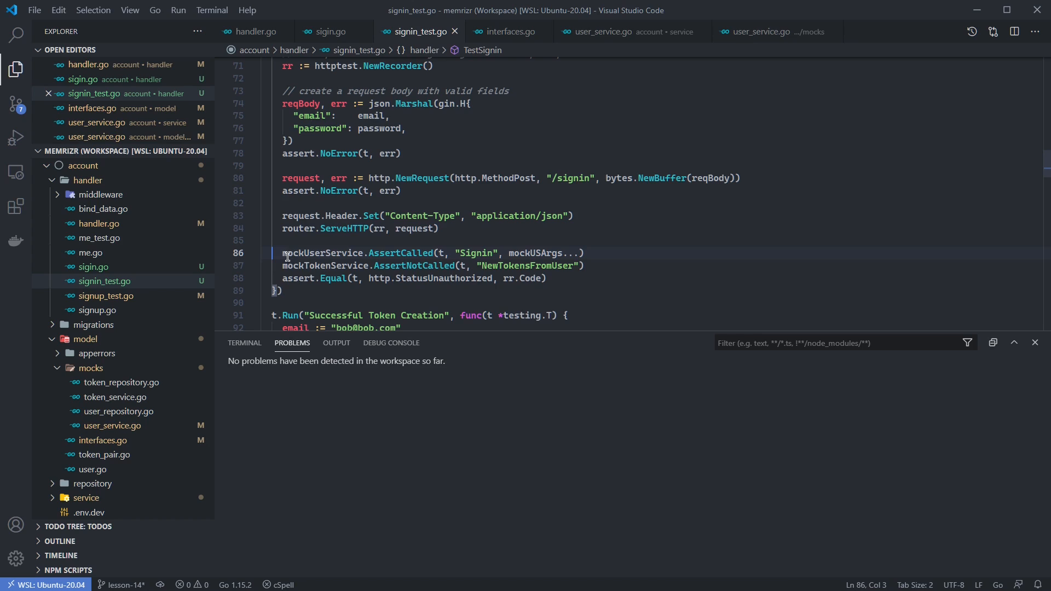
drag(282, 253, 584, 253)
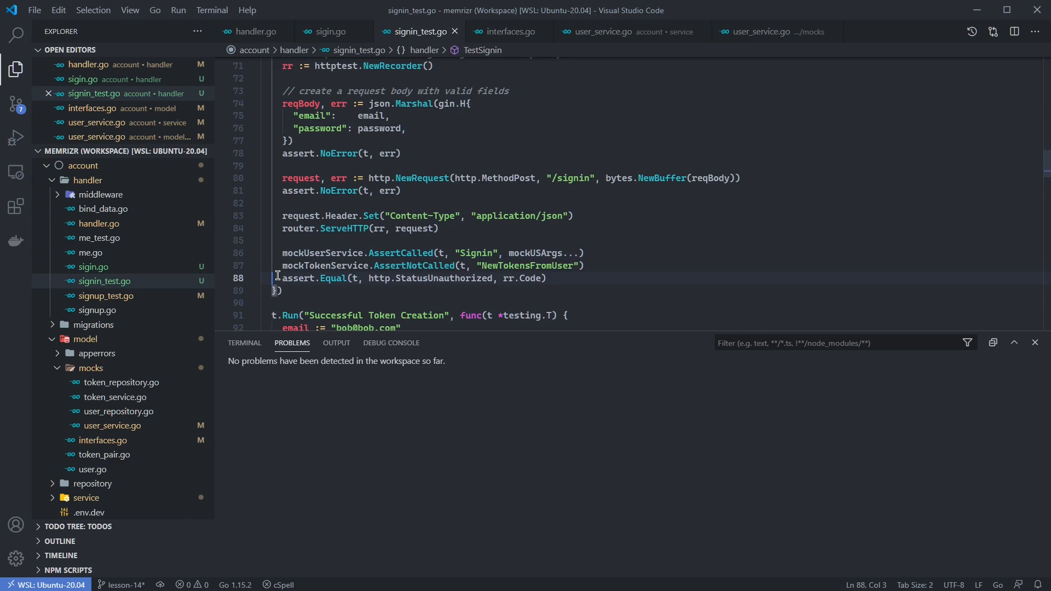
drag(277, 275, 546, 265)
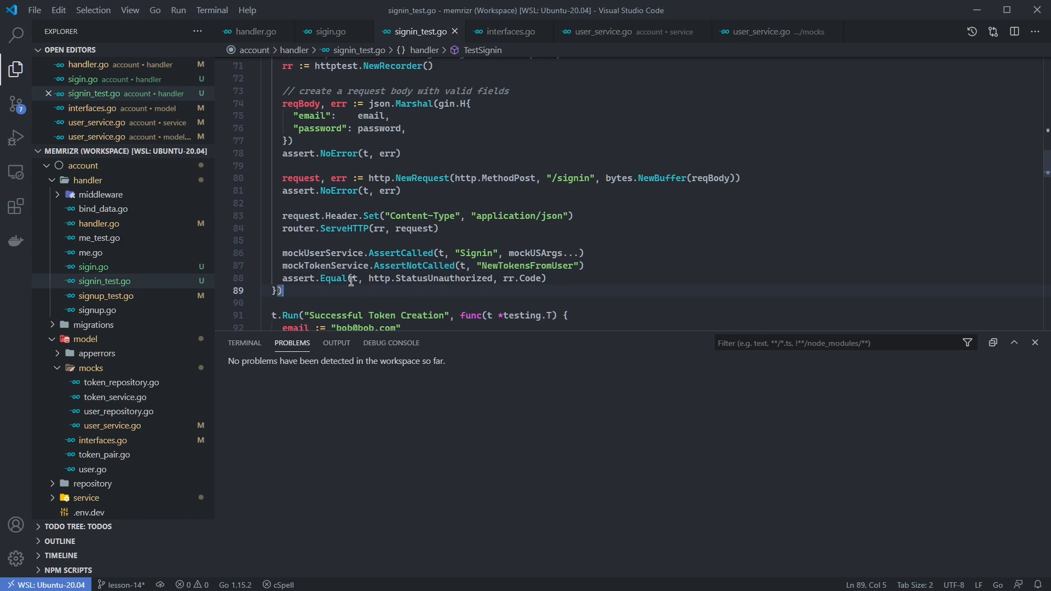
mouse_move(423, 279)
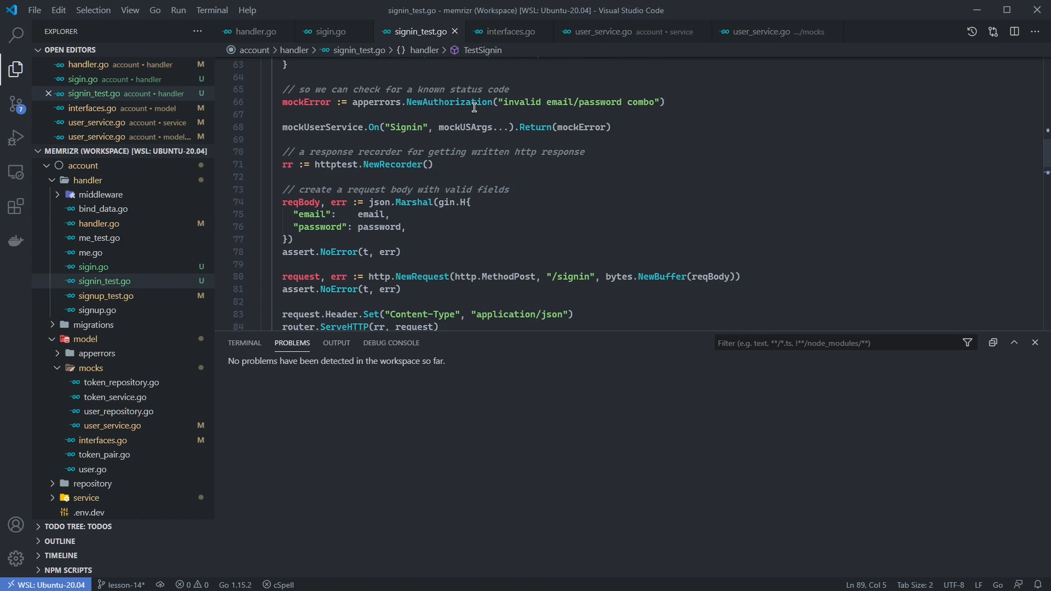
scroll(down, 3)
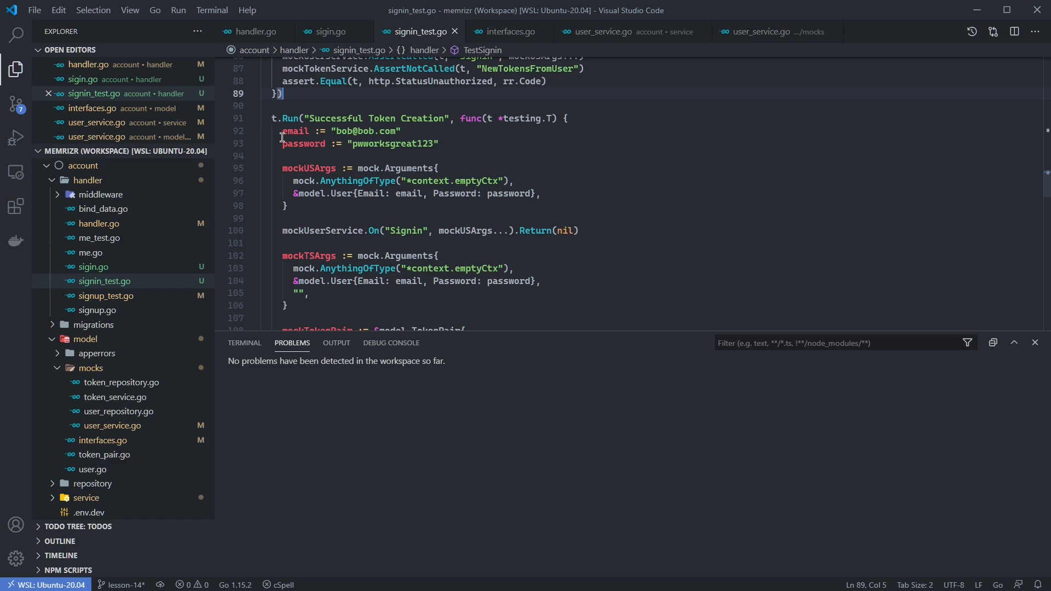
Step: Review the Successful Token Creation setup, the mockUserService Signin expectation and mockTSArgs block
drag(282, 130, 338, 193)
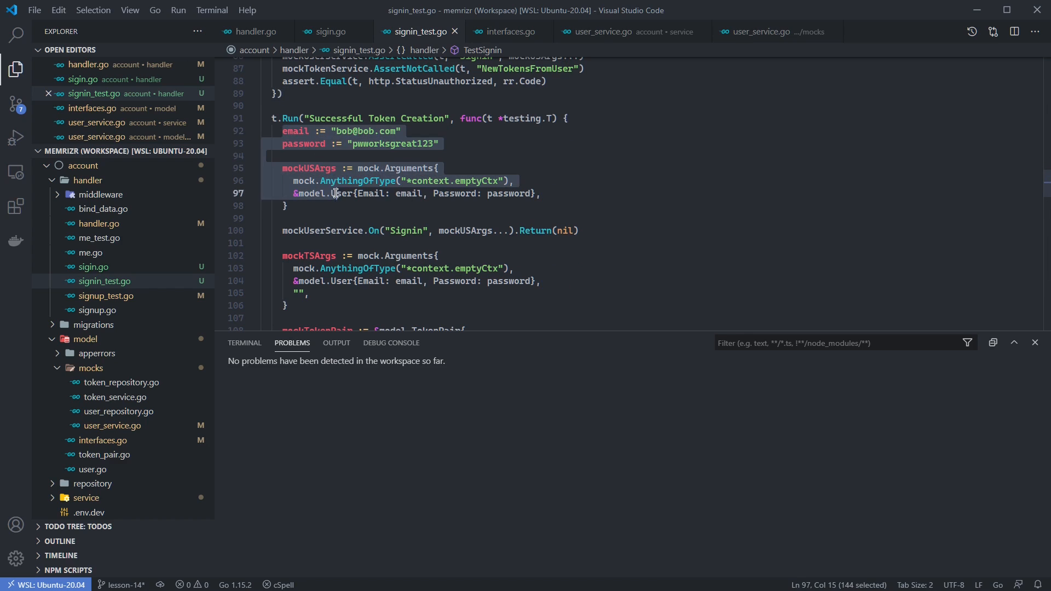
scroll(down, 3)
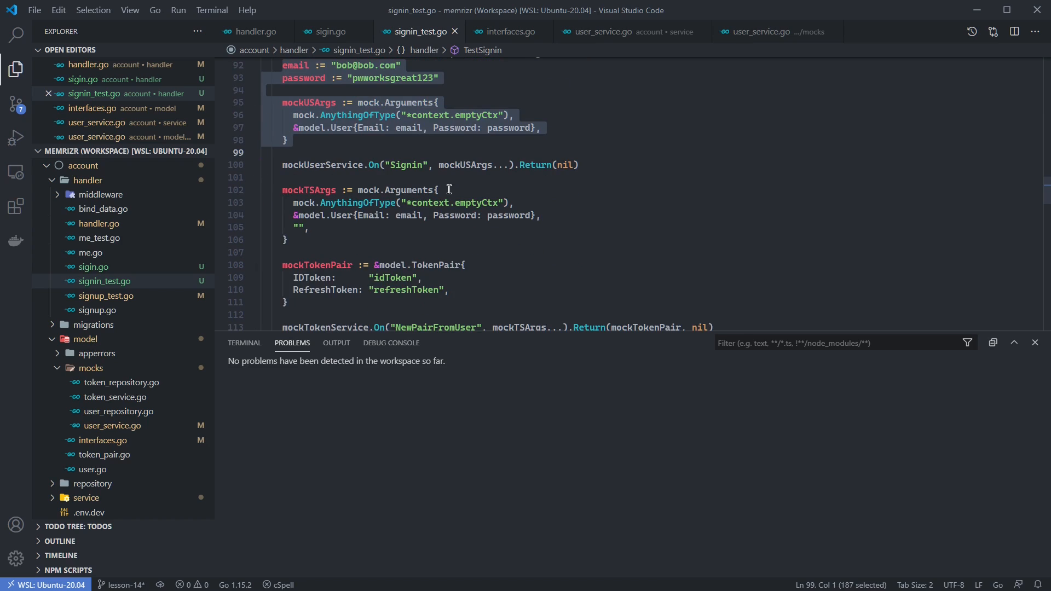
double_click(322, 165)
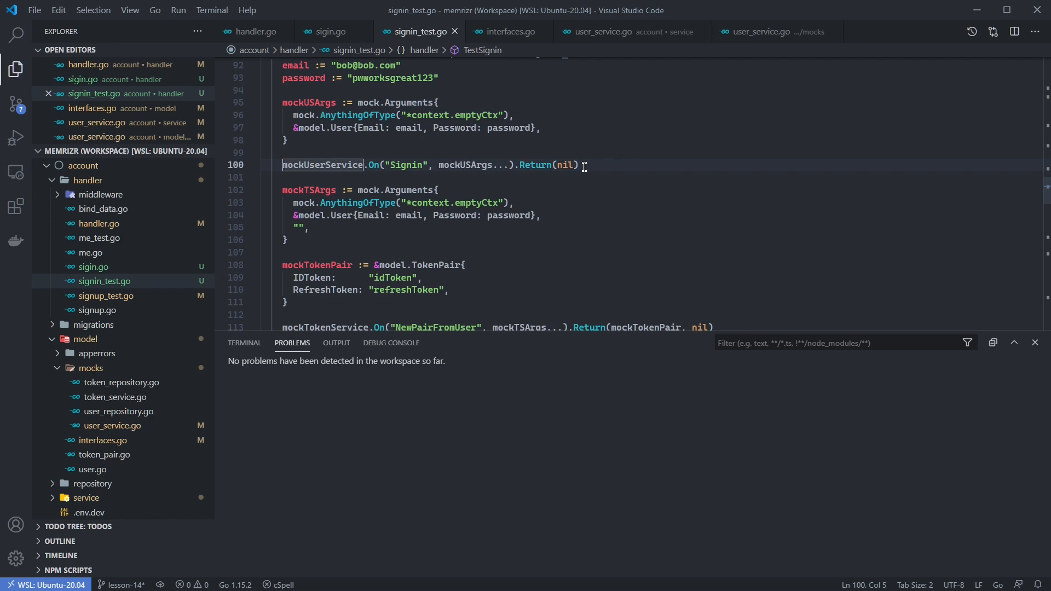
drag(515, 165, 578, 165)
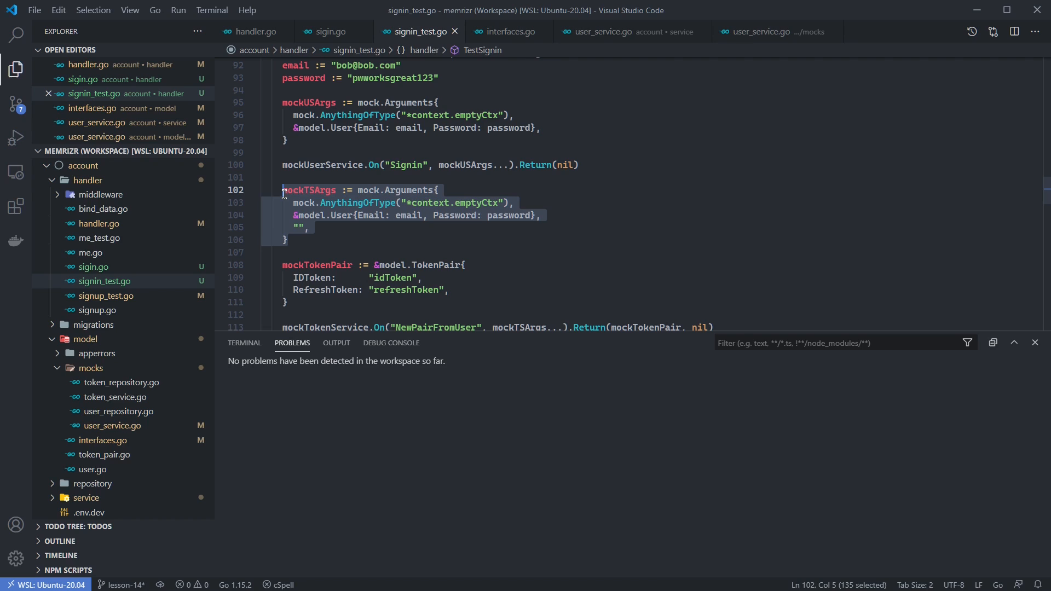
mouse_move(511, 208)
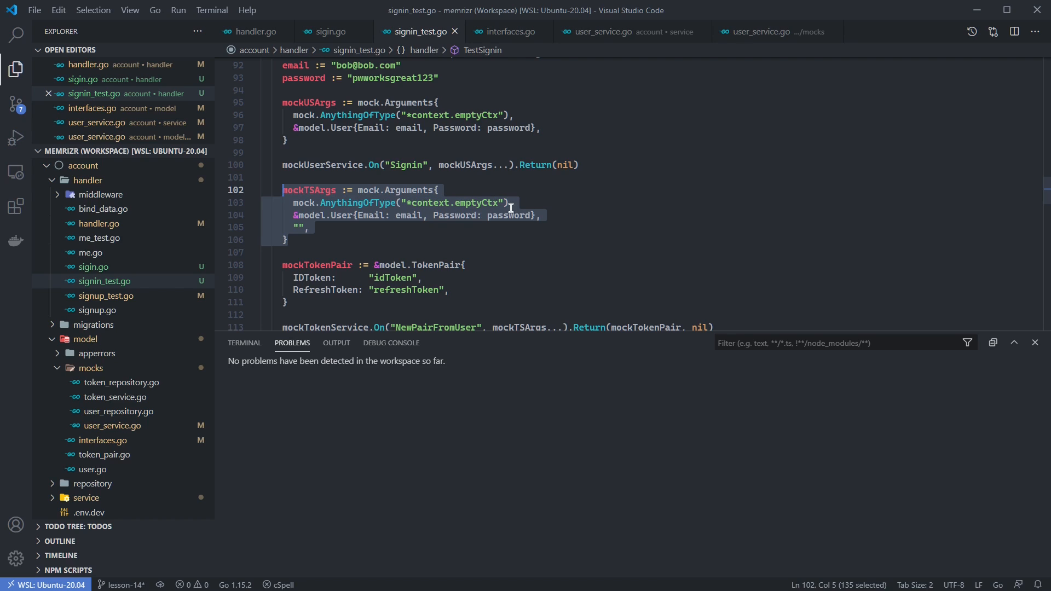
Step: Review the mockTokenPair definition and the case's status, body and mock-call assertions
click(539, 216)
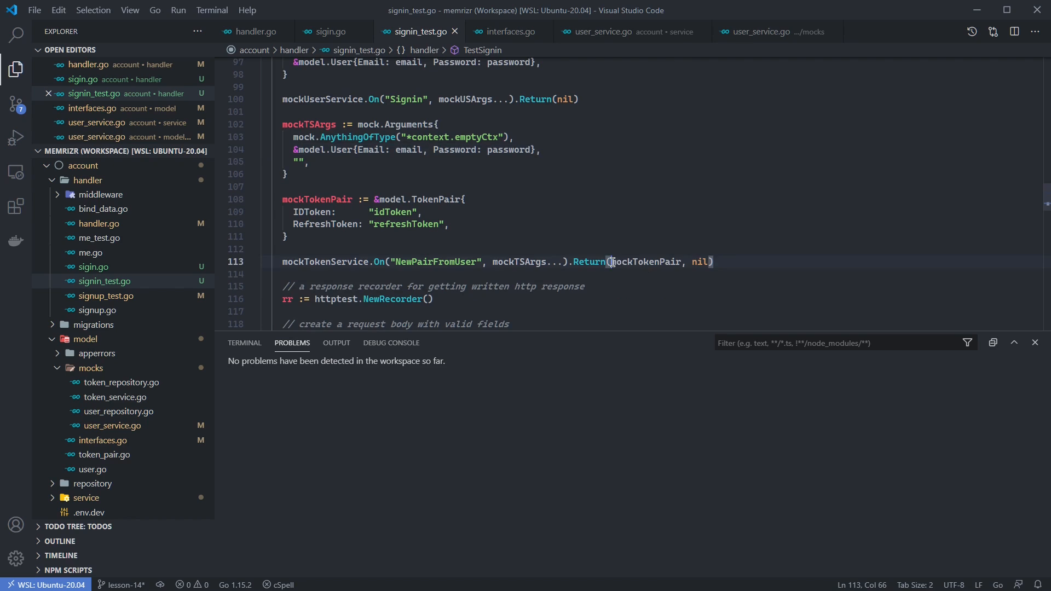
double_click(643, 262)
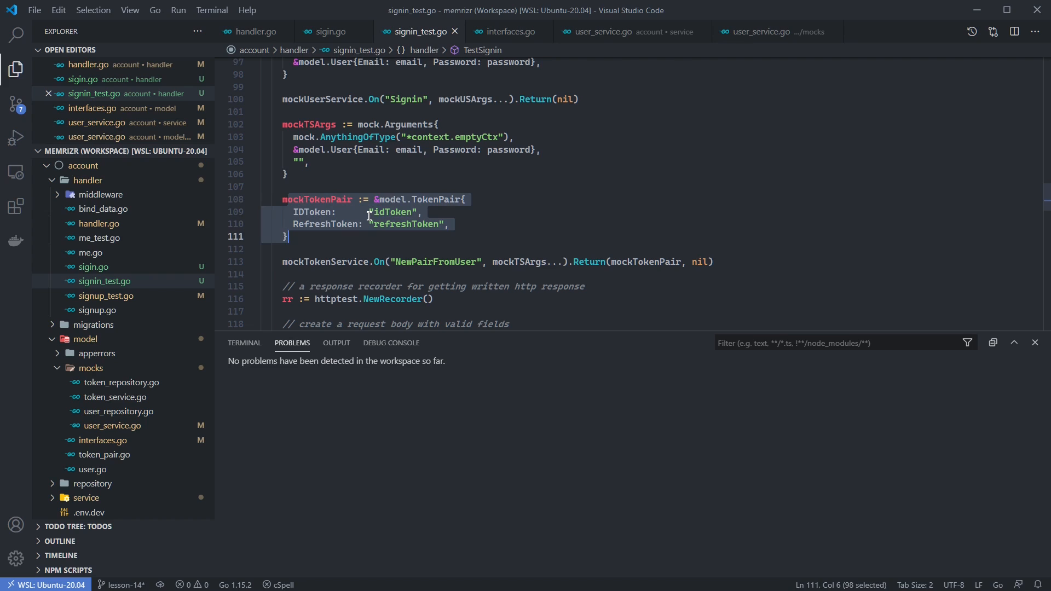
scroll(down, 3)
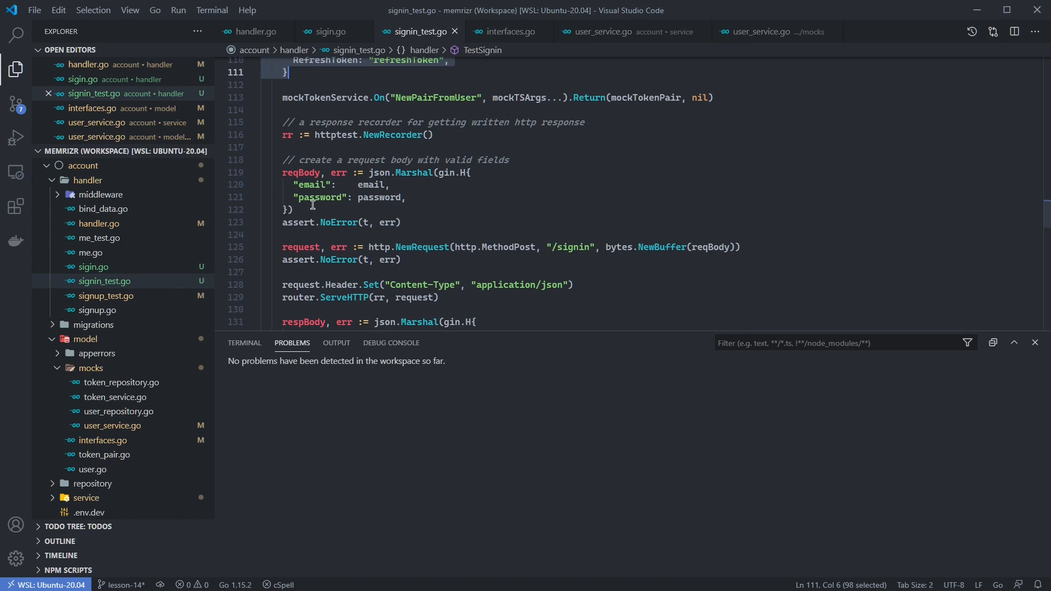
mouse_move(502, 240)
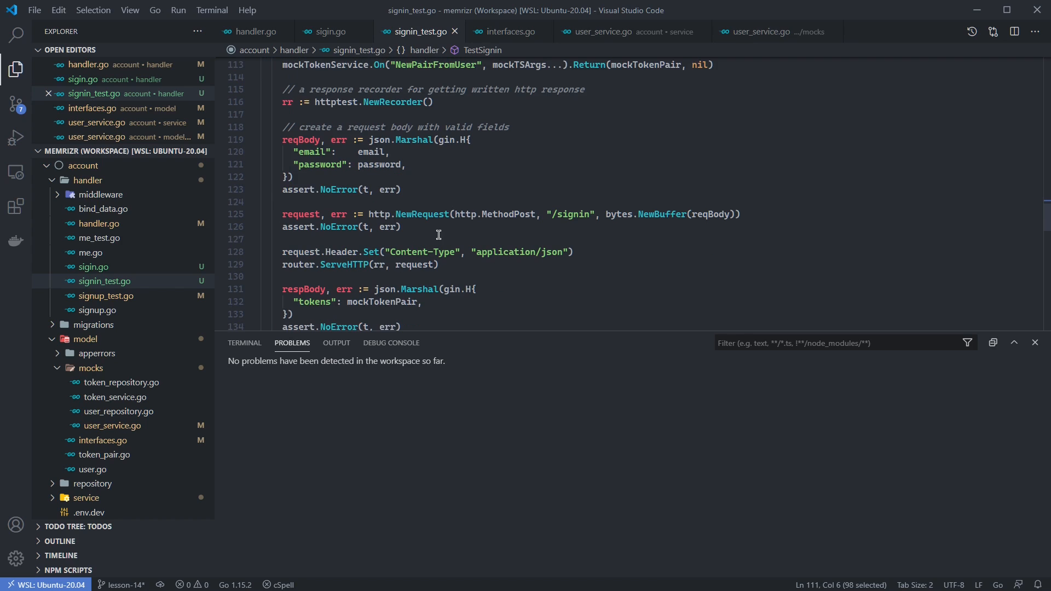
scroll(down, 3)
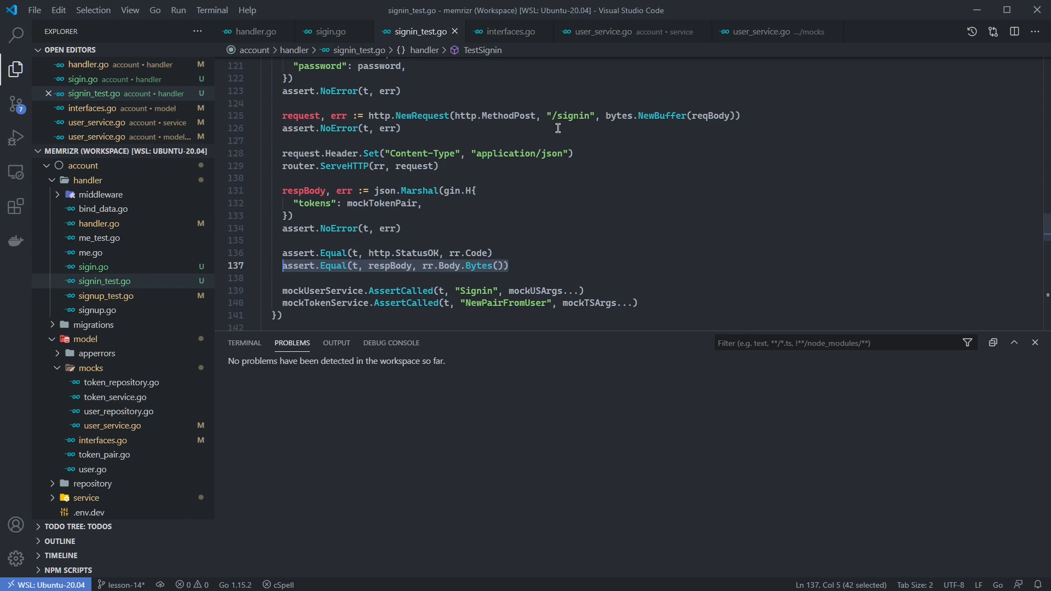
mouse_move(549, 125)
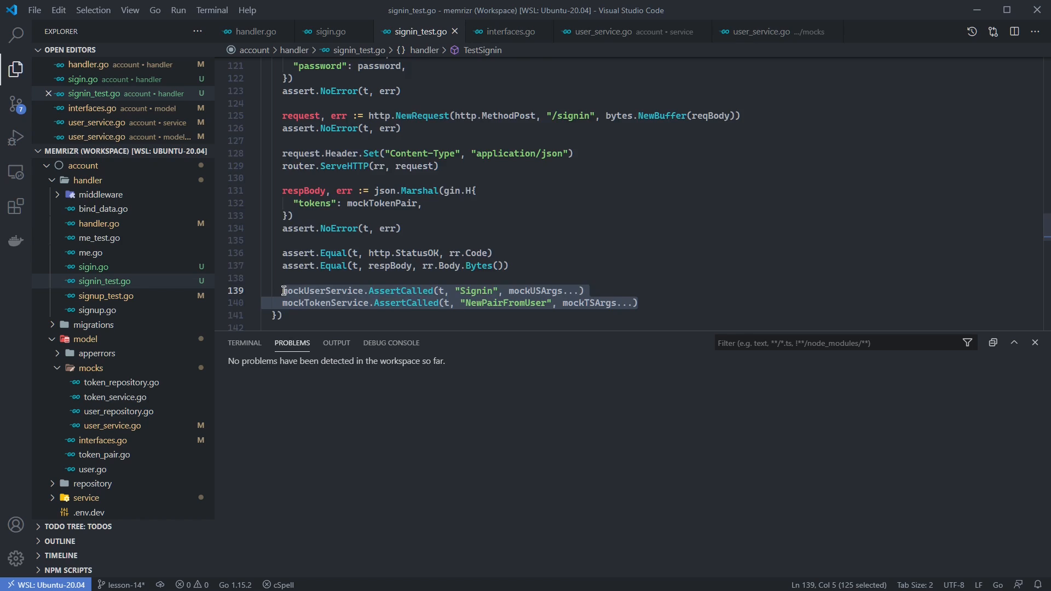
scroll(down, 3)
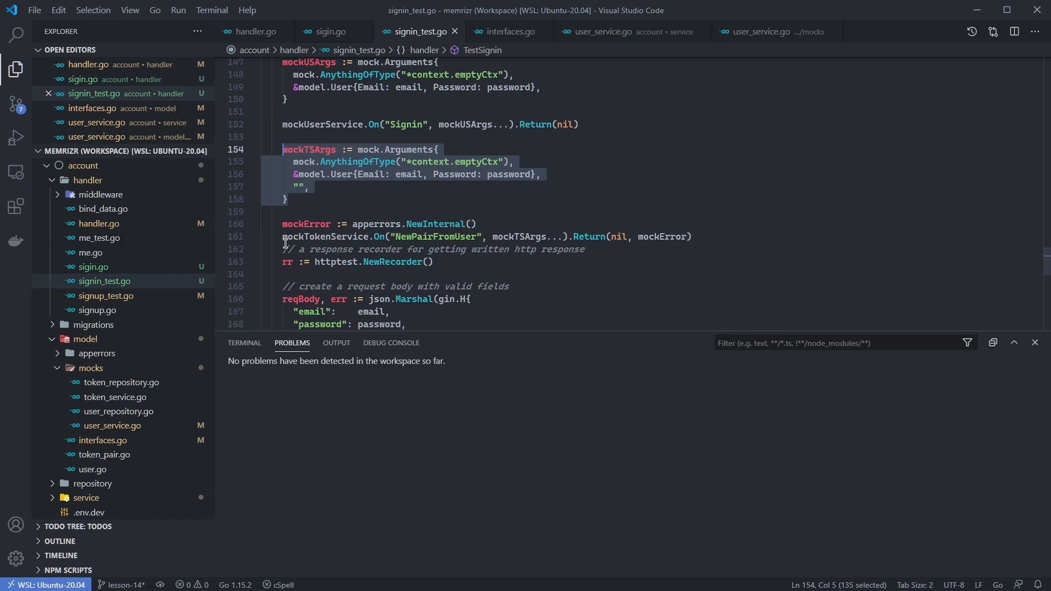
Step: Review the Failed Token Creation case's mockTSArgs usage through its closing assertions, then bring up the terminal
double_click(325, 236)
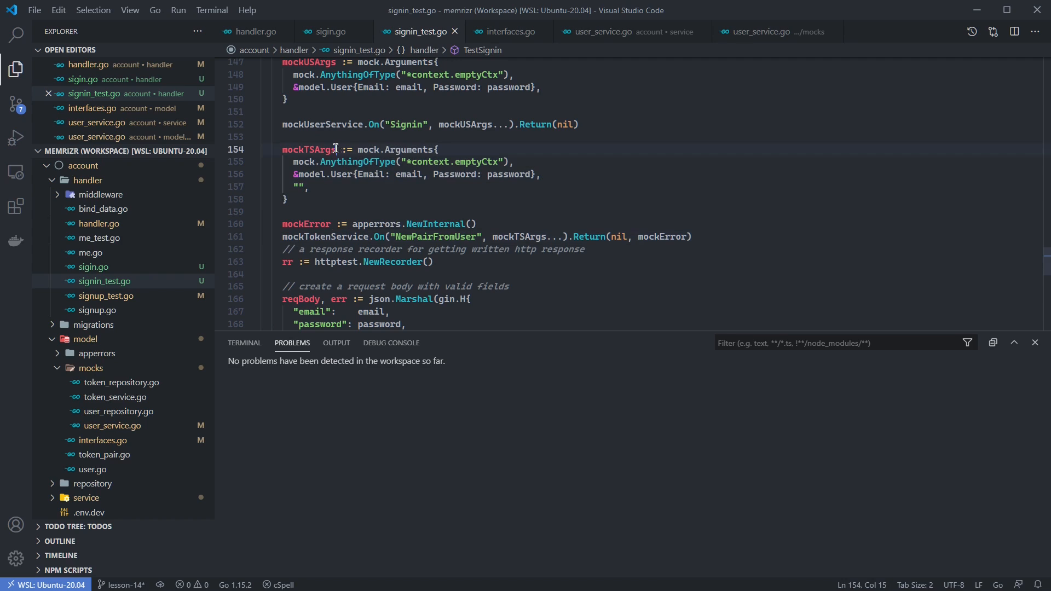
click(677, 236)
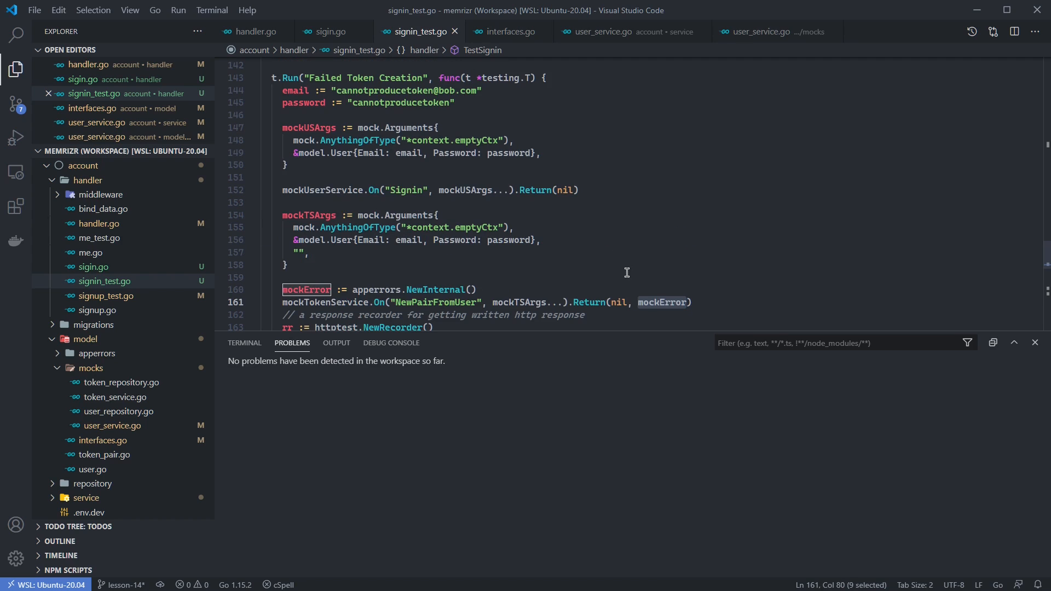
mouse_move(509, 285)
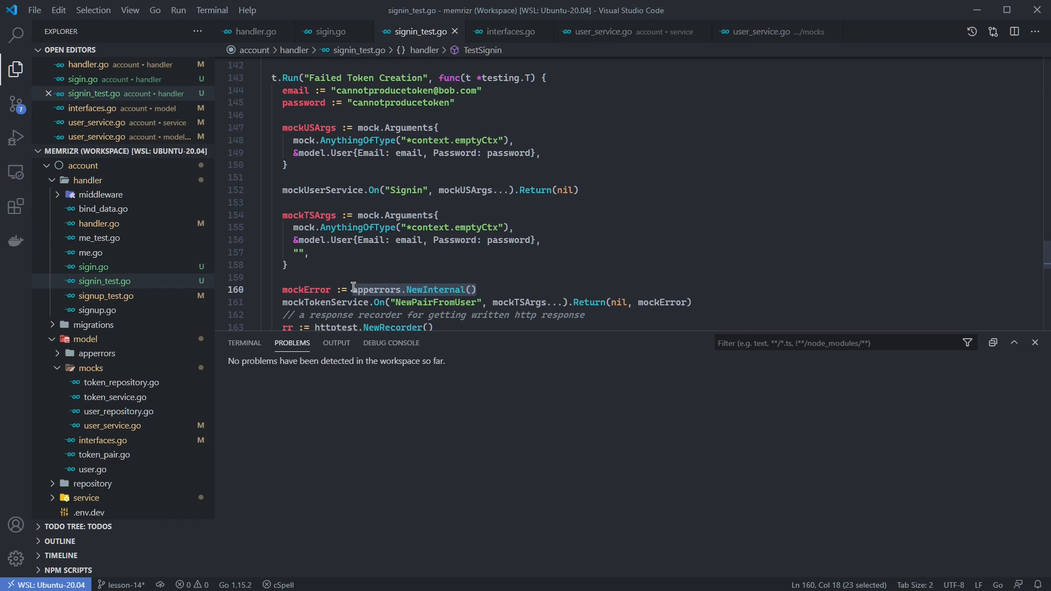
mouse_move(362, 289)
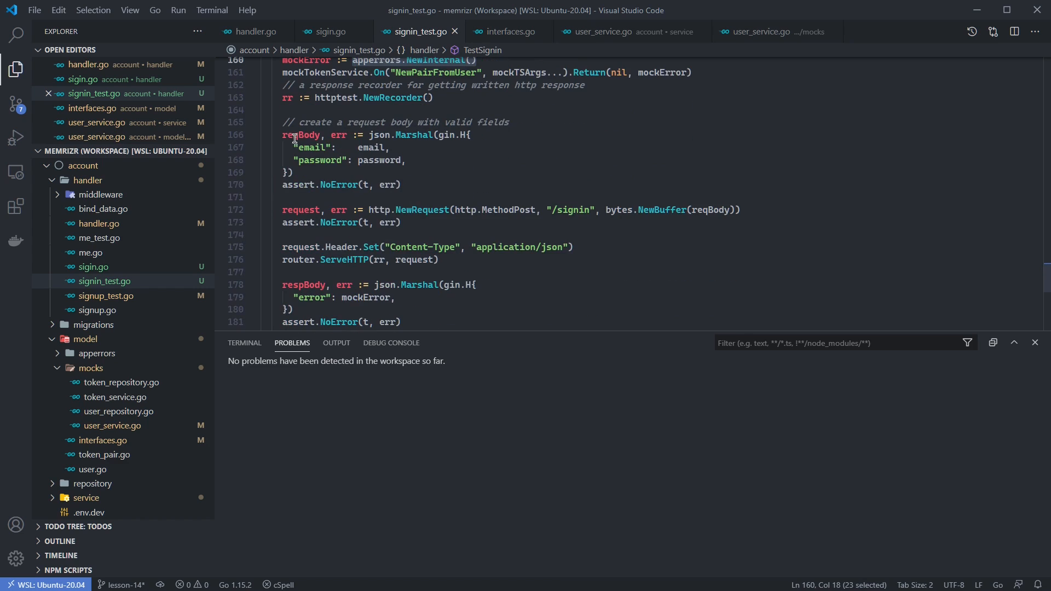
scroll(down, 3)
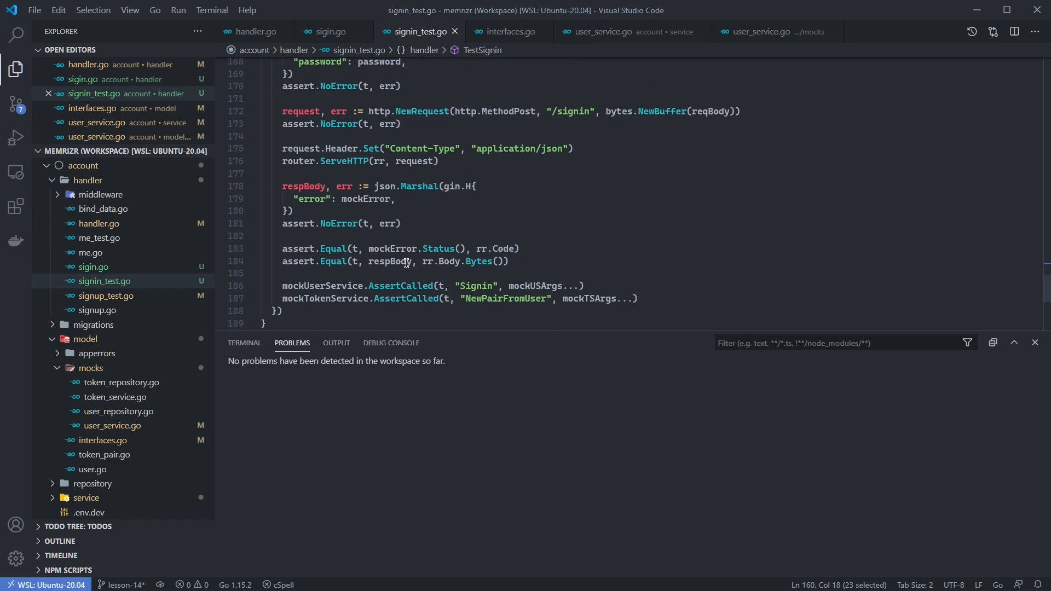
scroll(down, 3)
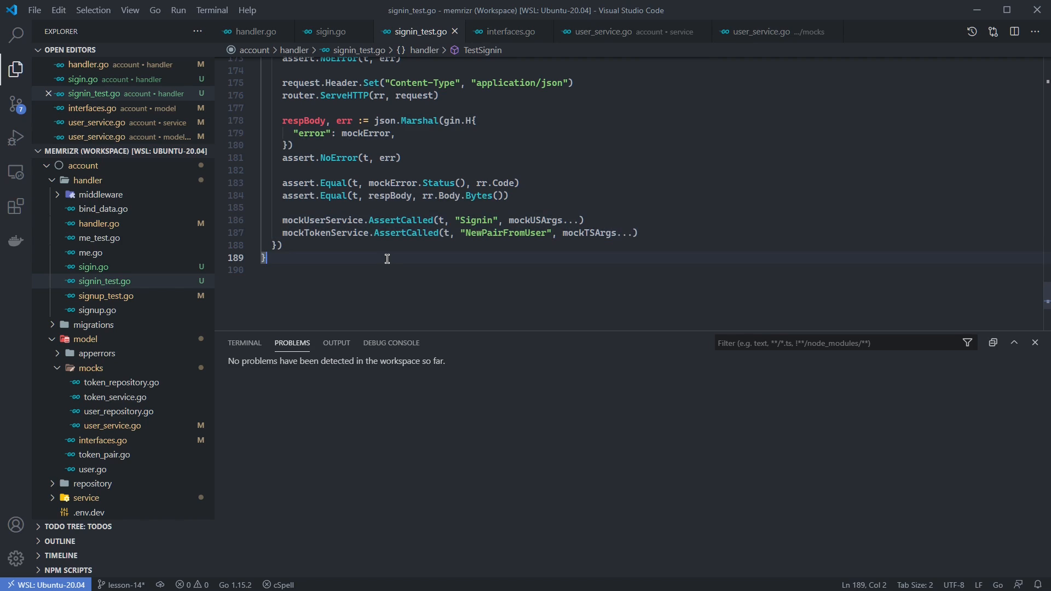
click(244, 343)
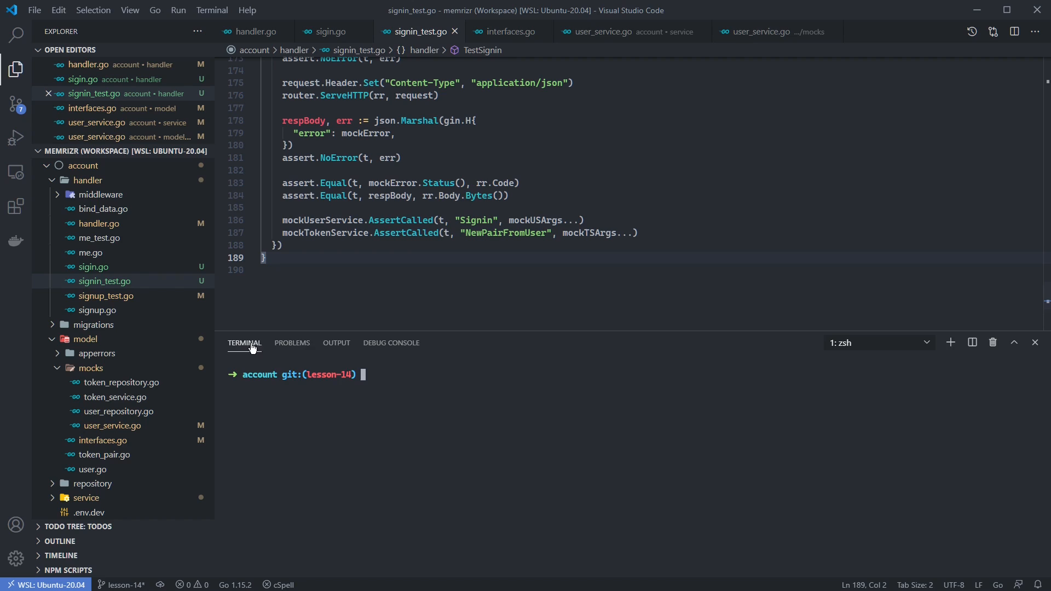
mouse_move(413, 380)
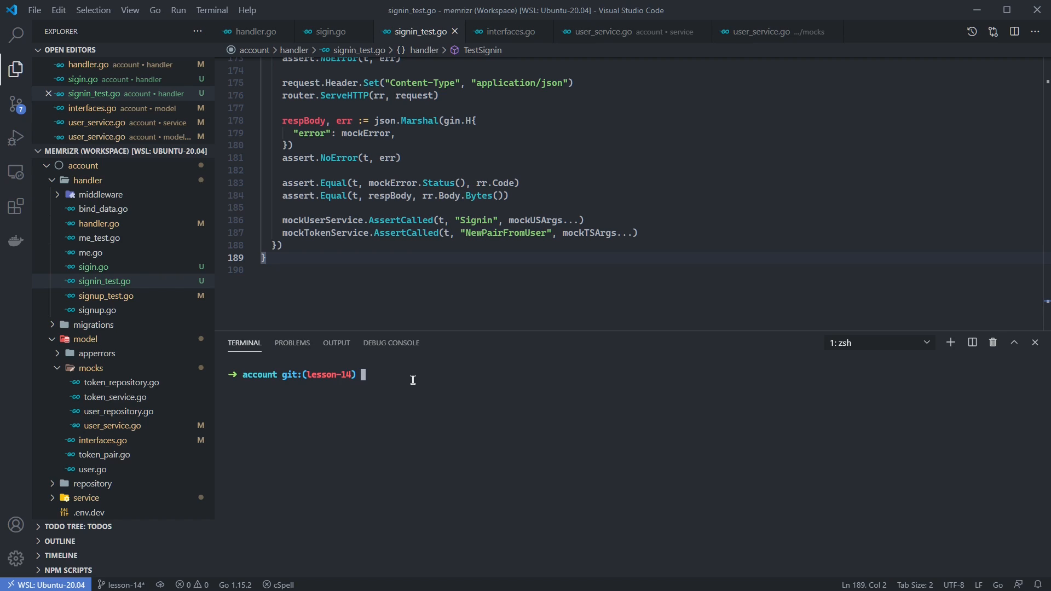
mouse_move(384, 371)
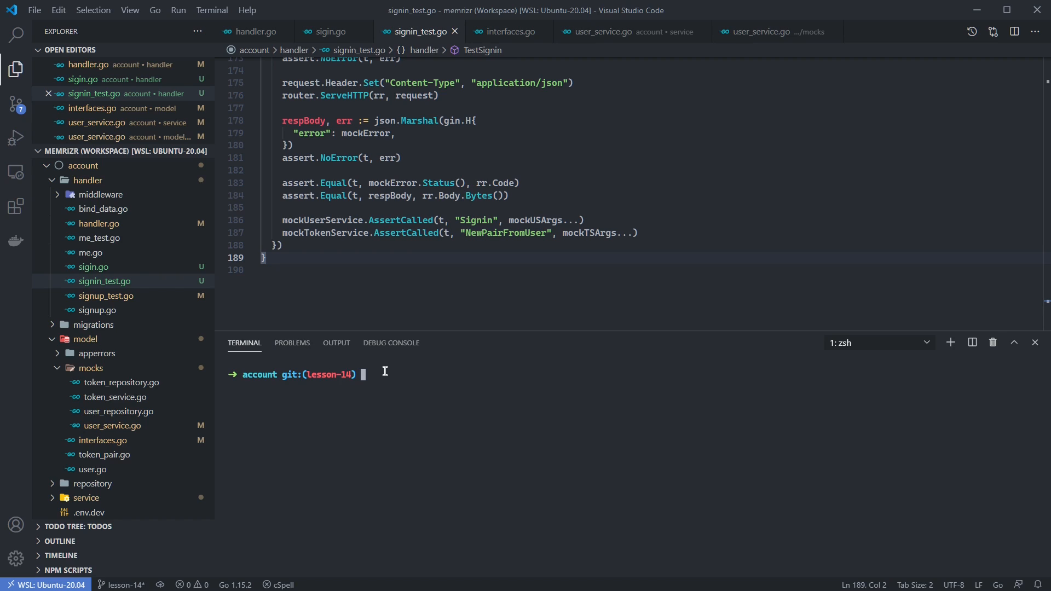
Step: Run go test -v ./handler and highlight the four passing TestSignin subtests
text(go test -v ./handler)
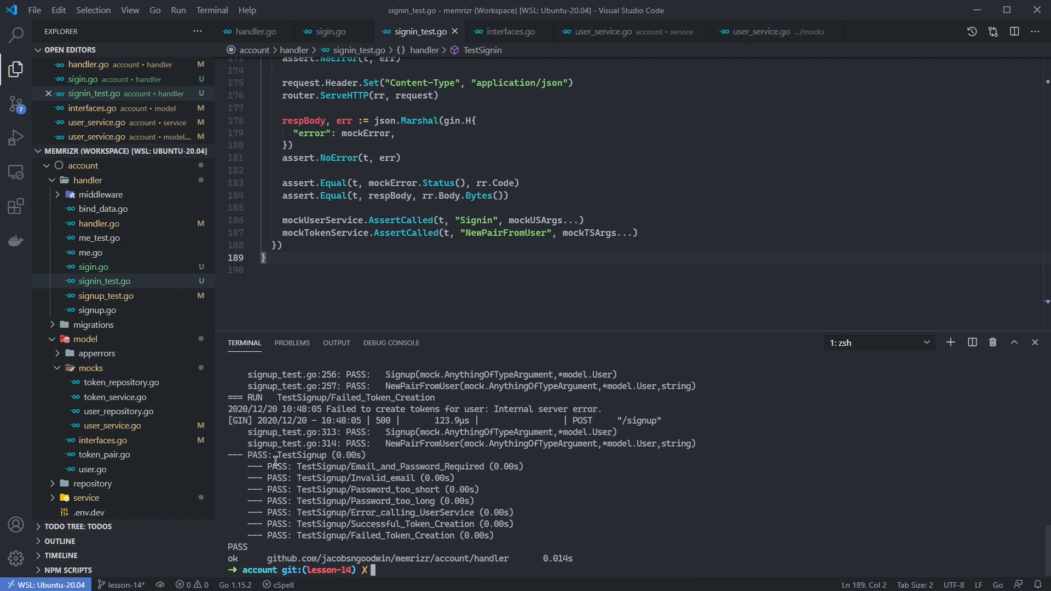
drag(274, 455, 355, 535)
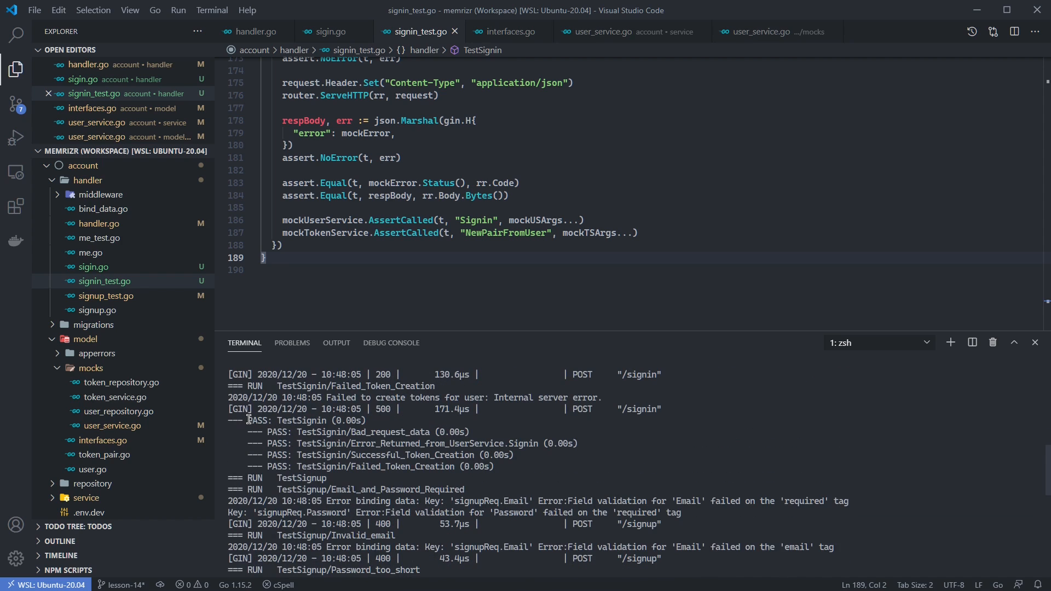
drag(246, 421, 515, 467)
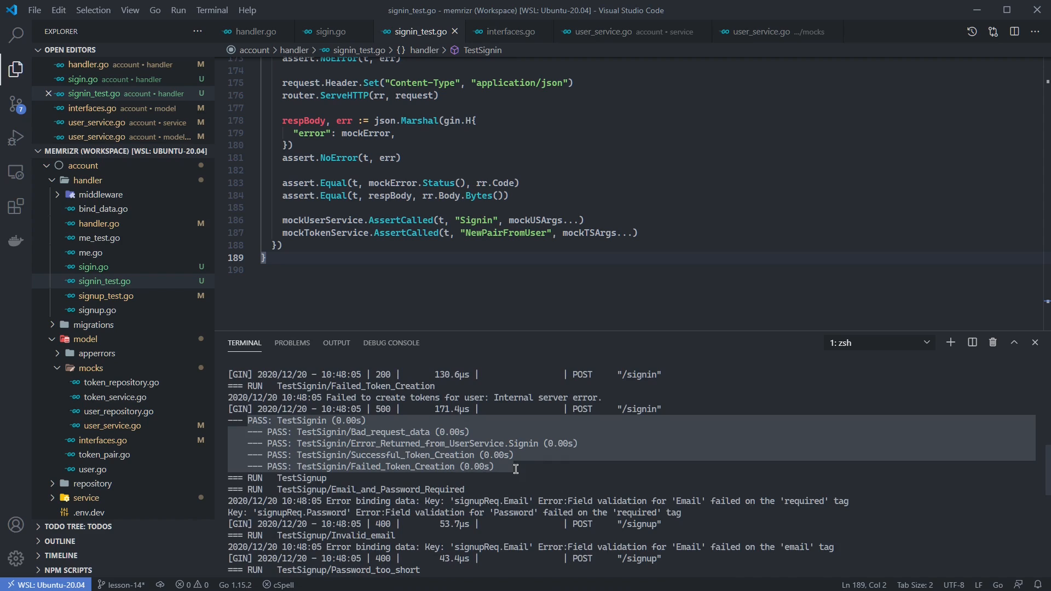
double_click(504, 183)
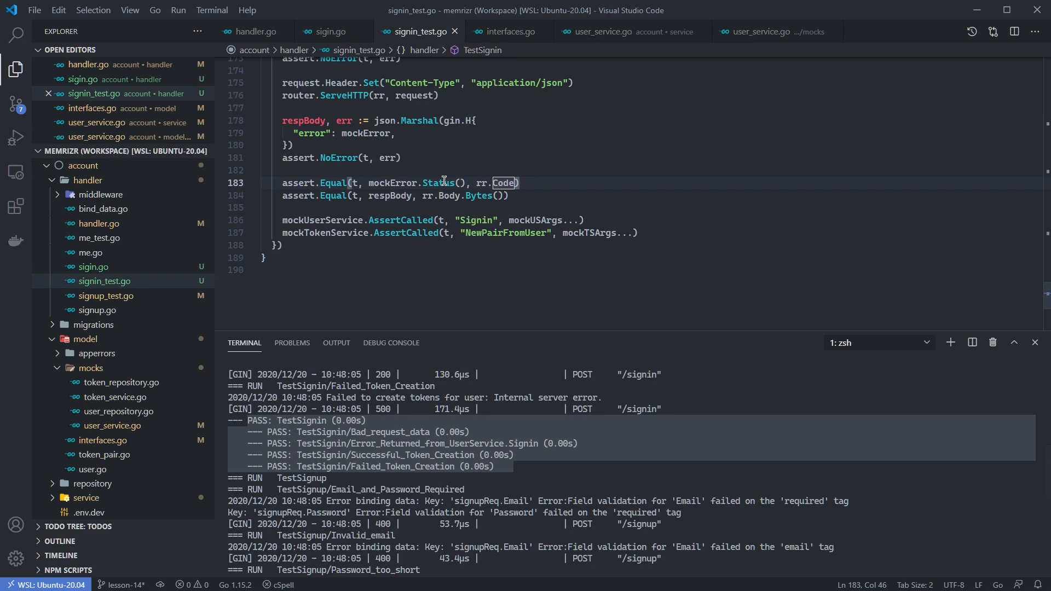
mouse_move(573, 142)
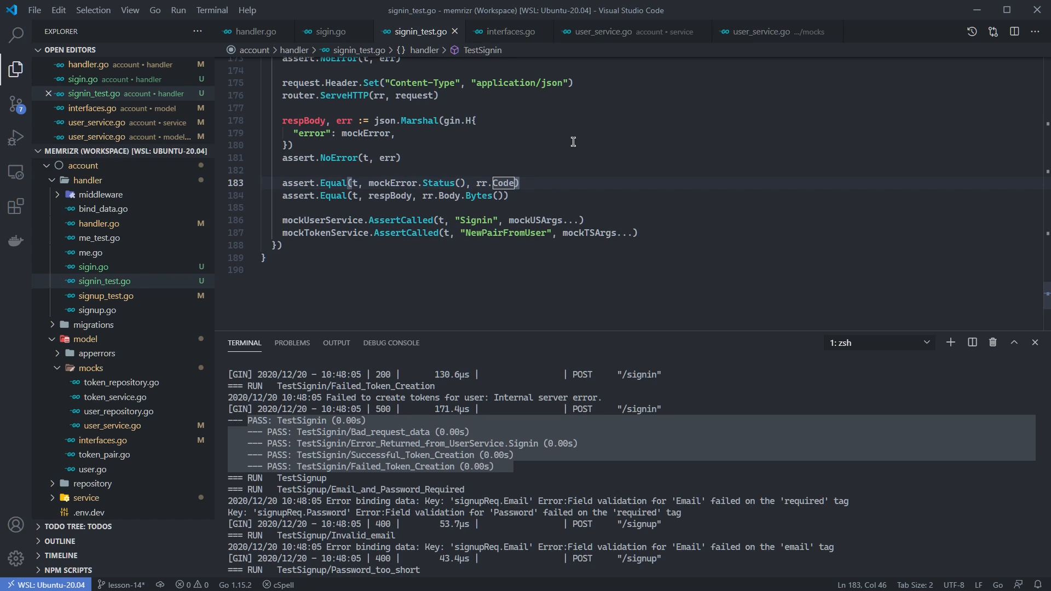
mouse_move(831, 262)
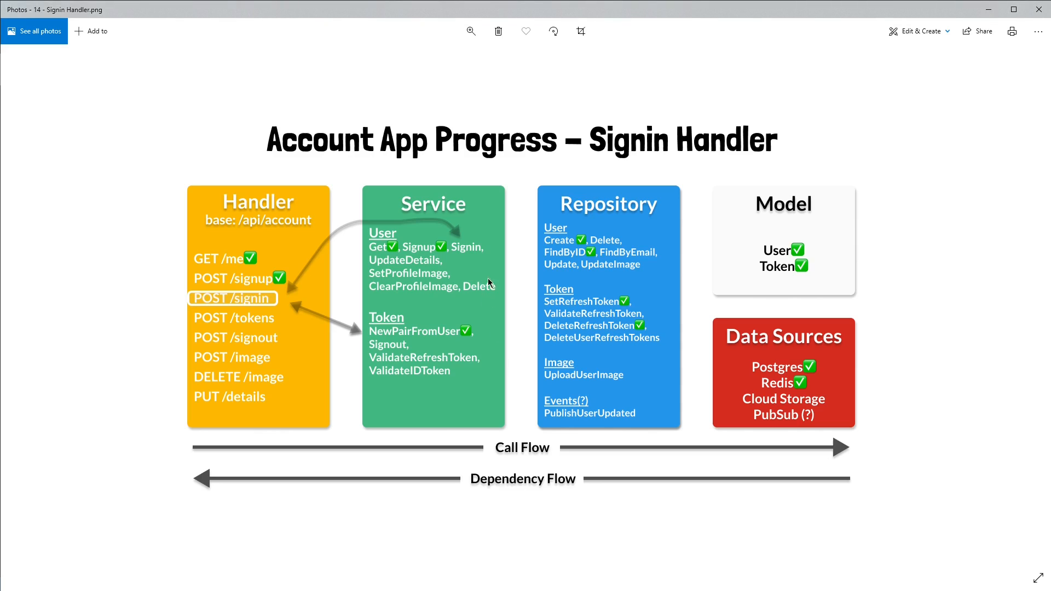
mouse_move(450, 256)
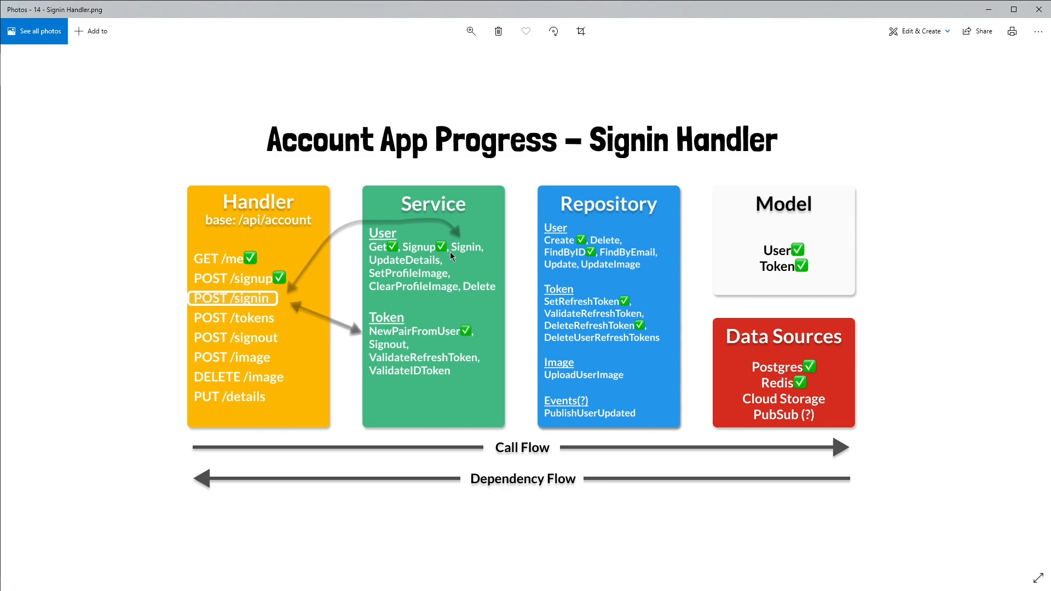
mouse_move(468, 245)
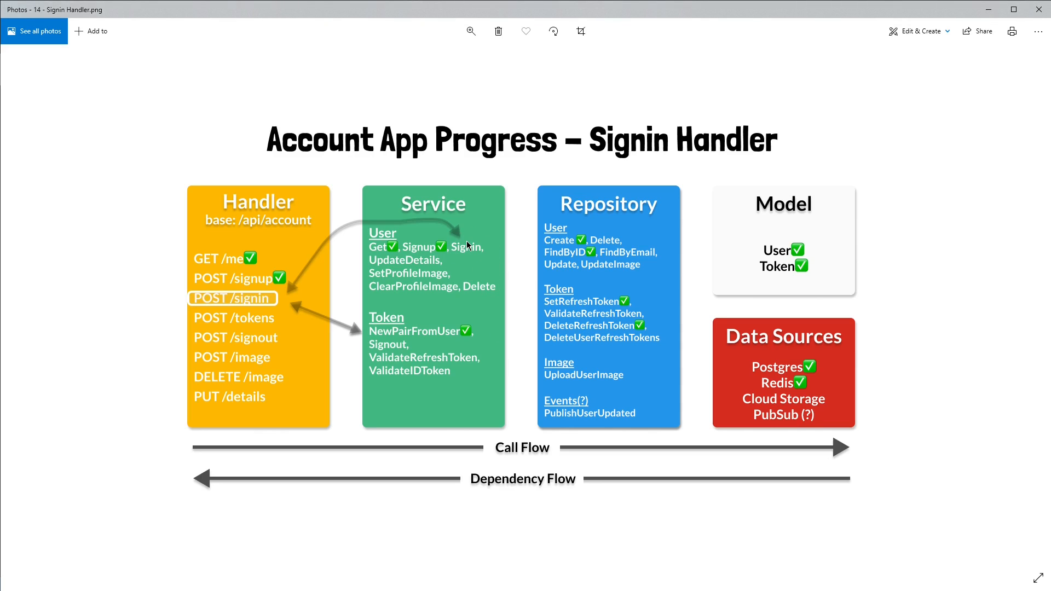
mouse_move(643, 240)
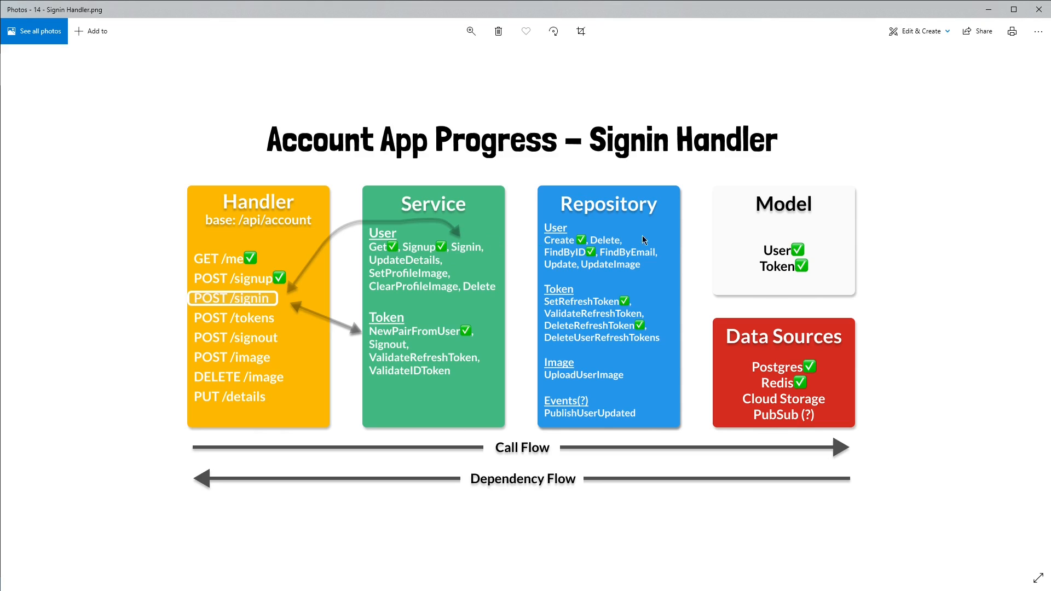
mouse_move(617, 249)
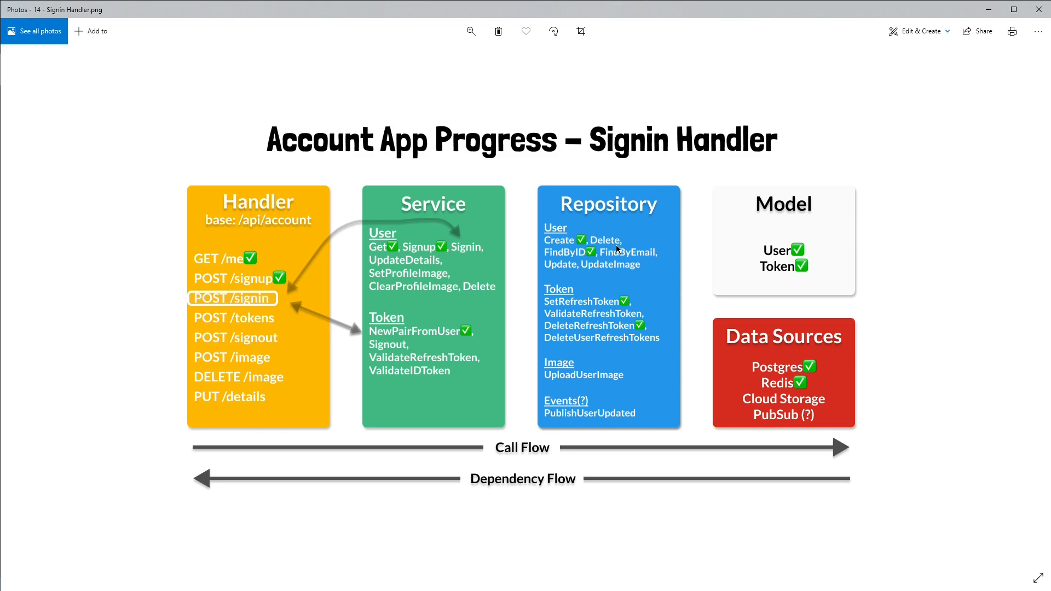
mouse_move(625, 253)
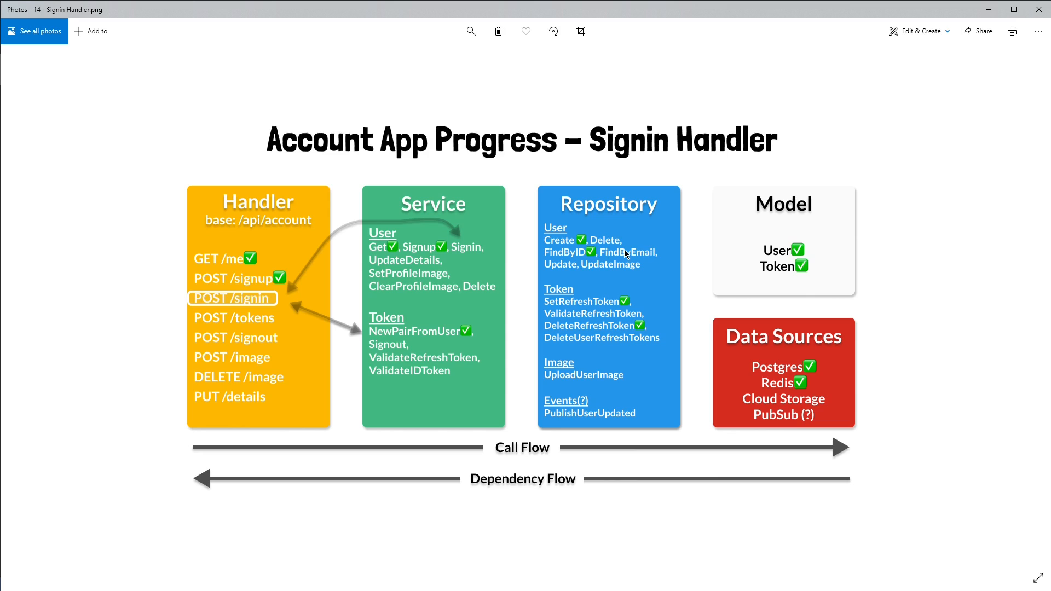
mouse_move(608, 242)
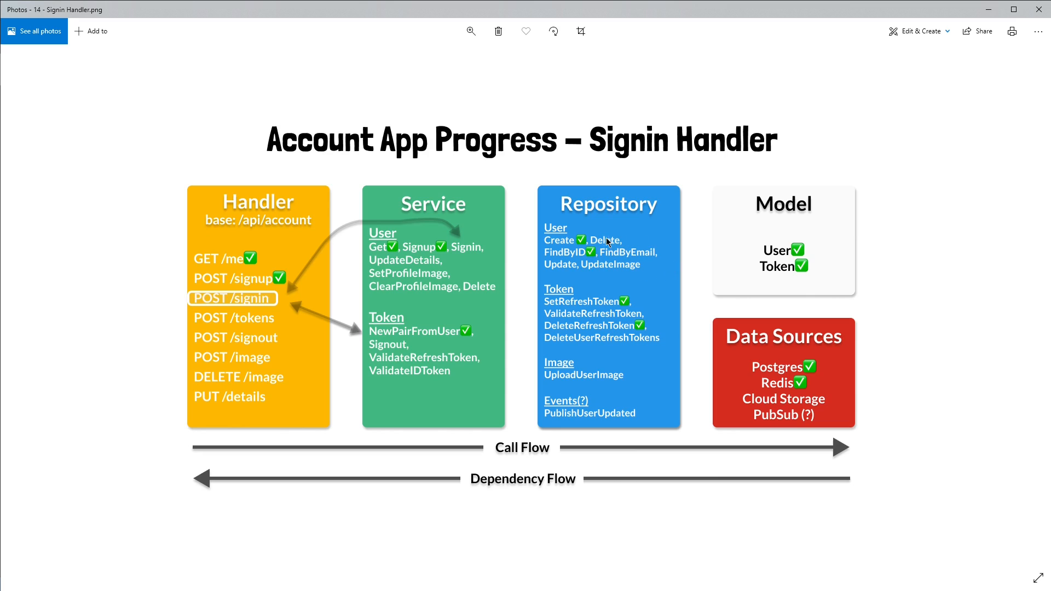
mouse_move(653, 262)
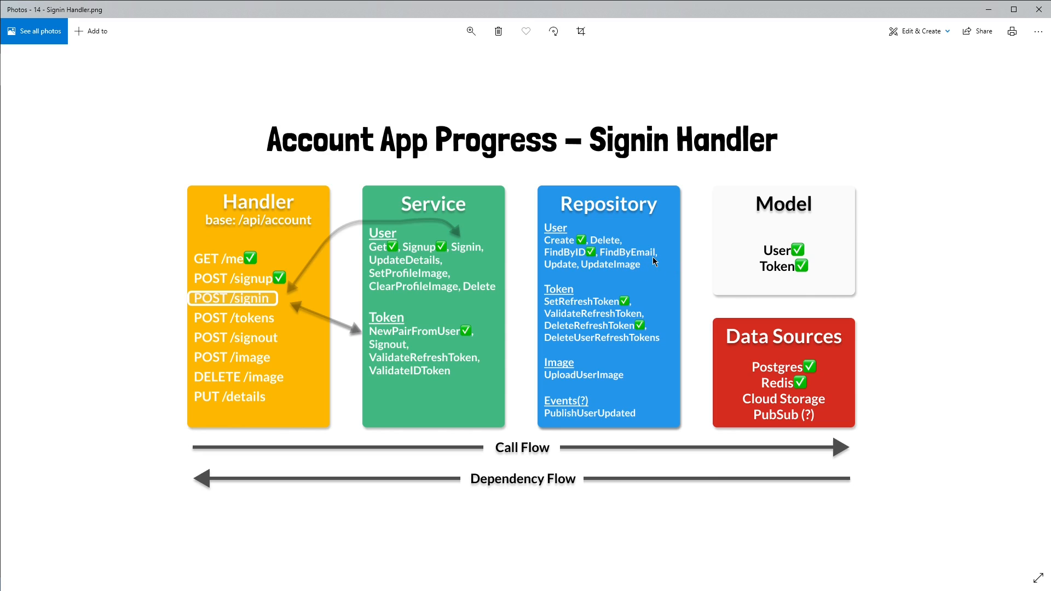